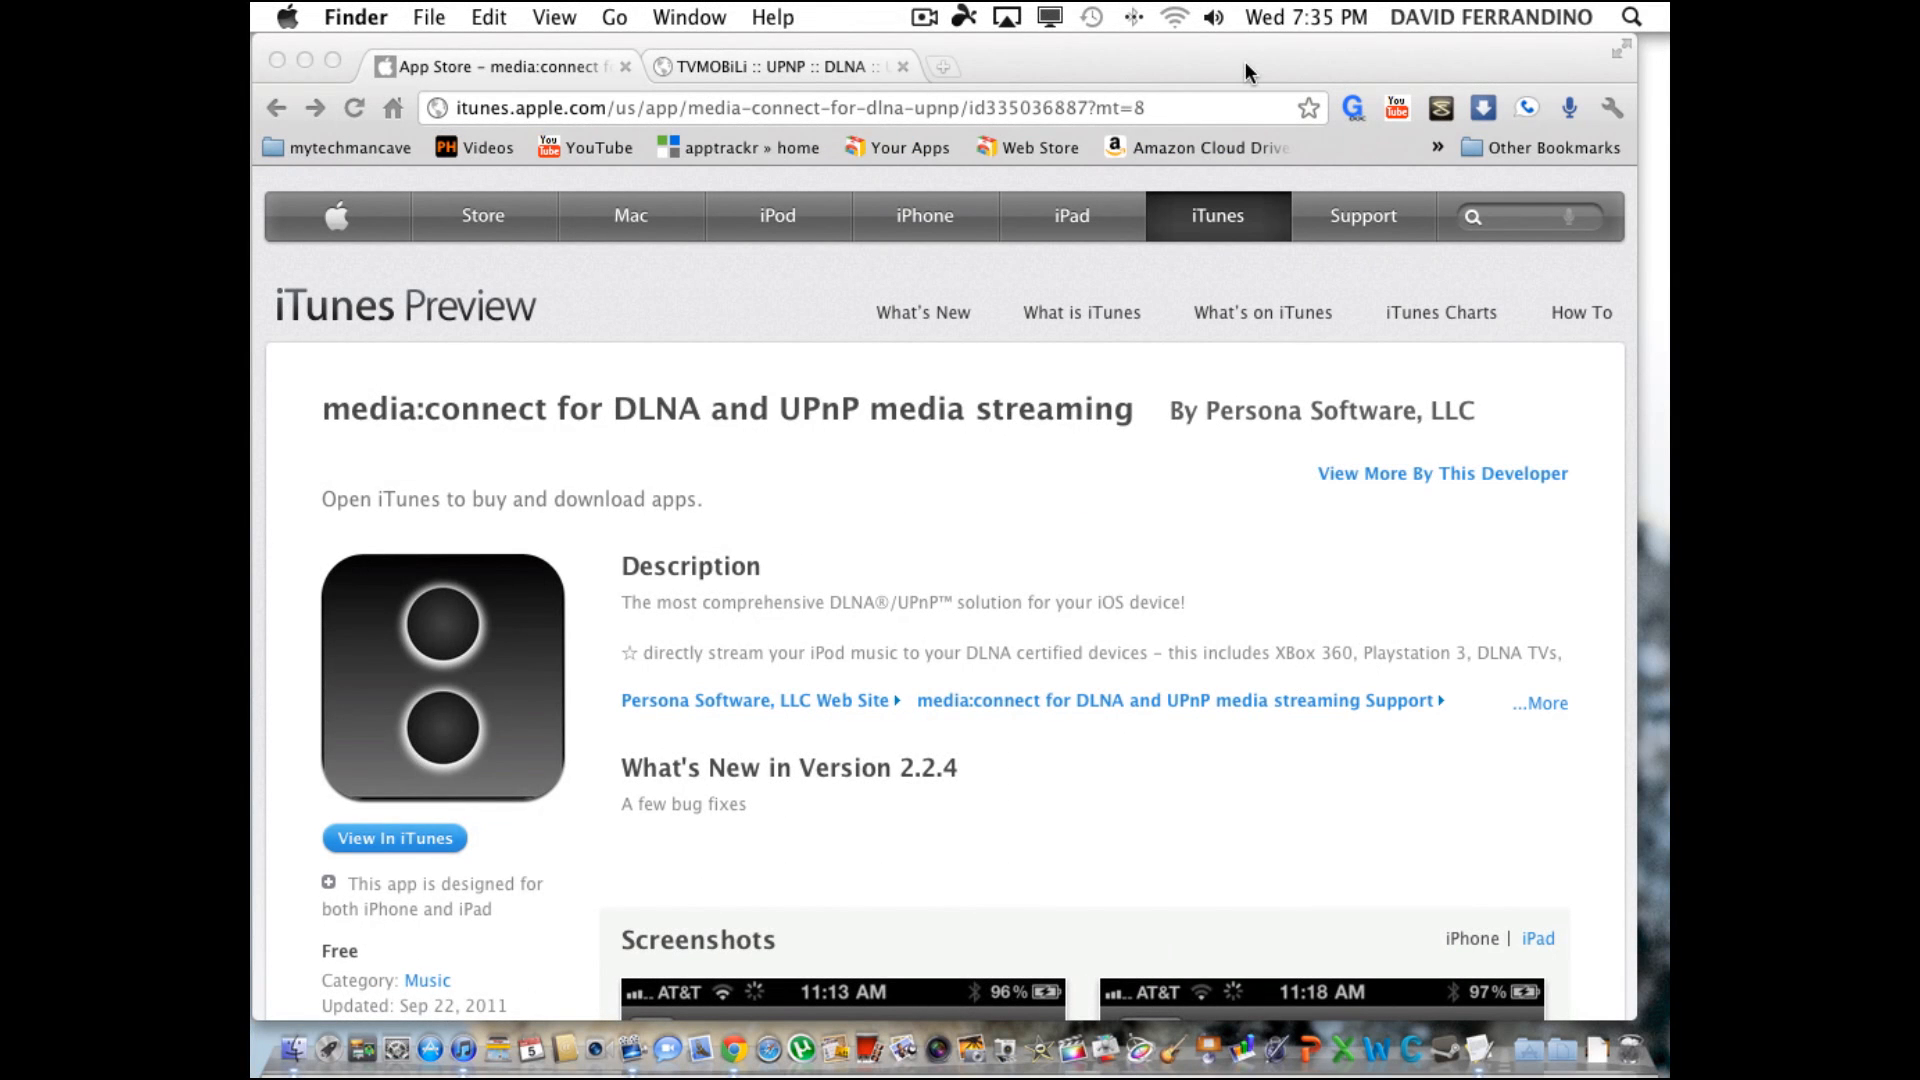
pyautogui.moveTo(909, 302)
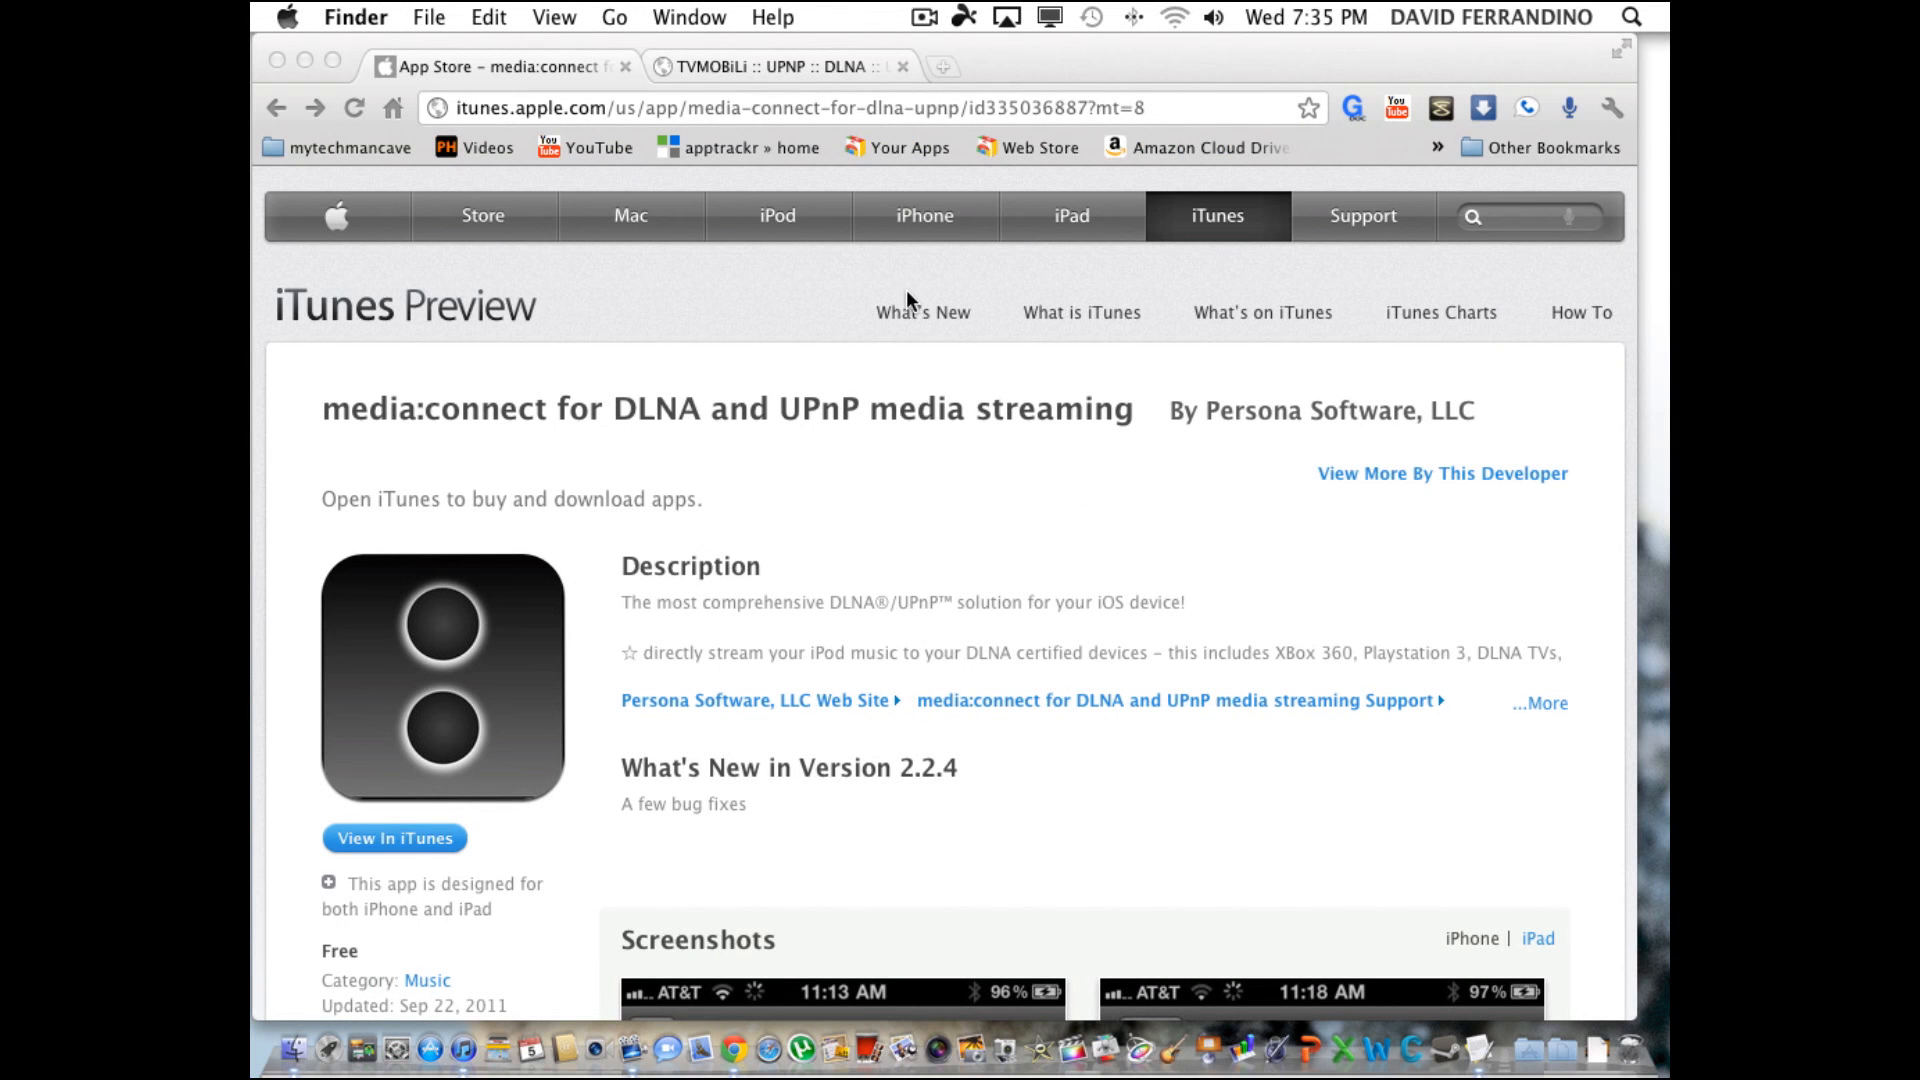
# Scroll down and back up through the media:connect app listing on iTunes Preview.
pyautogui.scroll(-3)
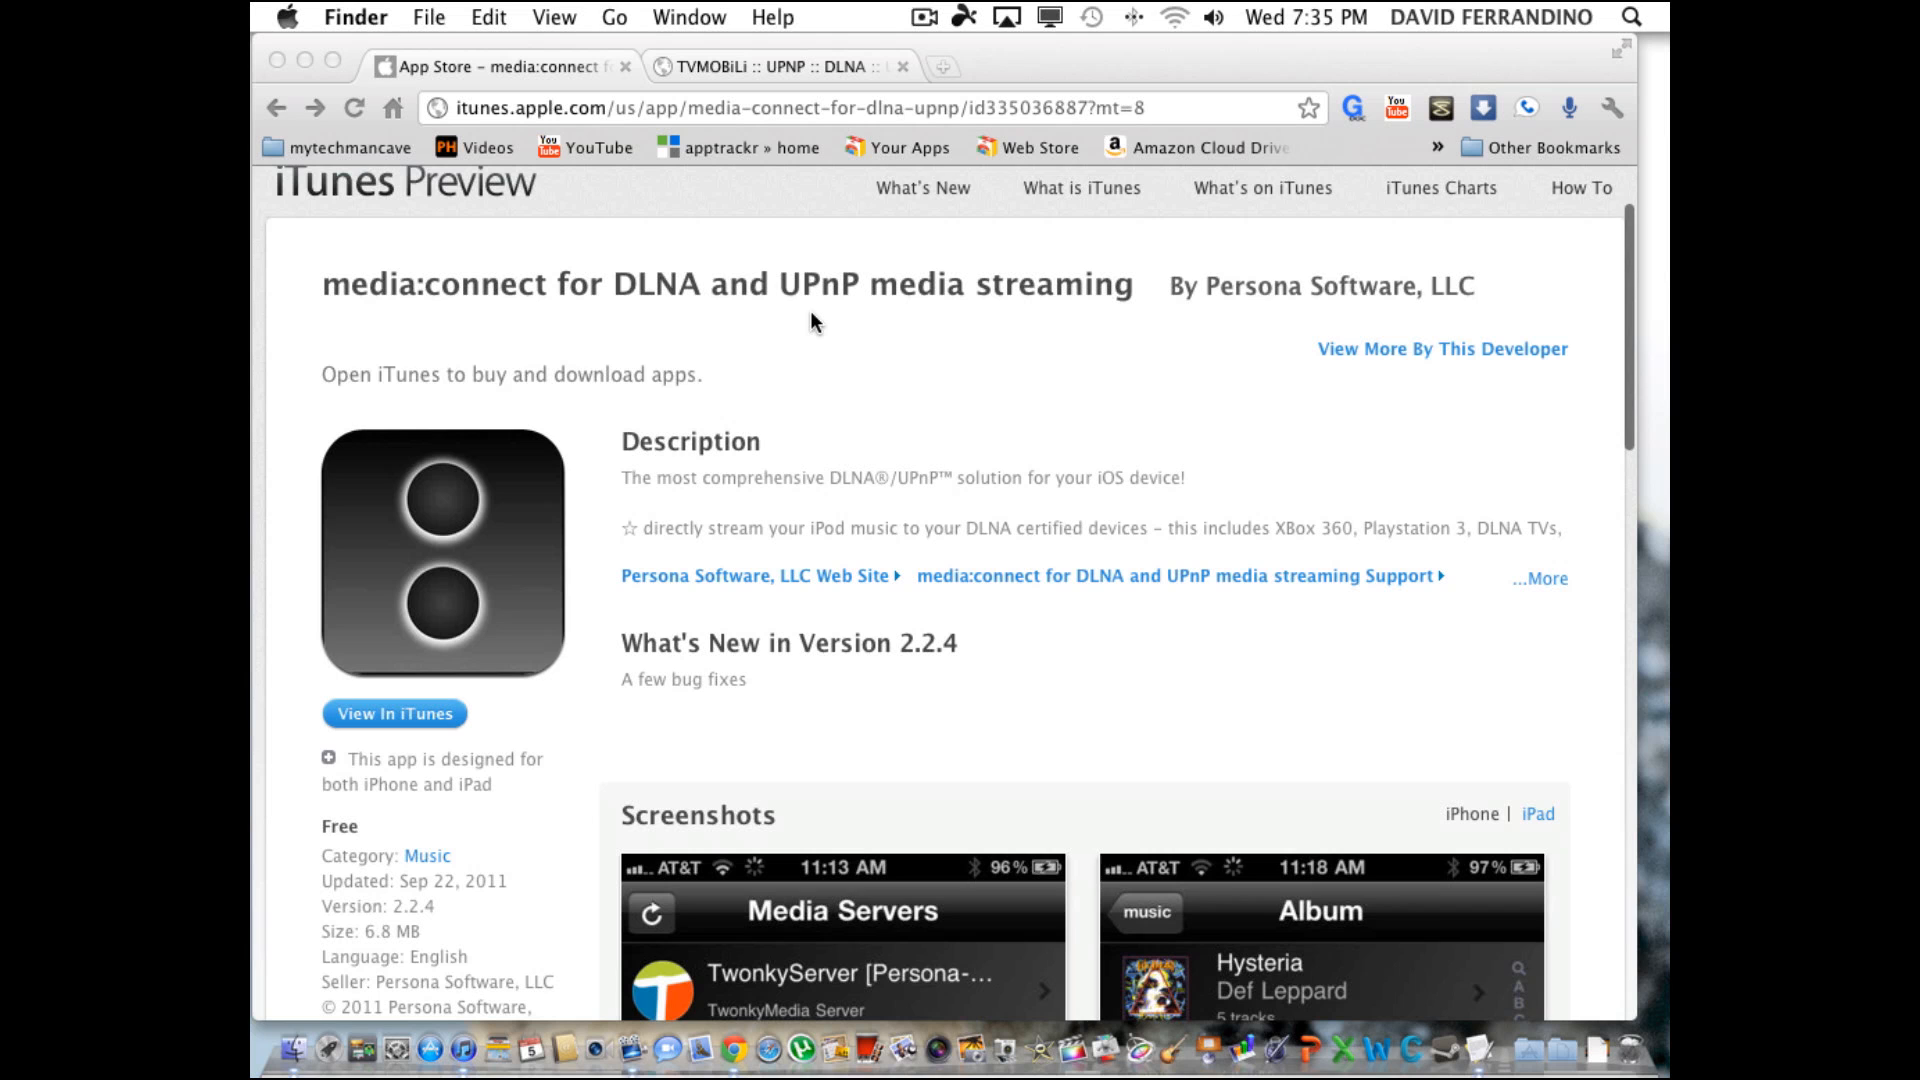
pyautogui.moveTo(576, 410)
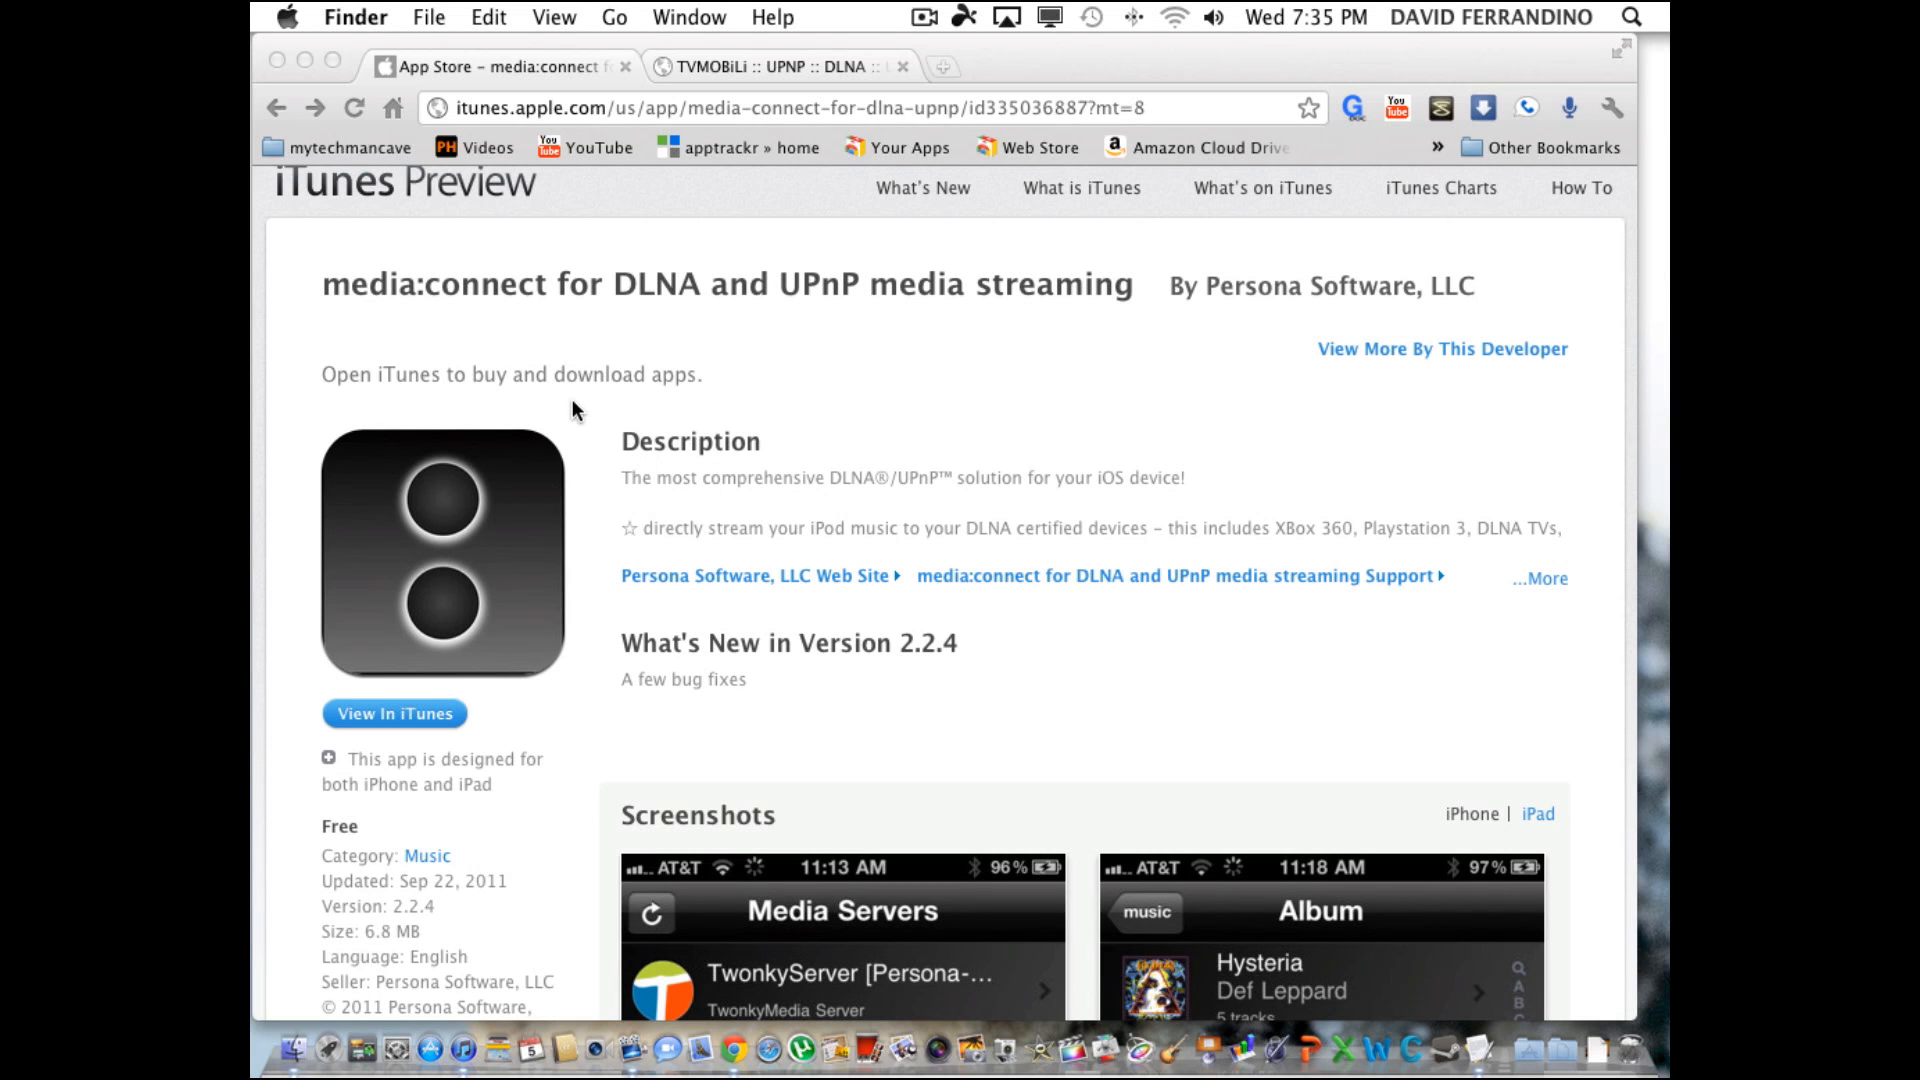
pyautogui.scroll(-3)
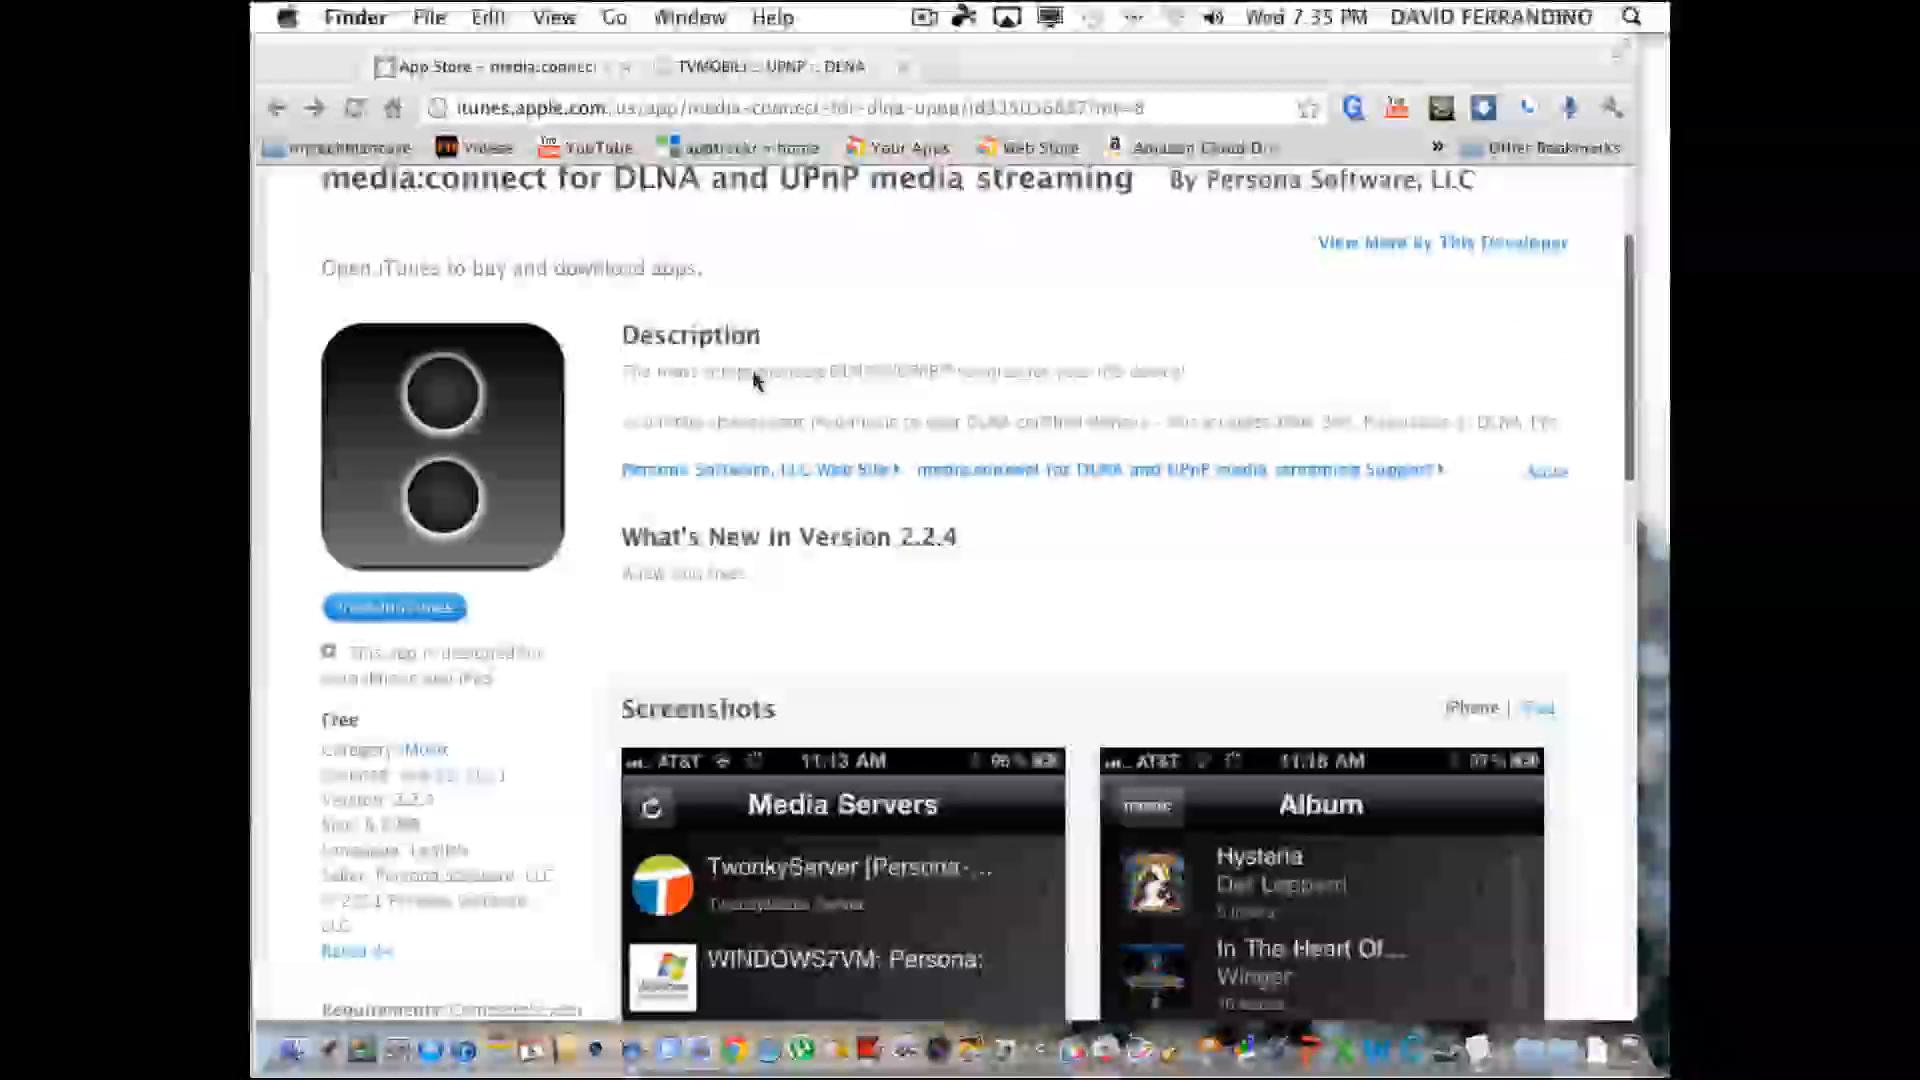
pyautogui.scroll(-3)
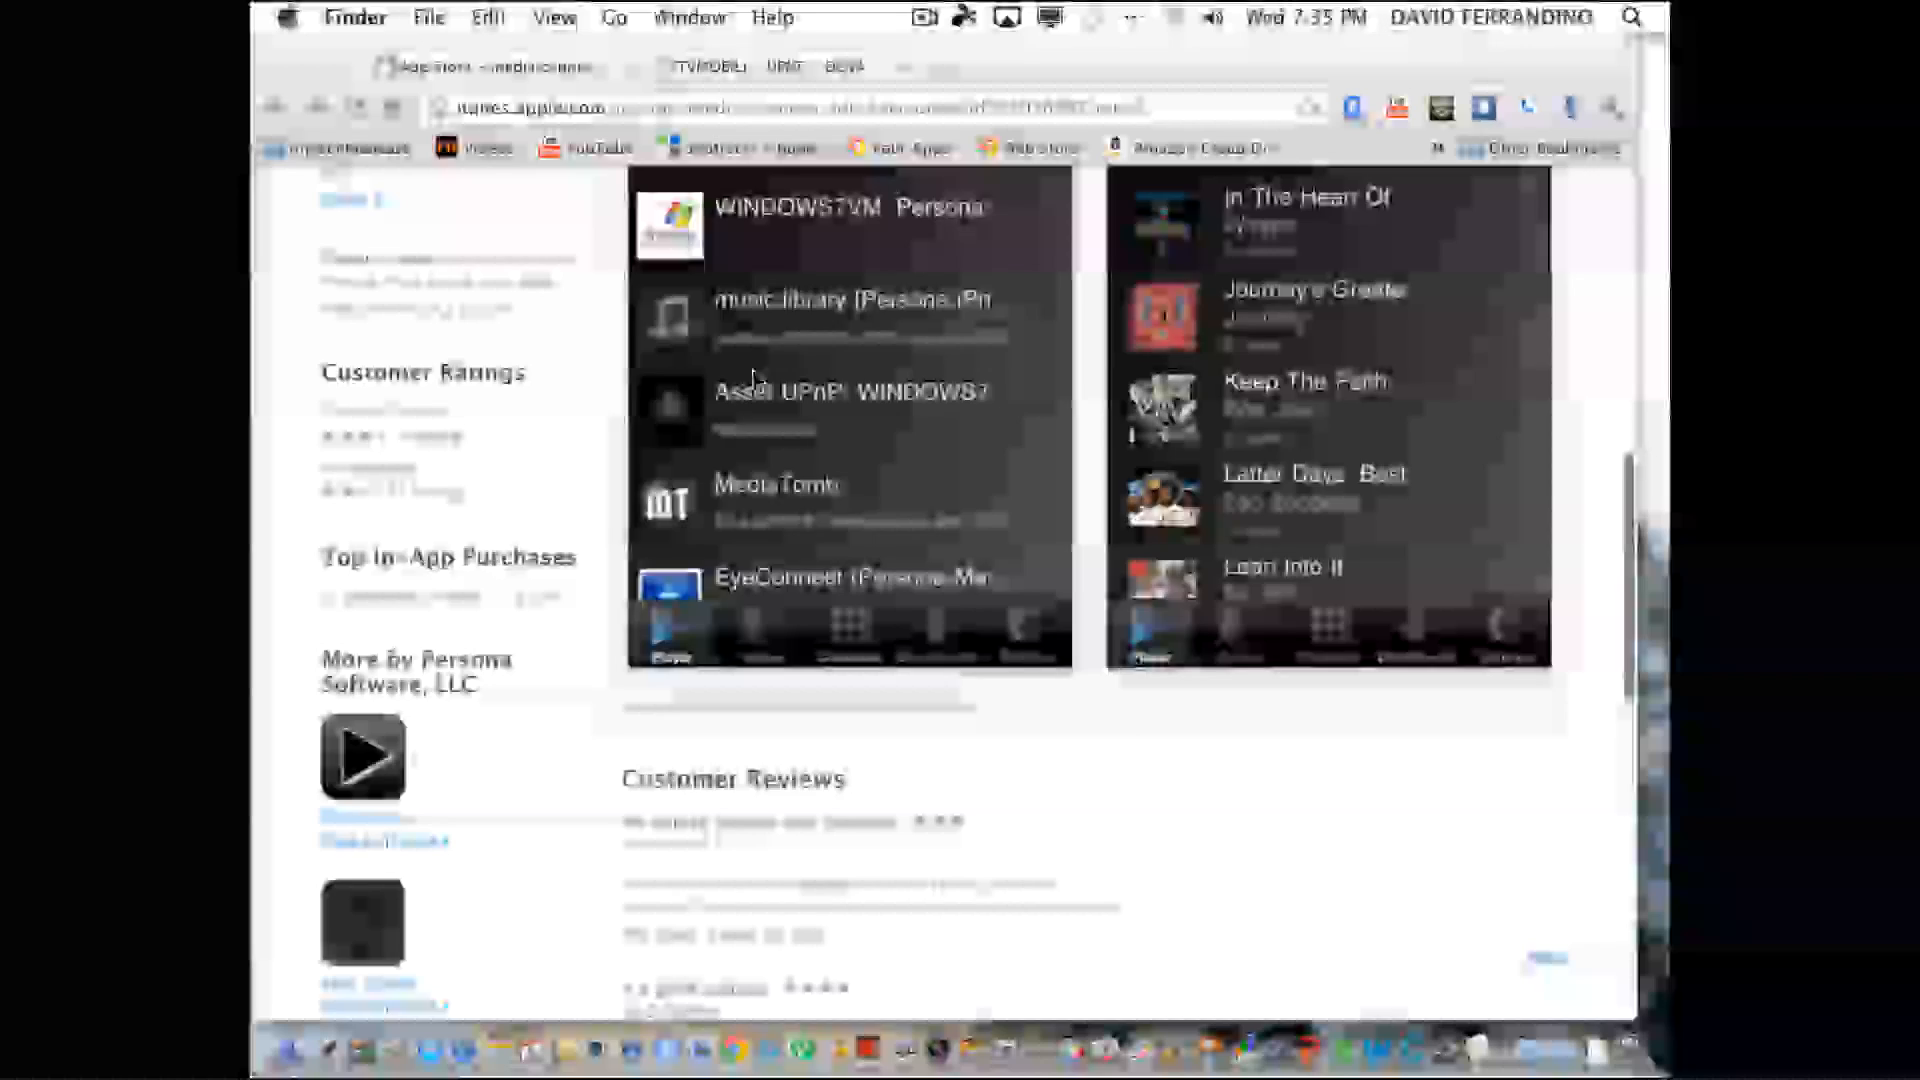
pyautogui.scroll(3)
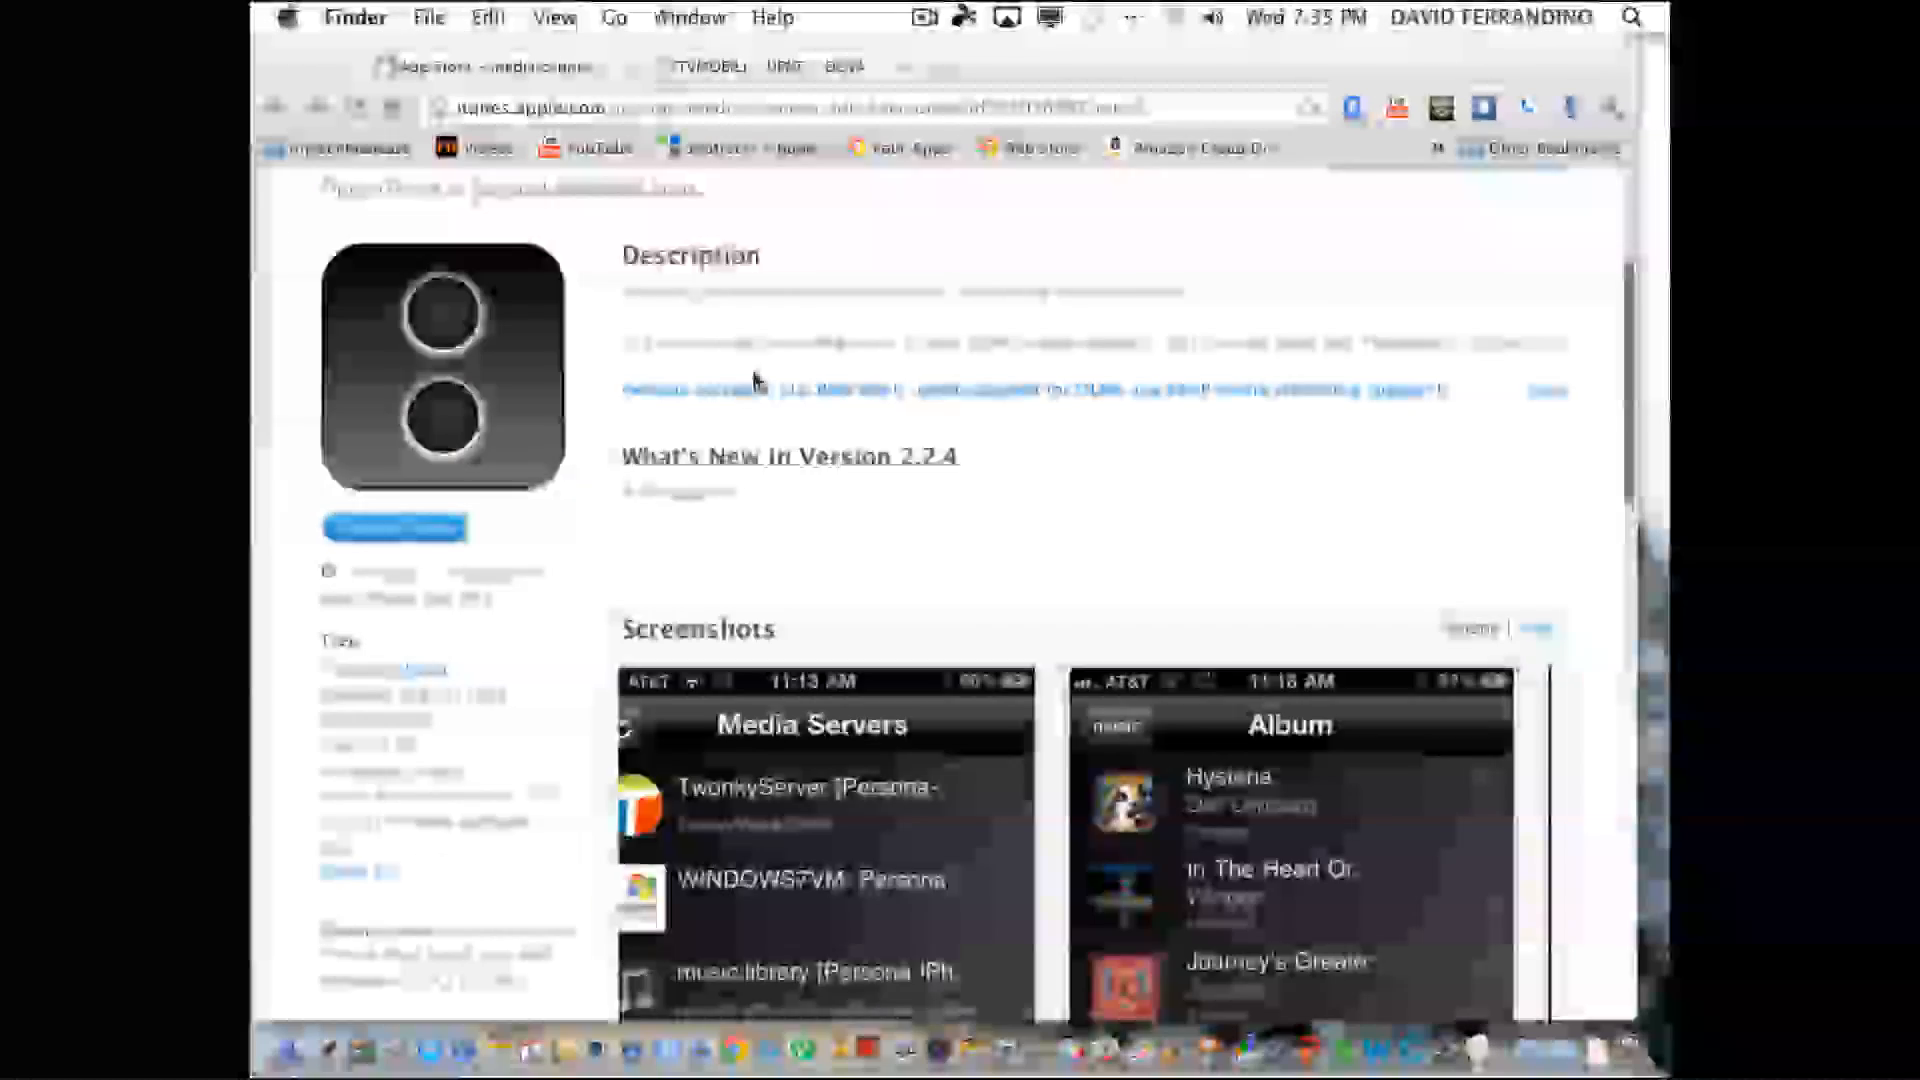
pyautogui.scroll(3)
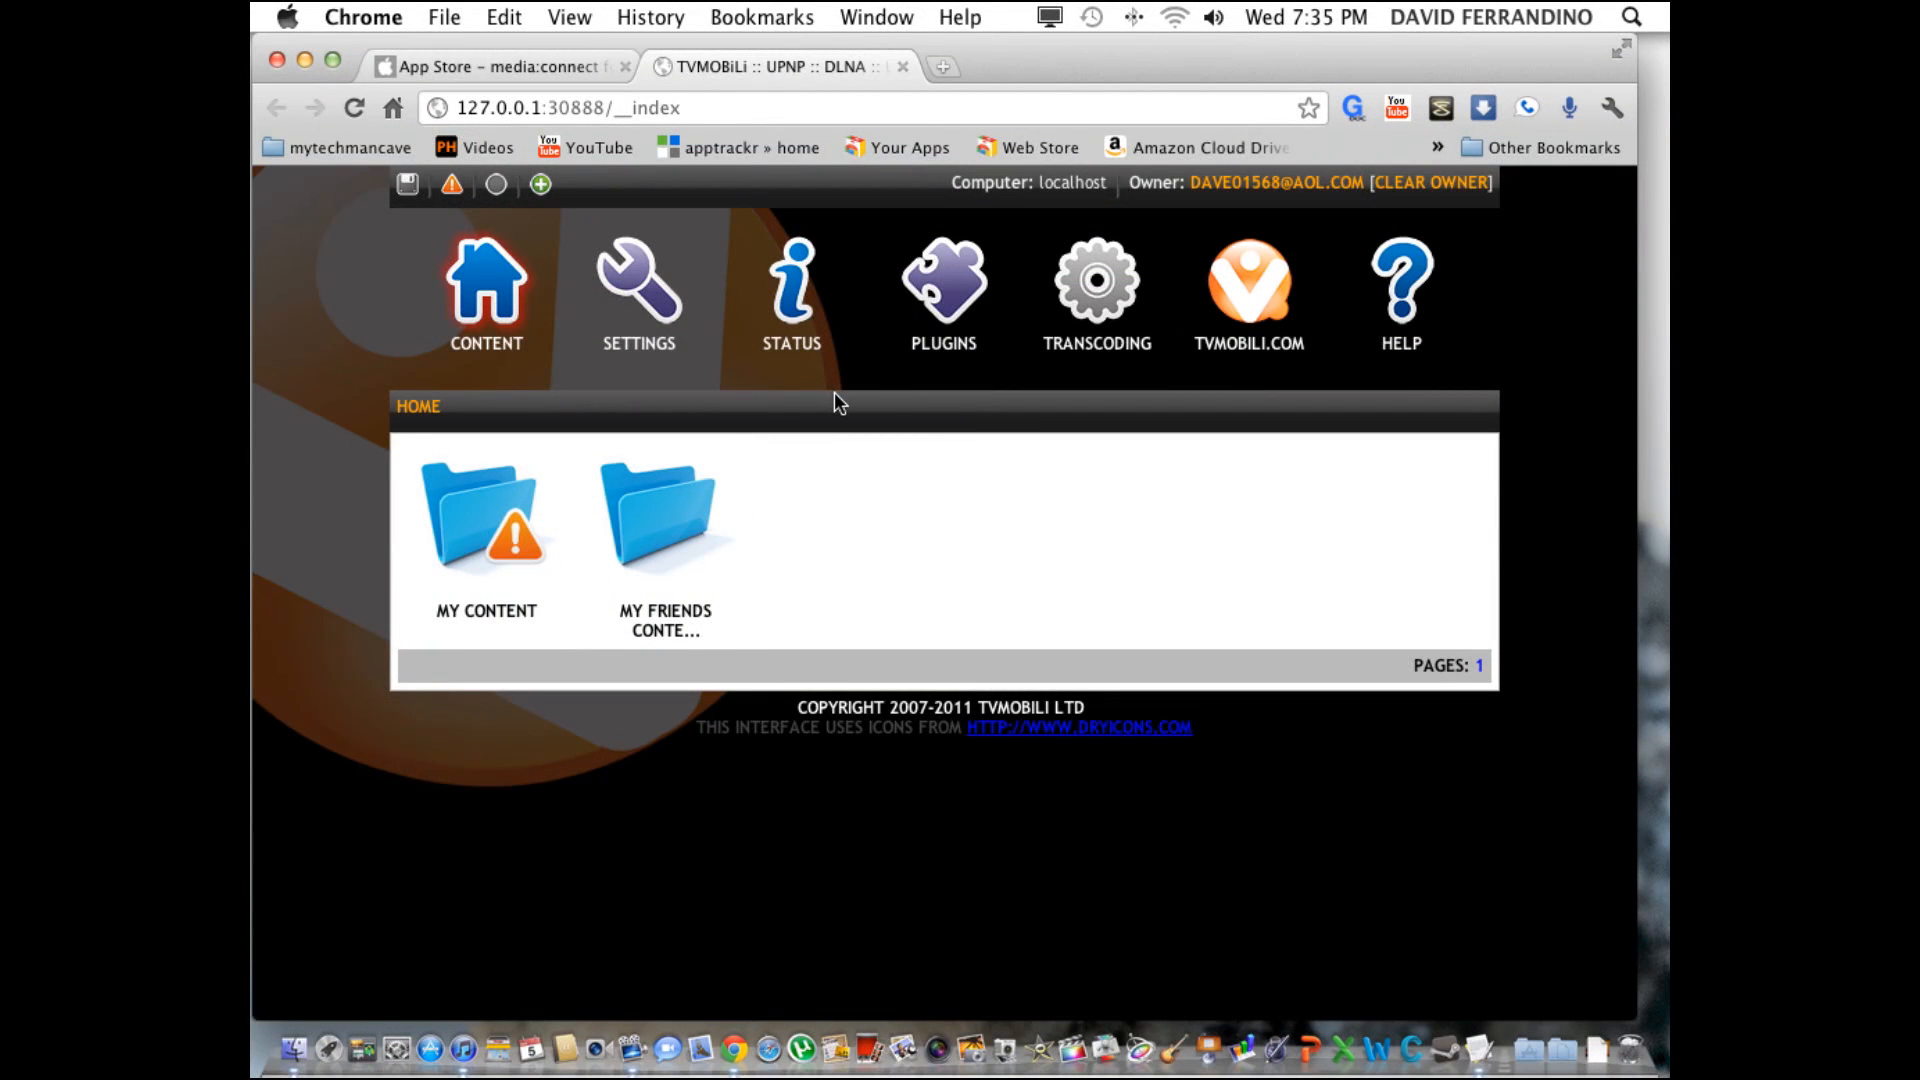
pyautogui.moveTo(876, 322)
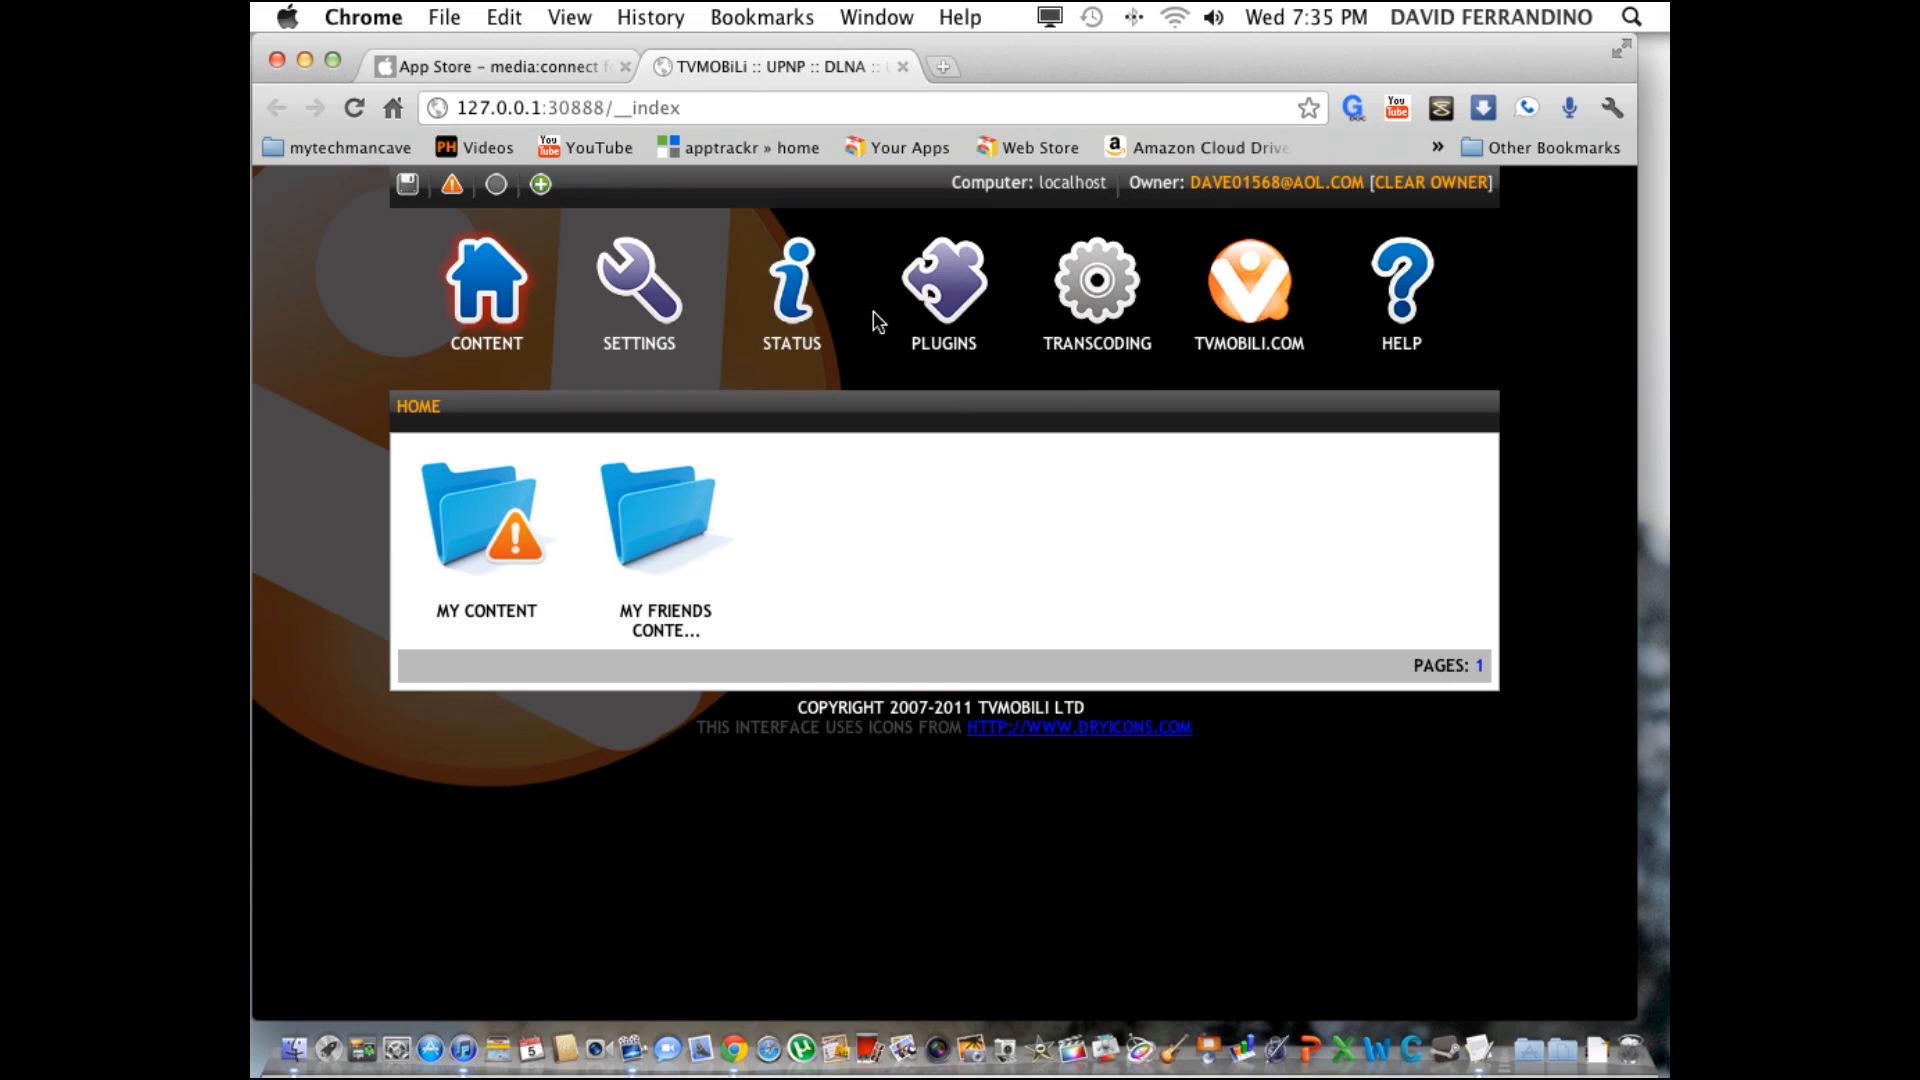
pyautogui.moveTo(683, 355)
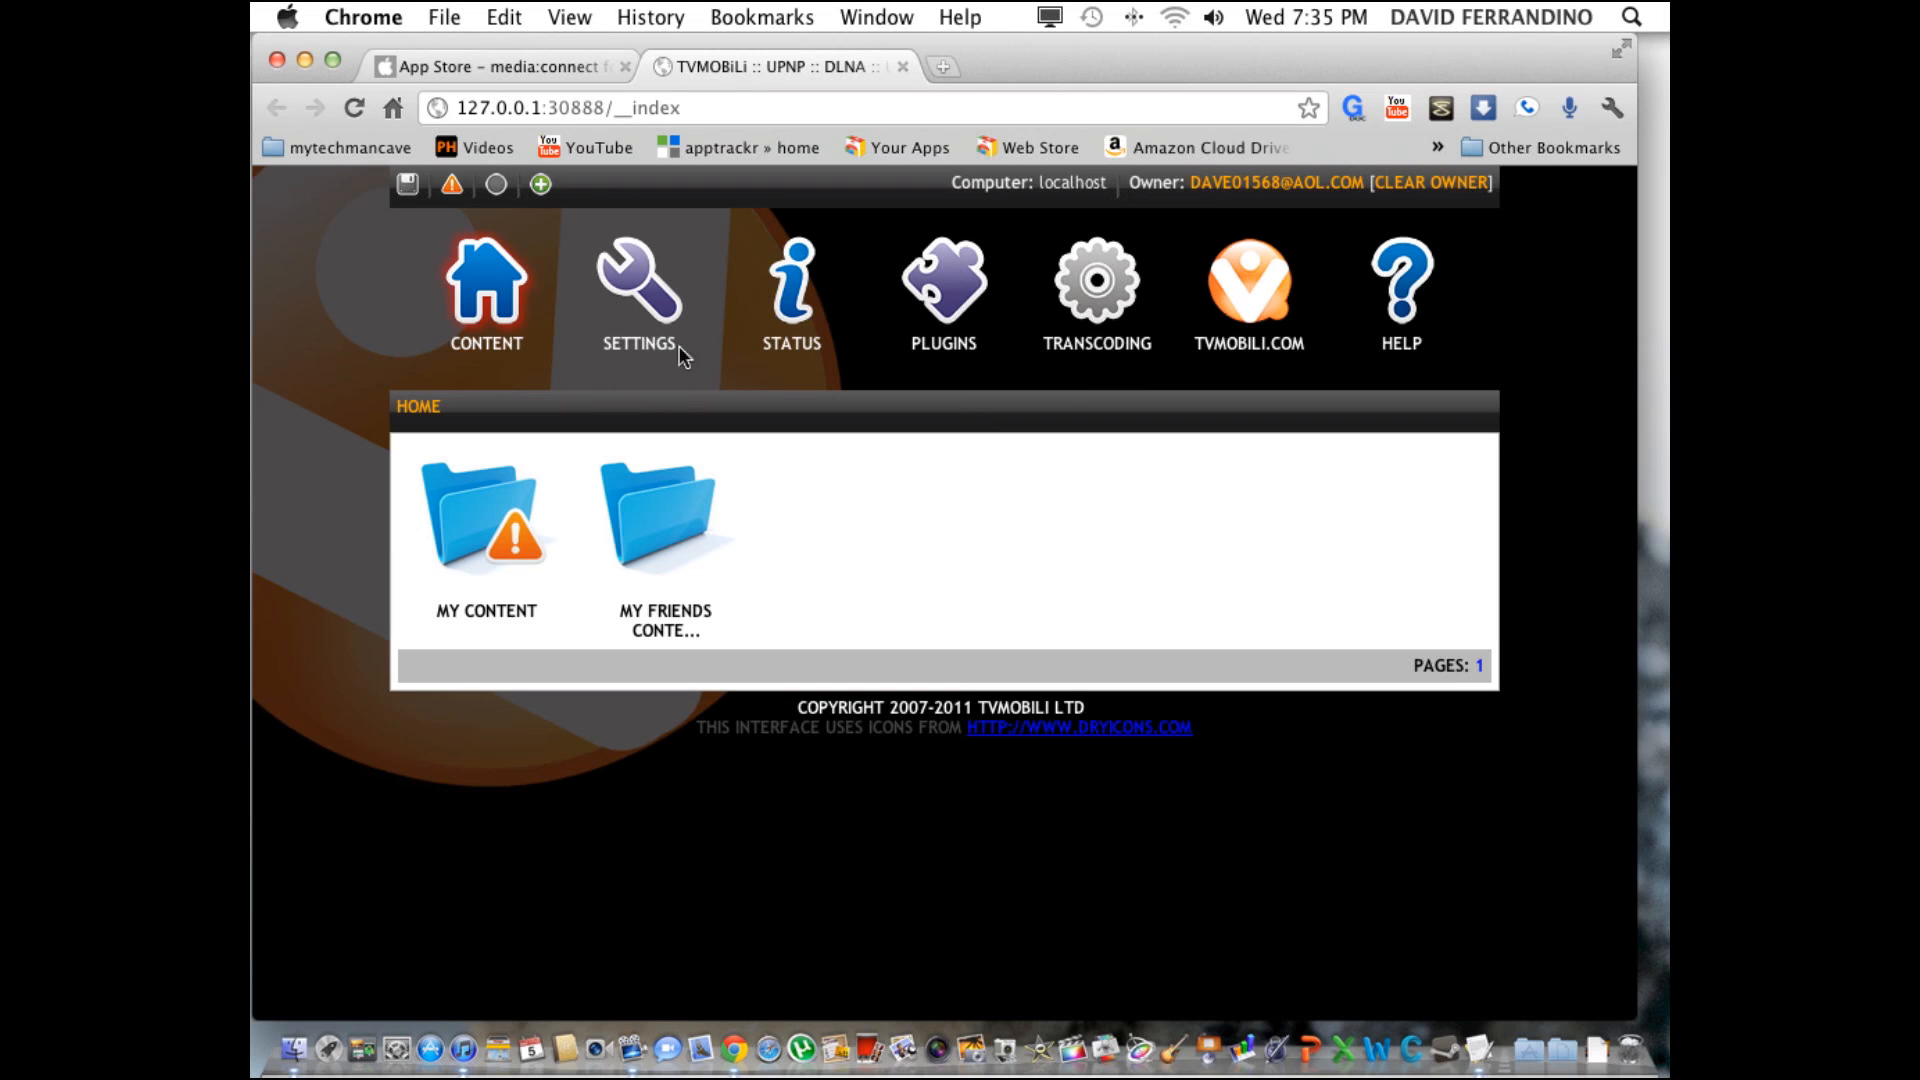
pyautogui.moveTo(790, 375)
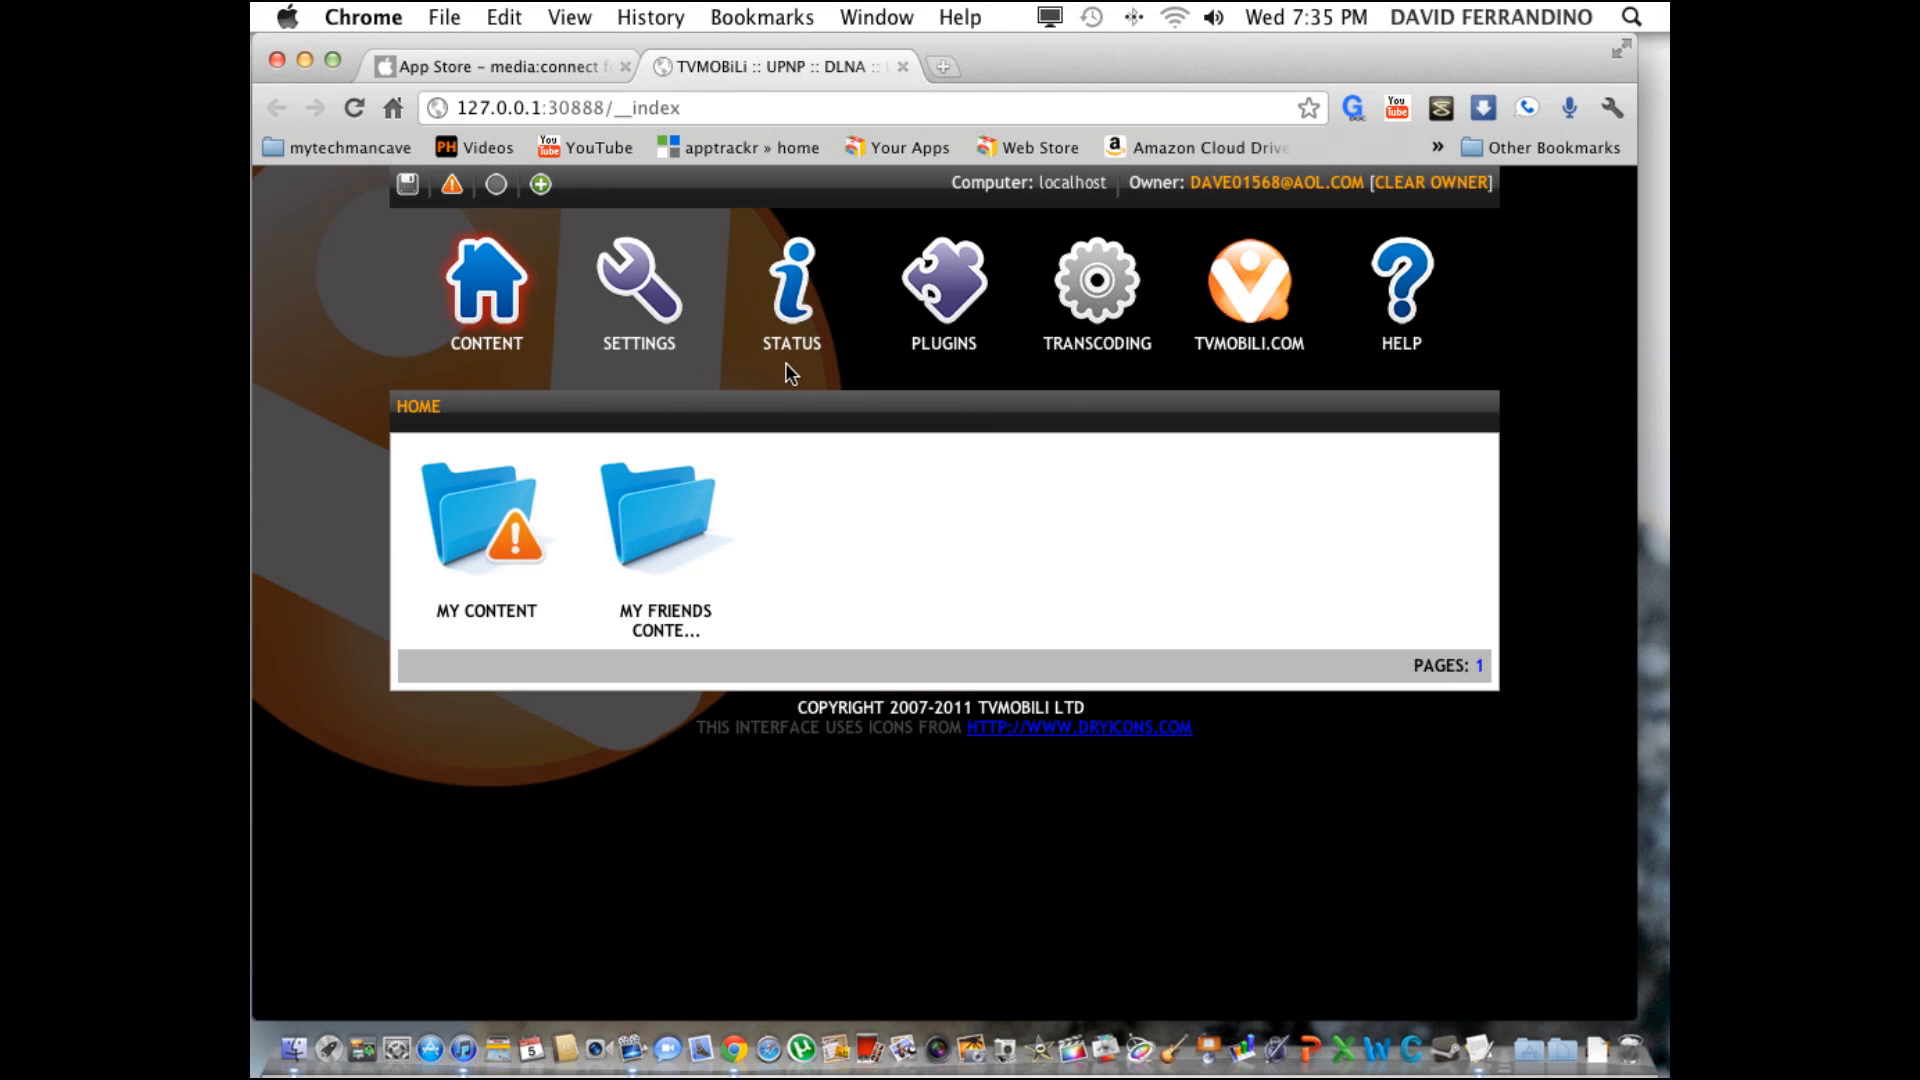
pyautogui.moveTo(738, 432)
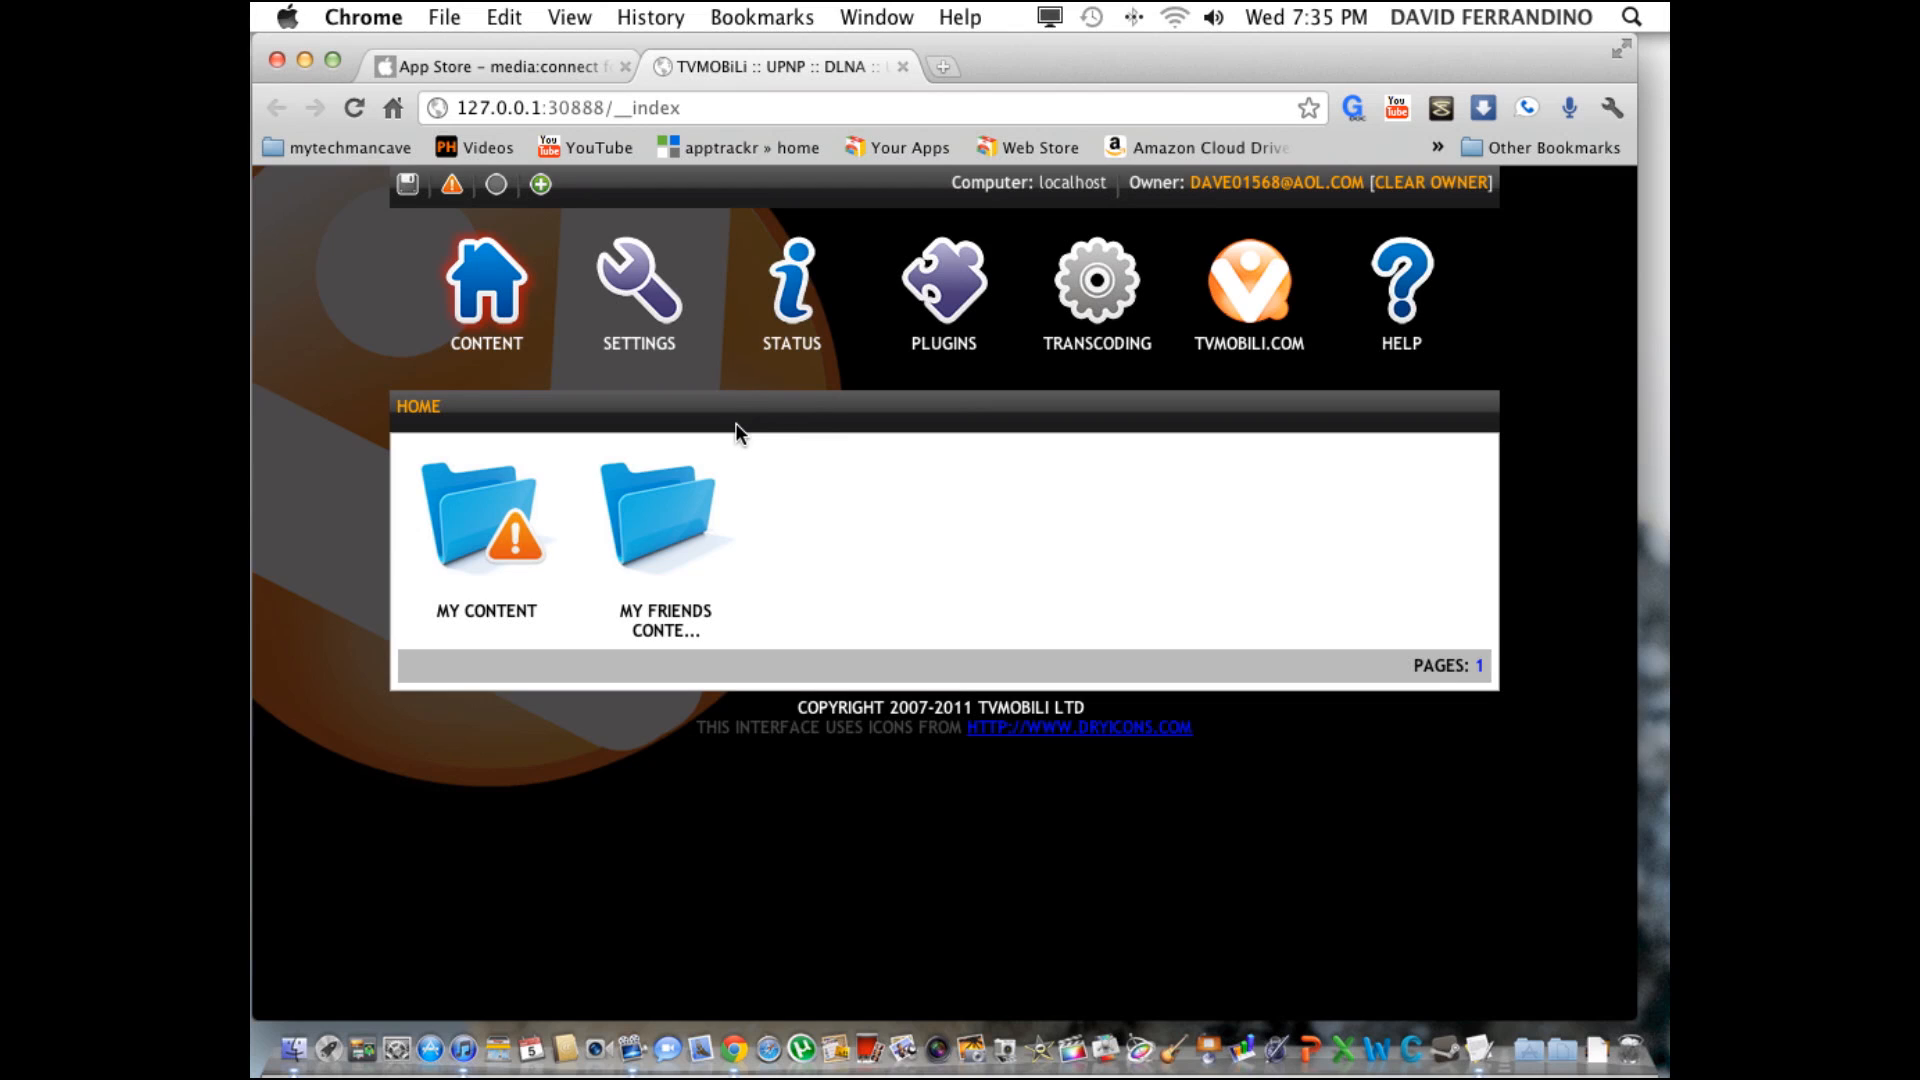
pyautogui.moveTo(757, 427)
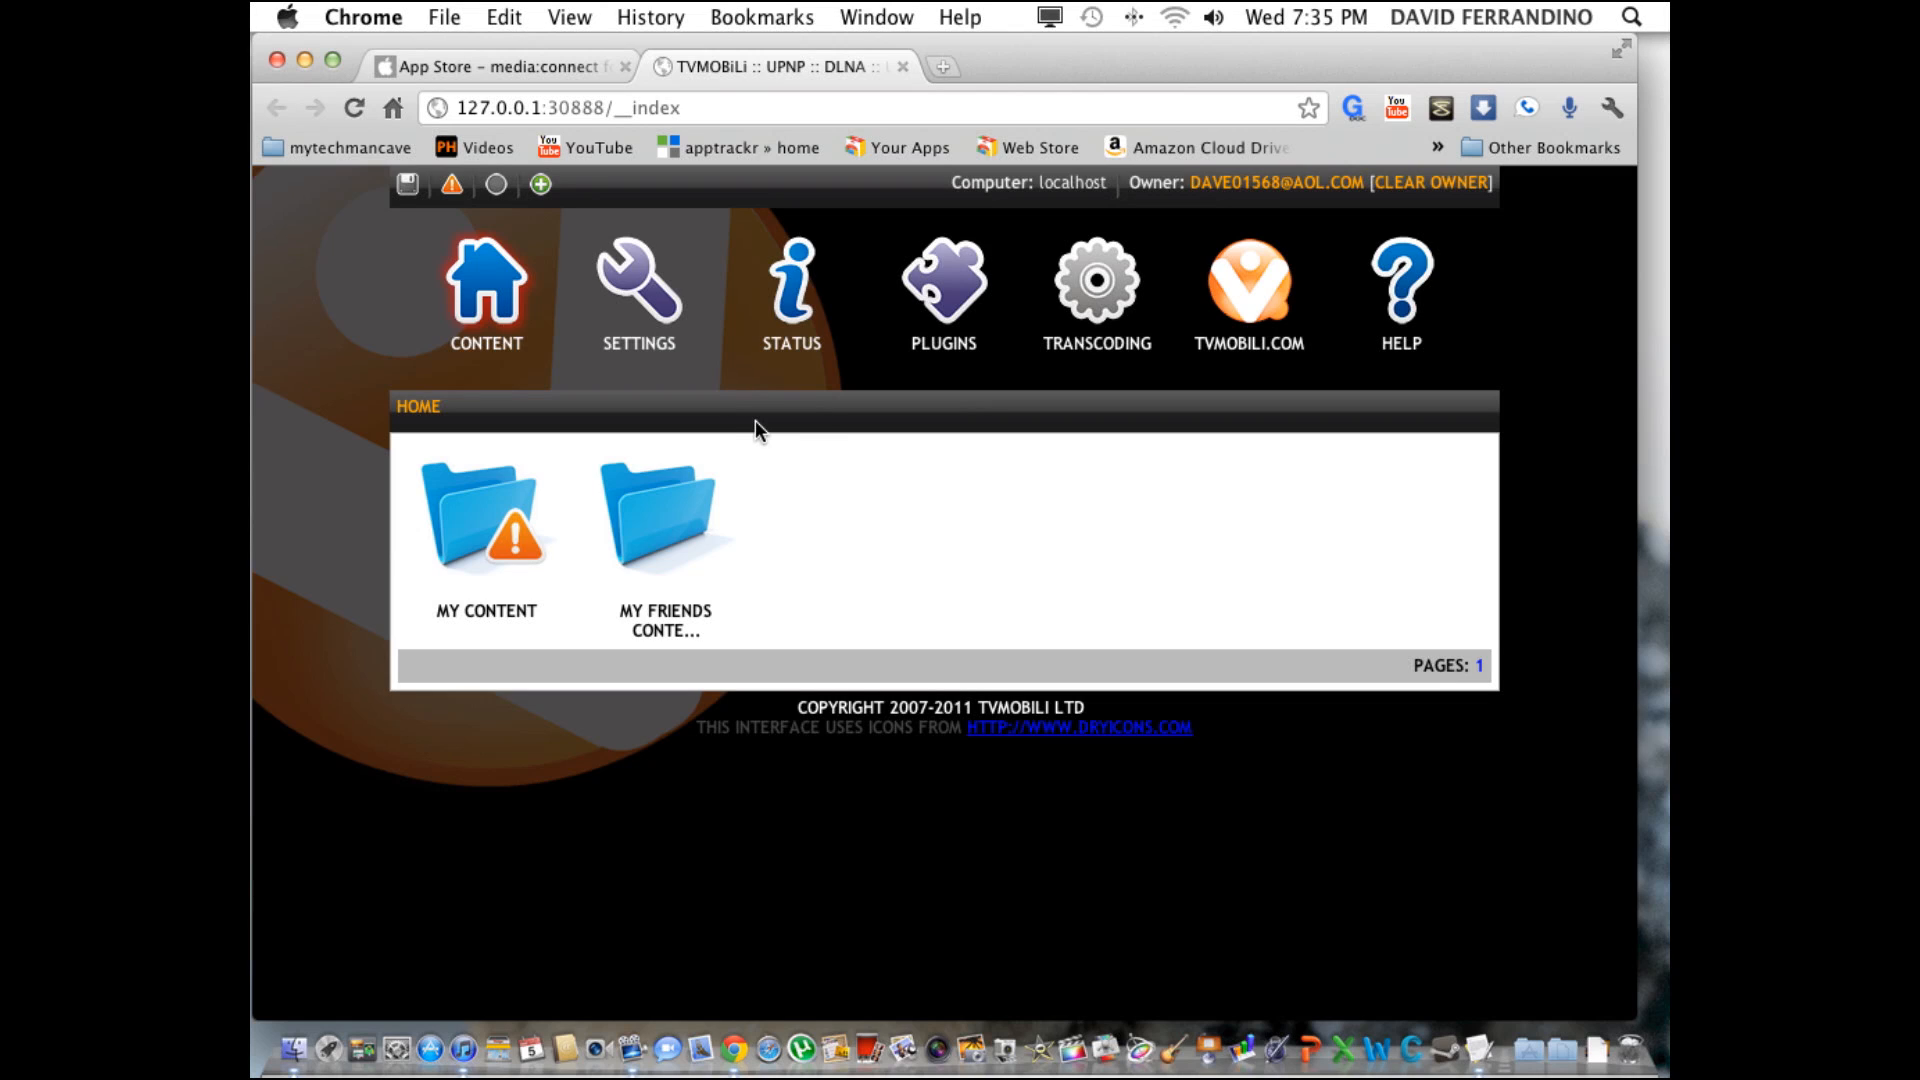
pyautogui.moveTo(775, 422)
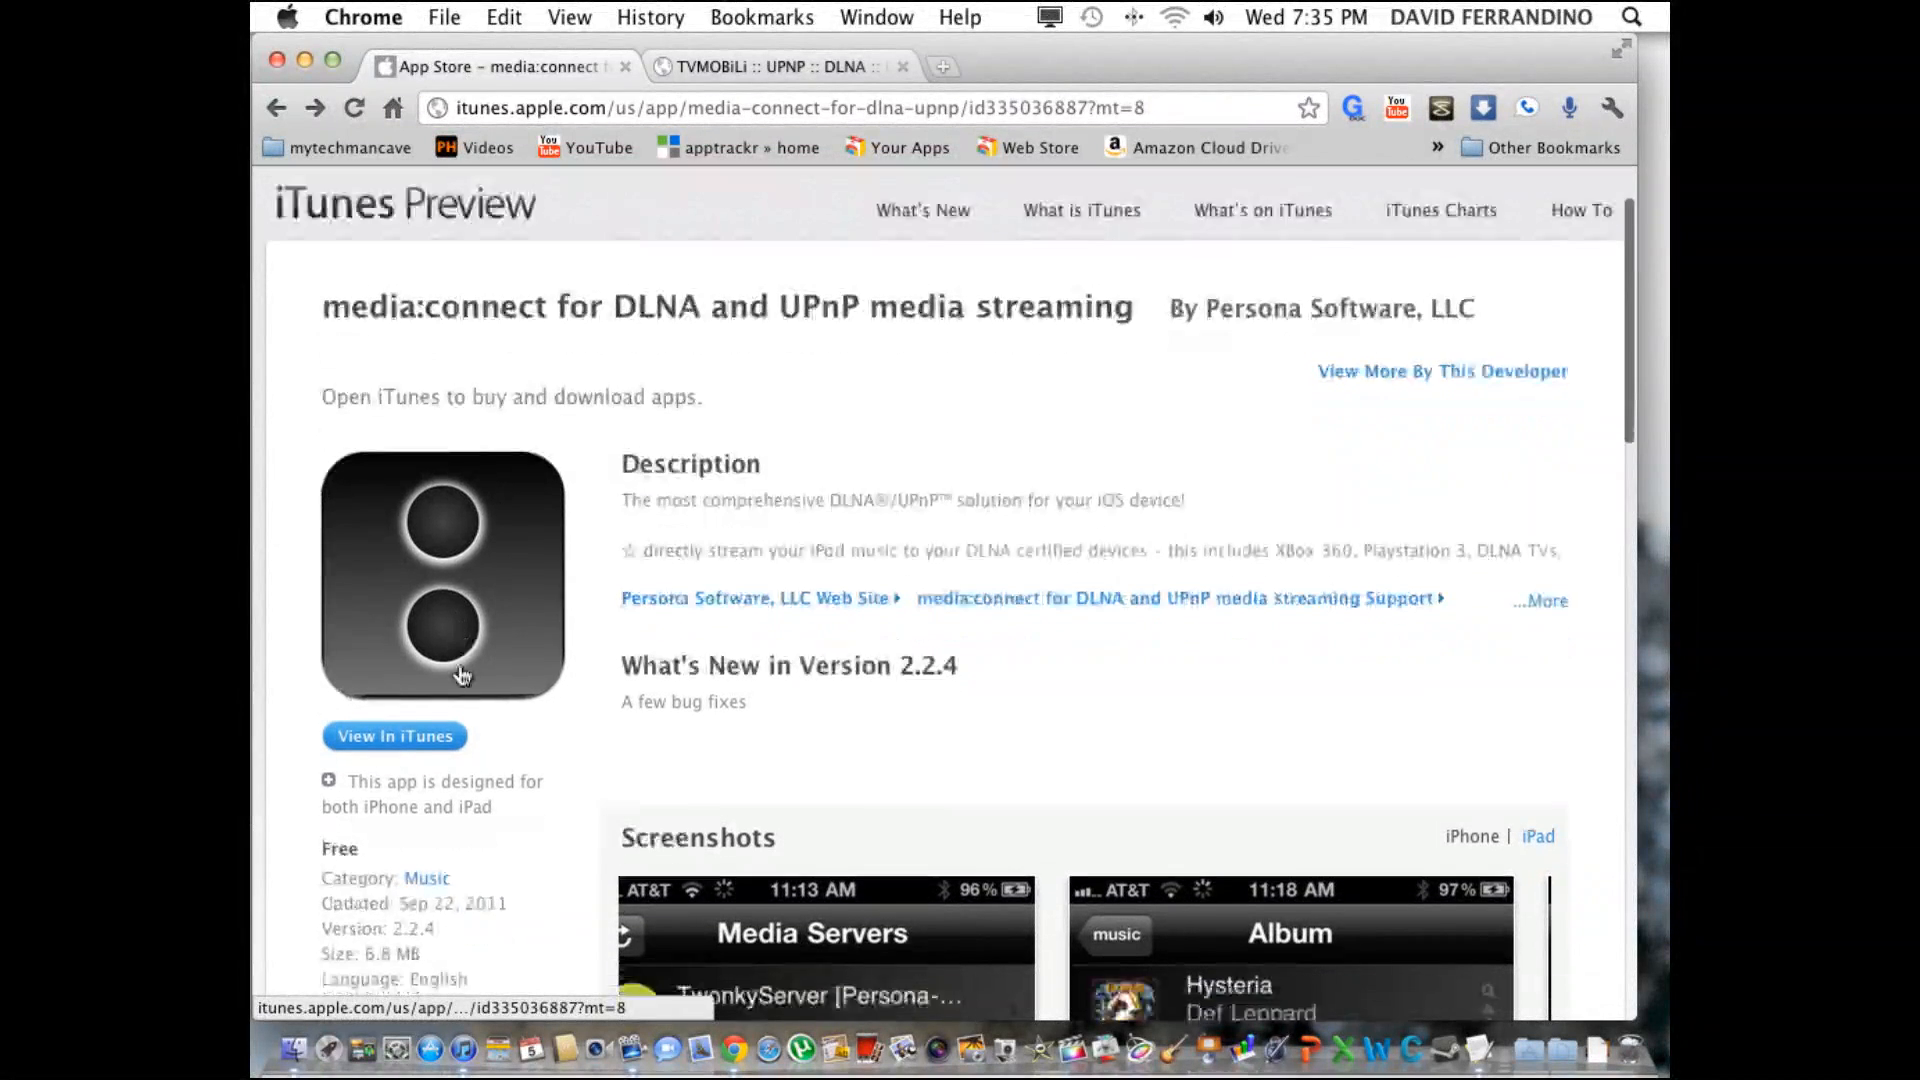
# Scroll through the media:connect description, free price, details and screenshots, then back up.
pyautogui.scroll(-3)
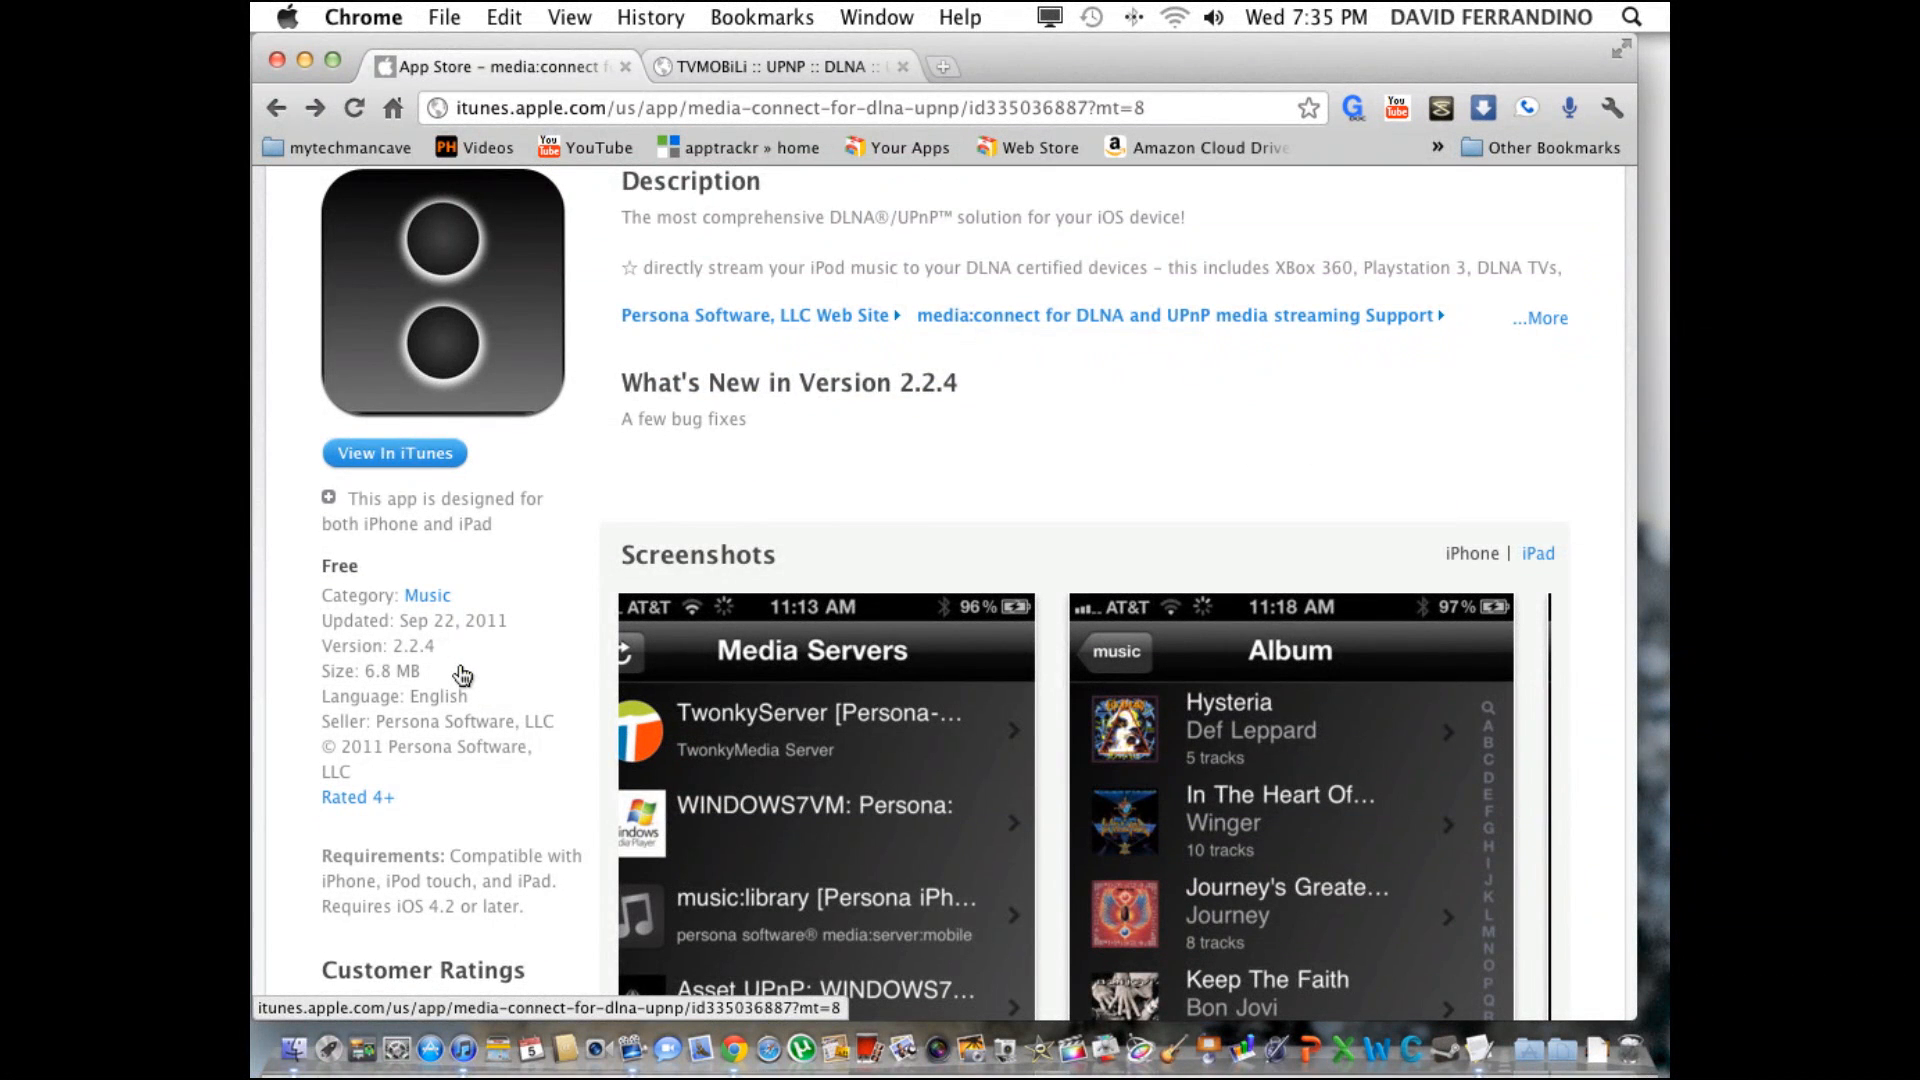
pyautogui.moveTo(462, 667)
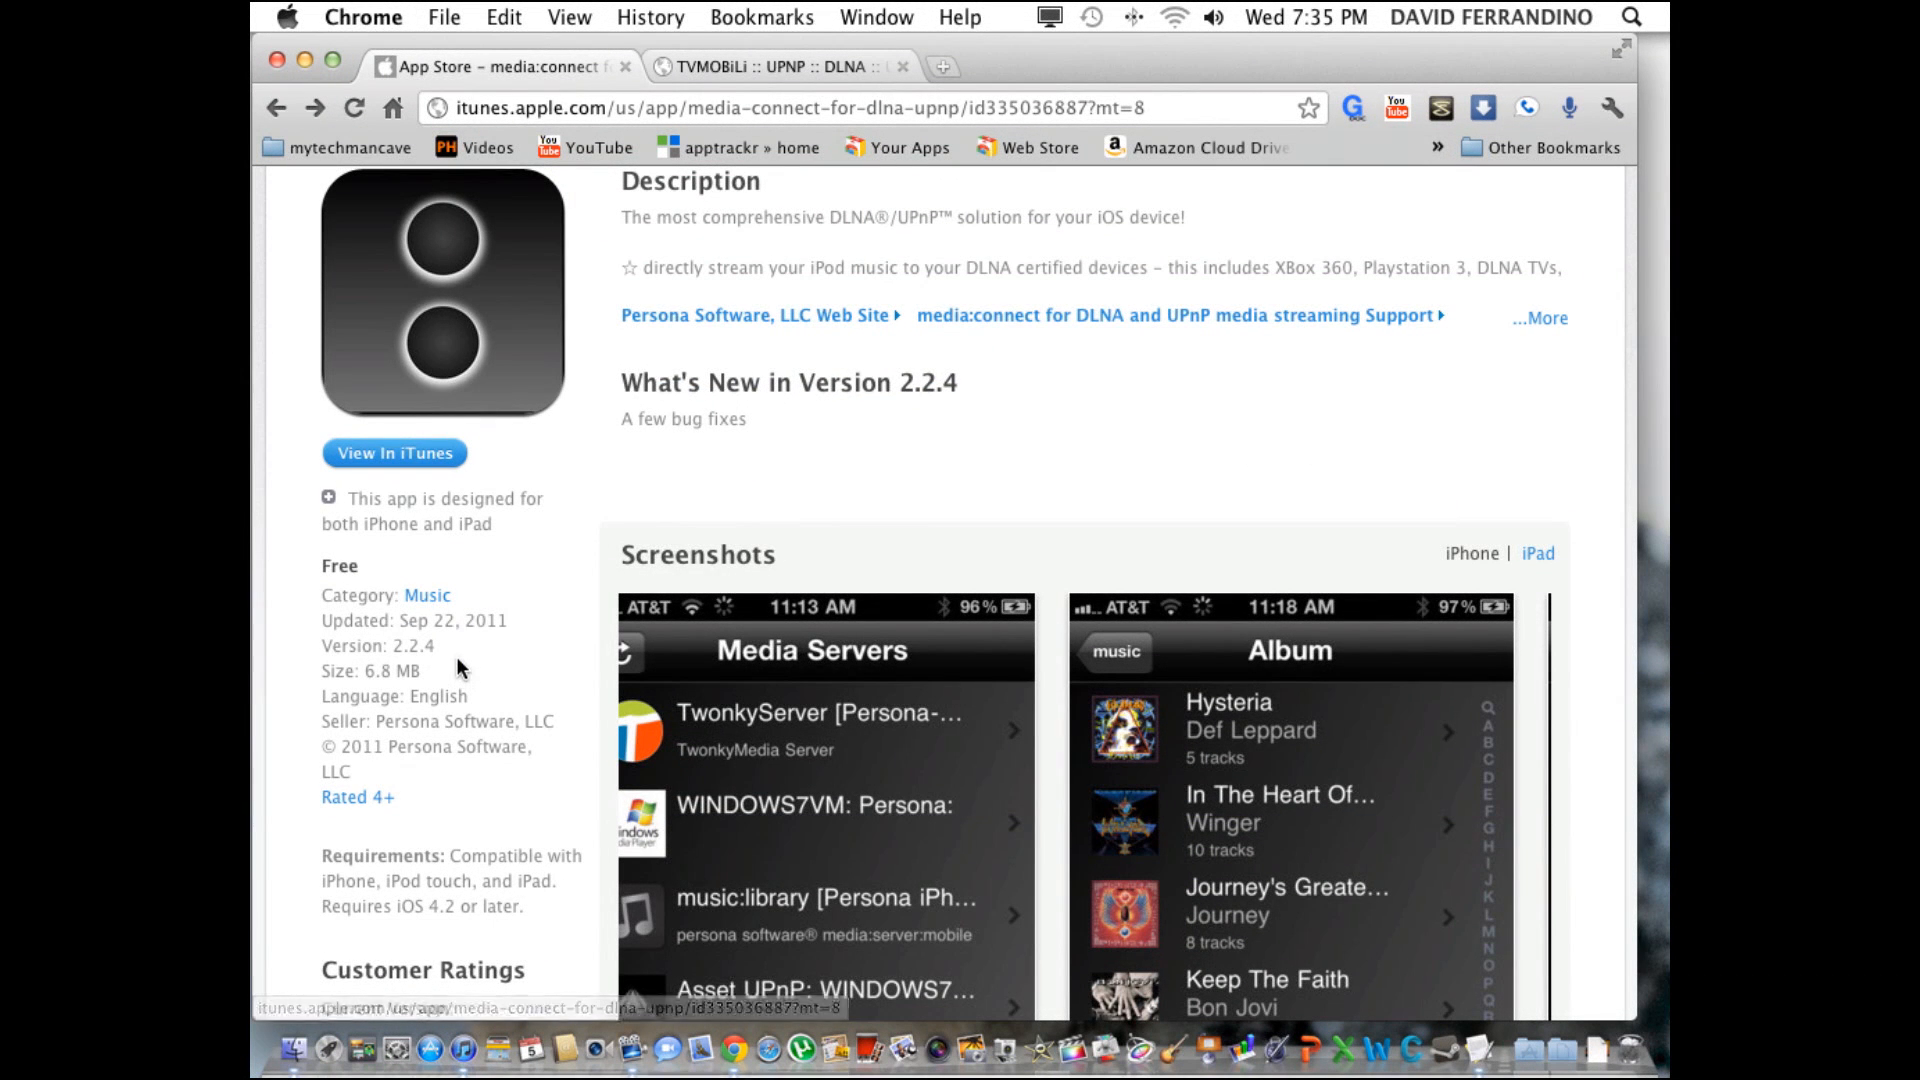
pyautogui.scroll(3)
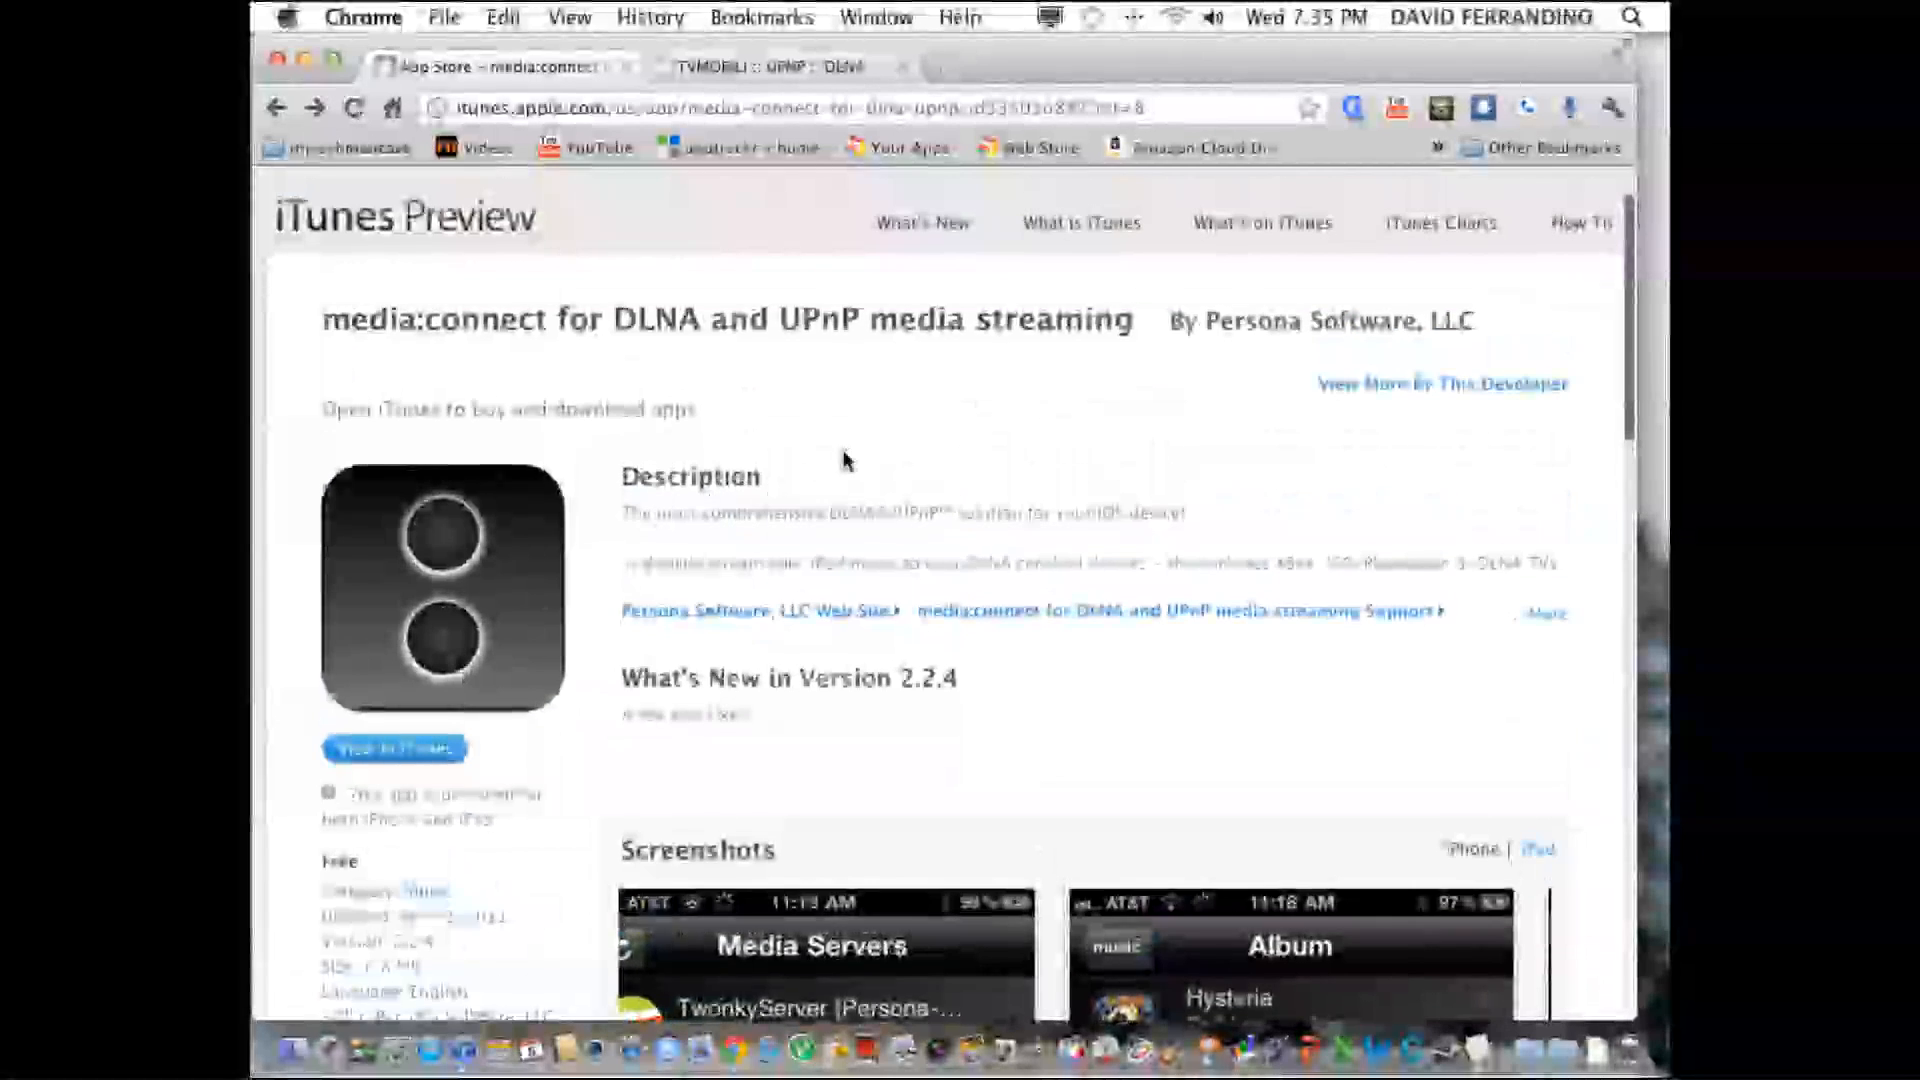
pyautogui.scroll(-3)
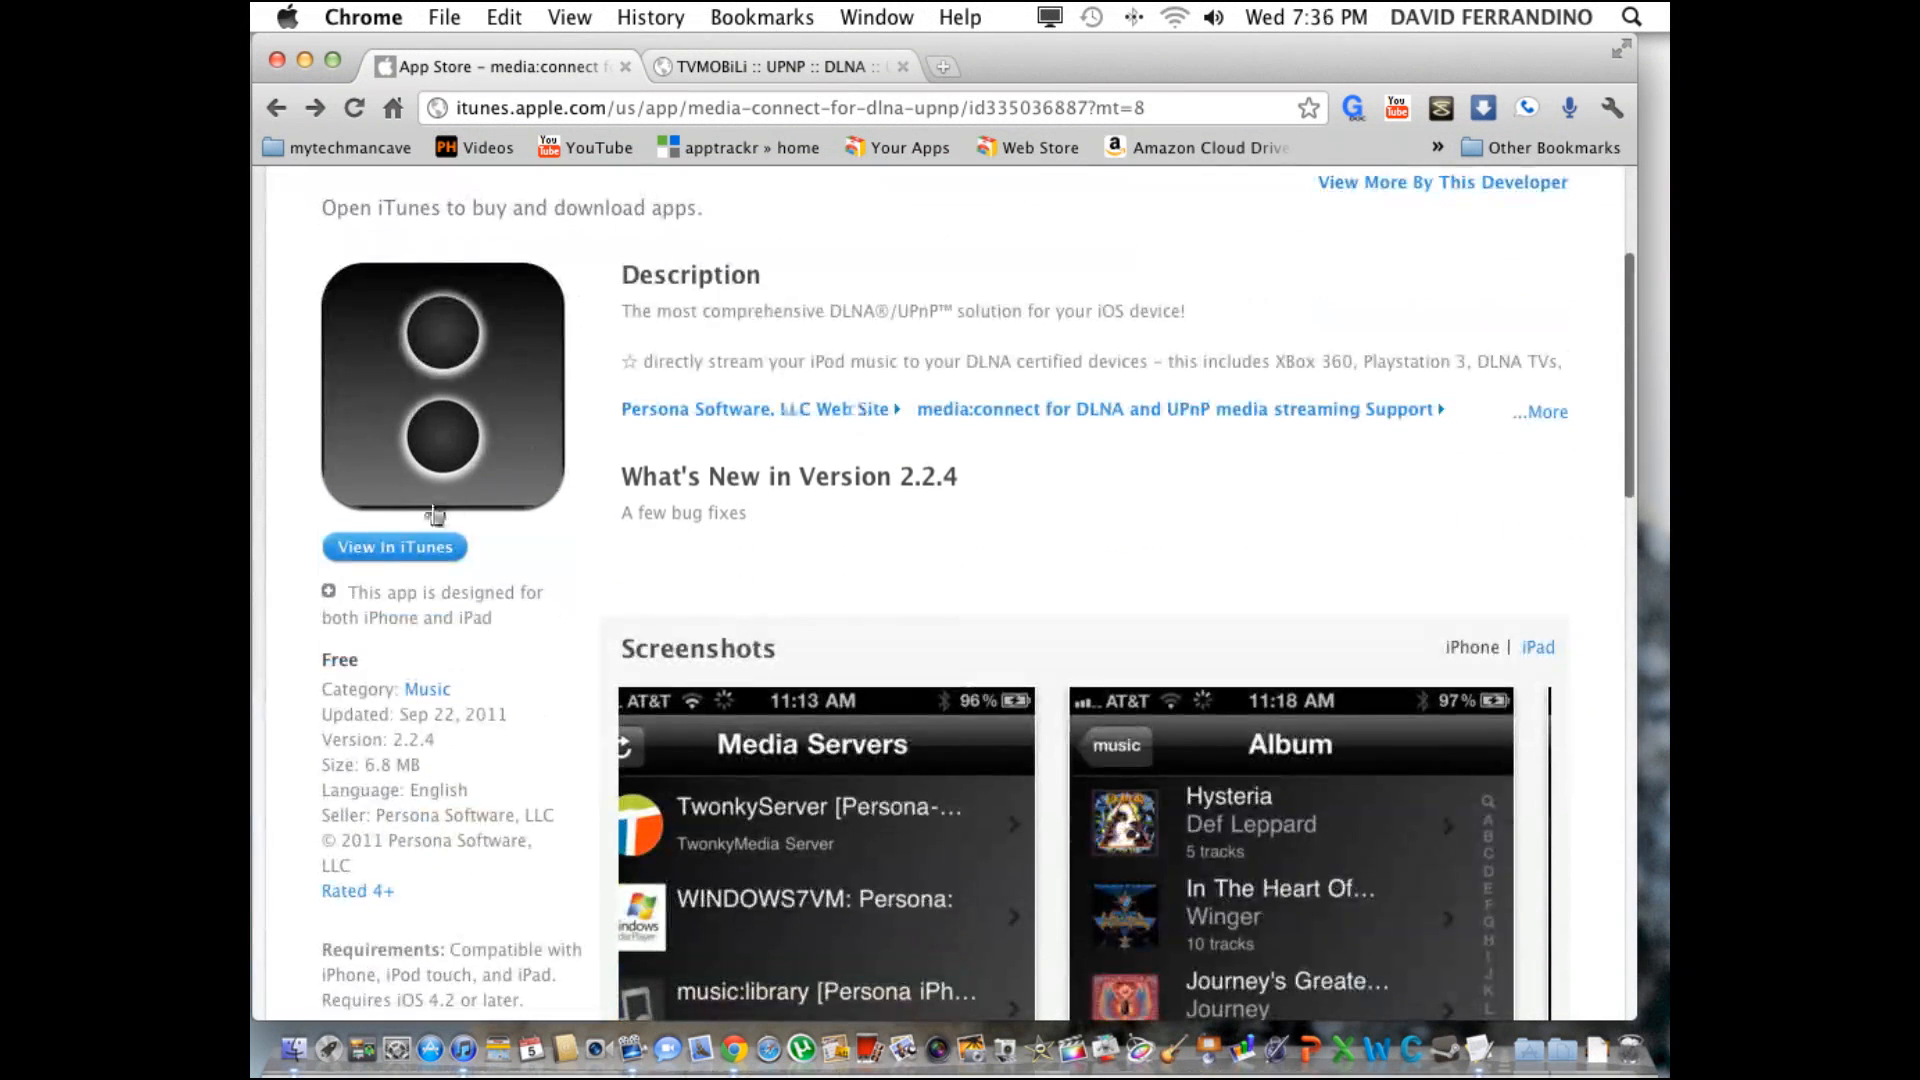
pyautogui.moveTo(478, 547)
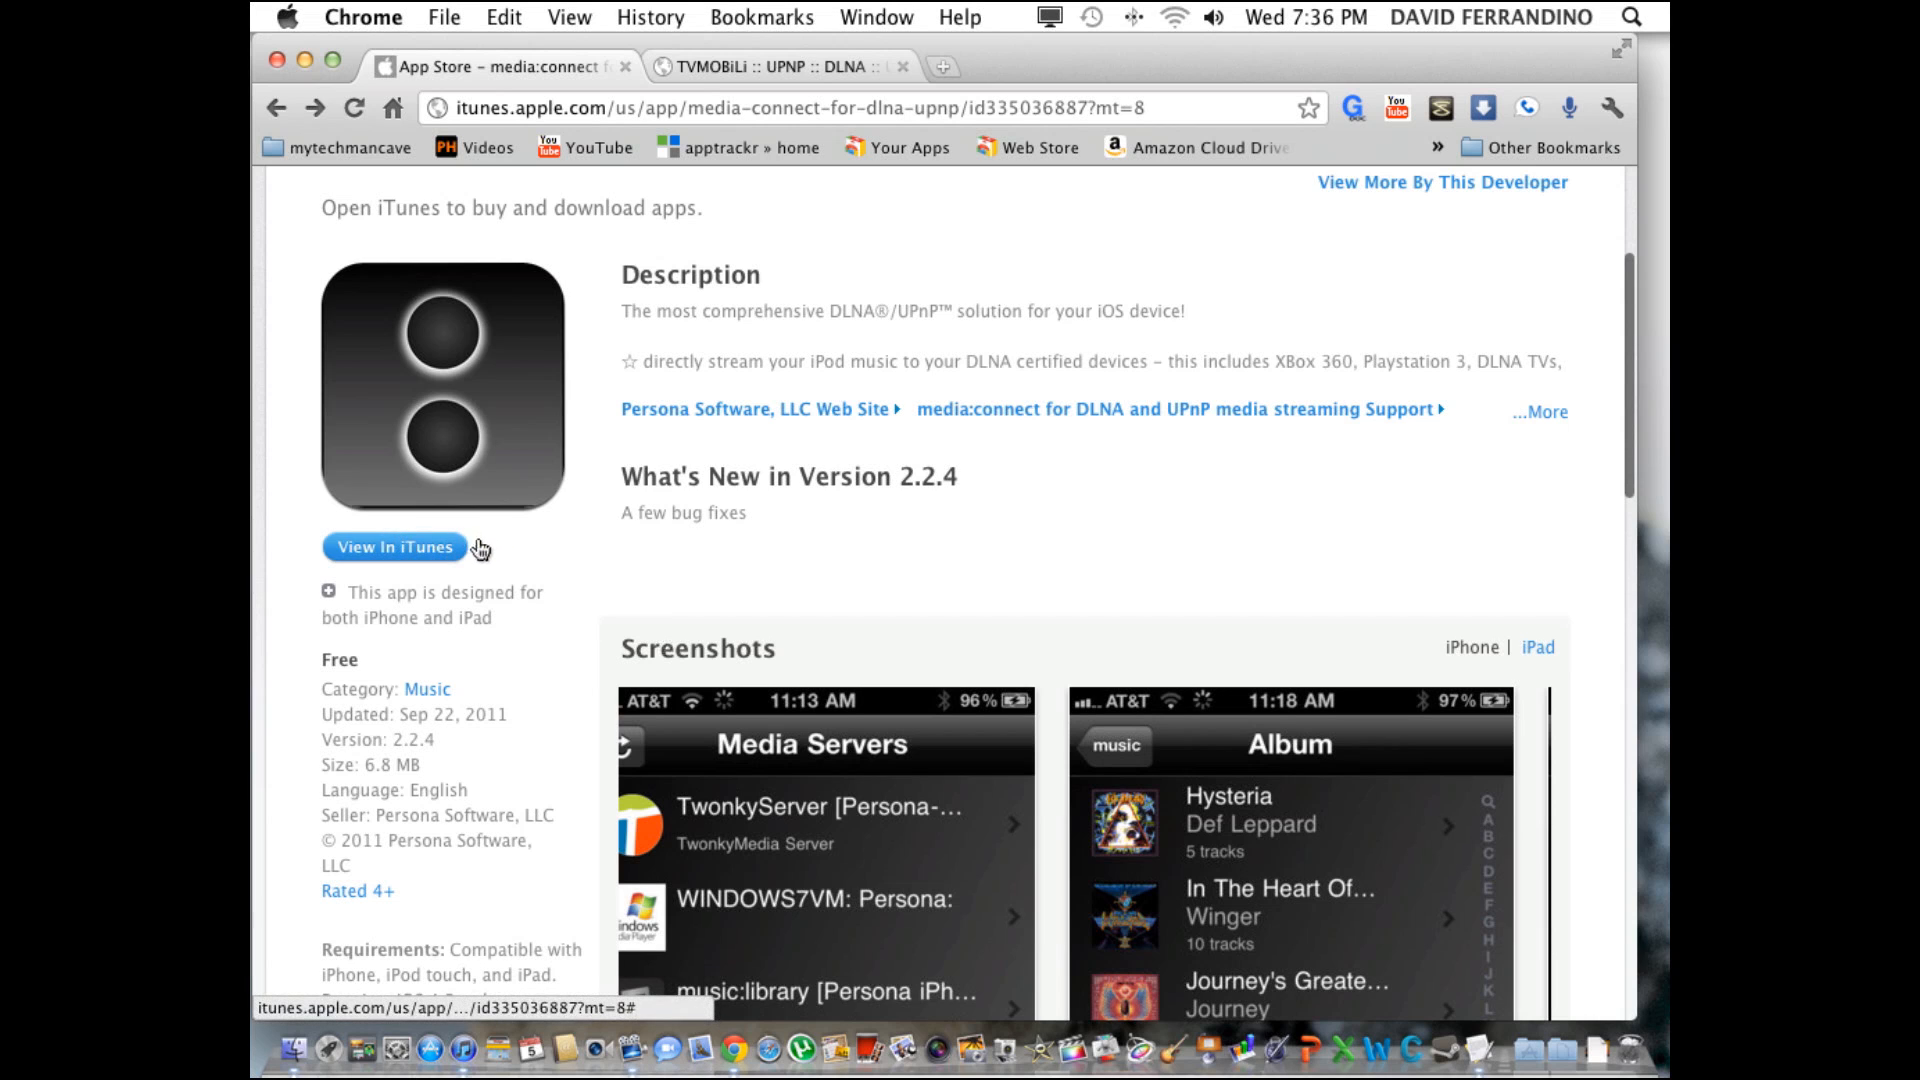
pyautogui.scroll(-3)
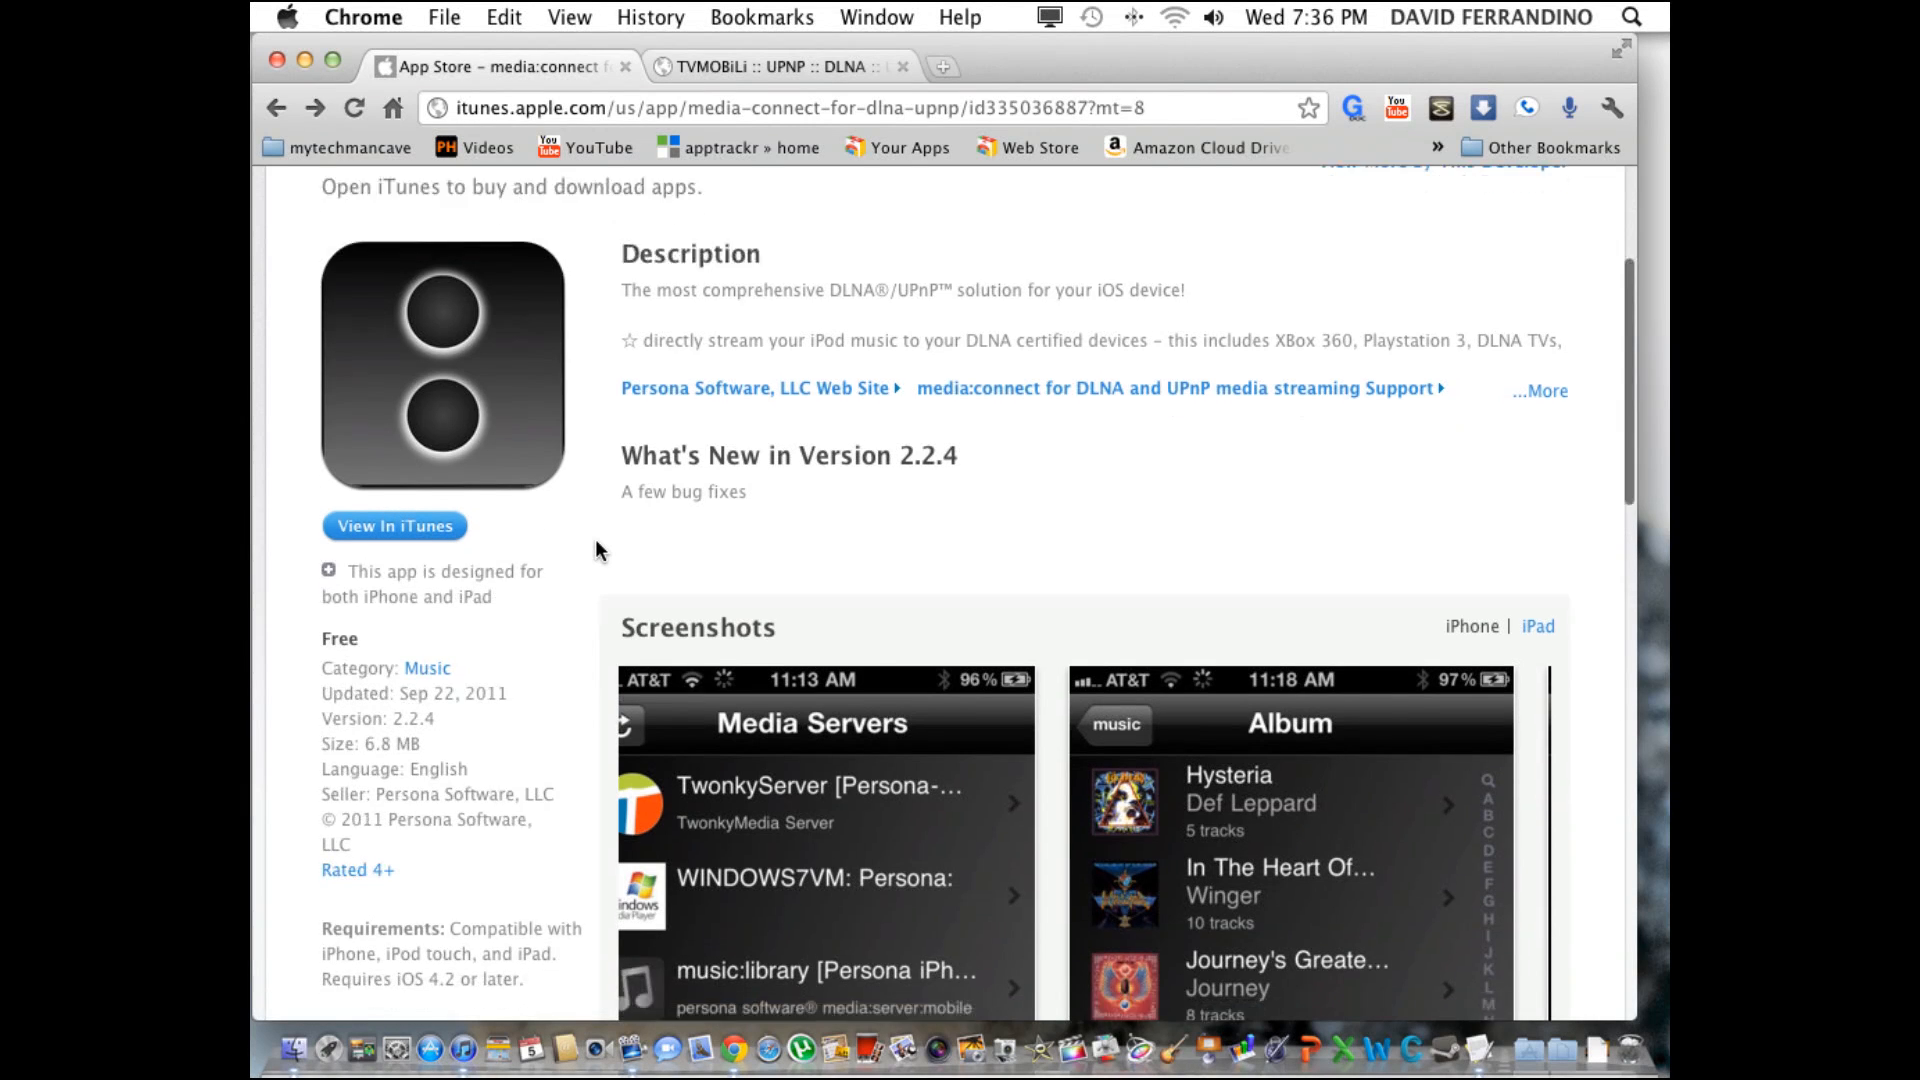
pyautogui.scroll(-3)
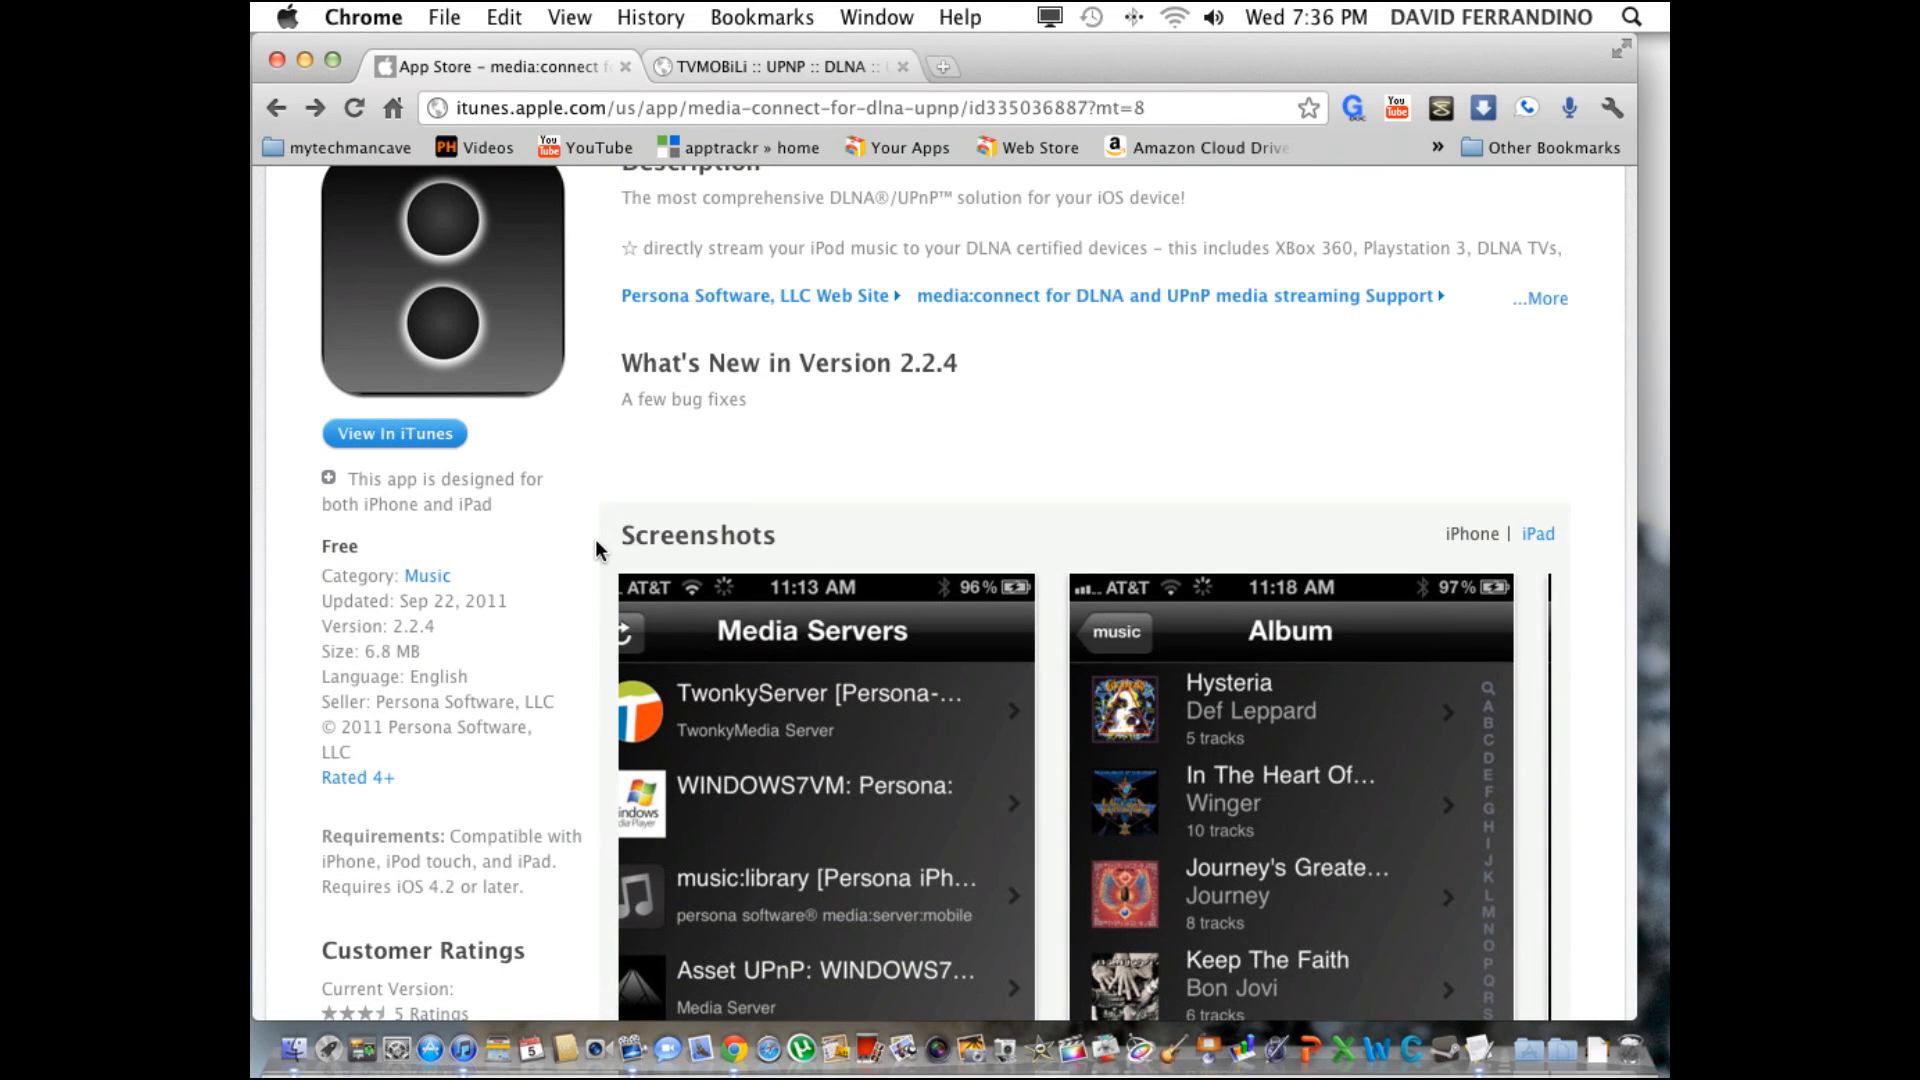
pyautogui.scroll(3)
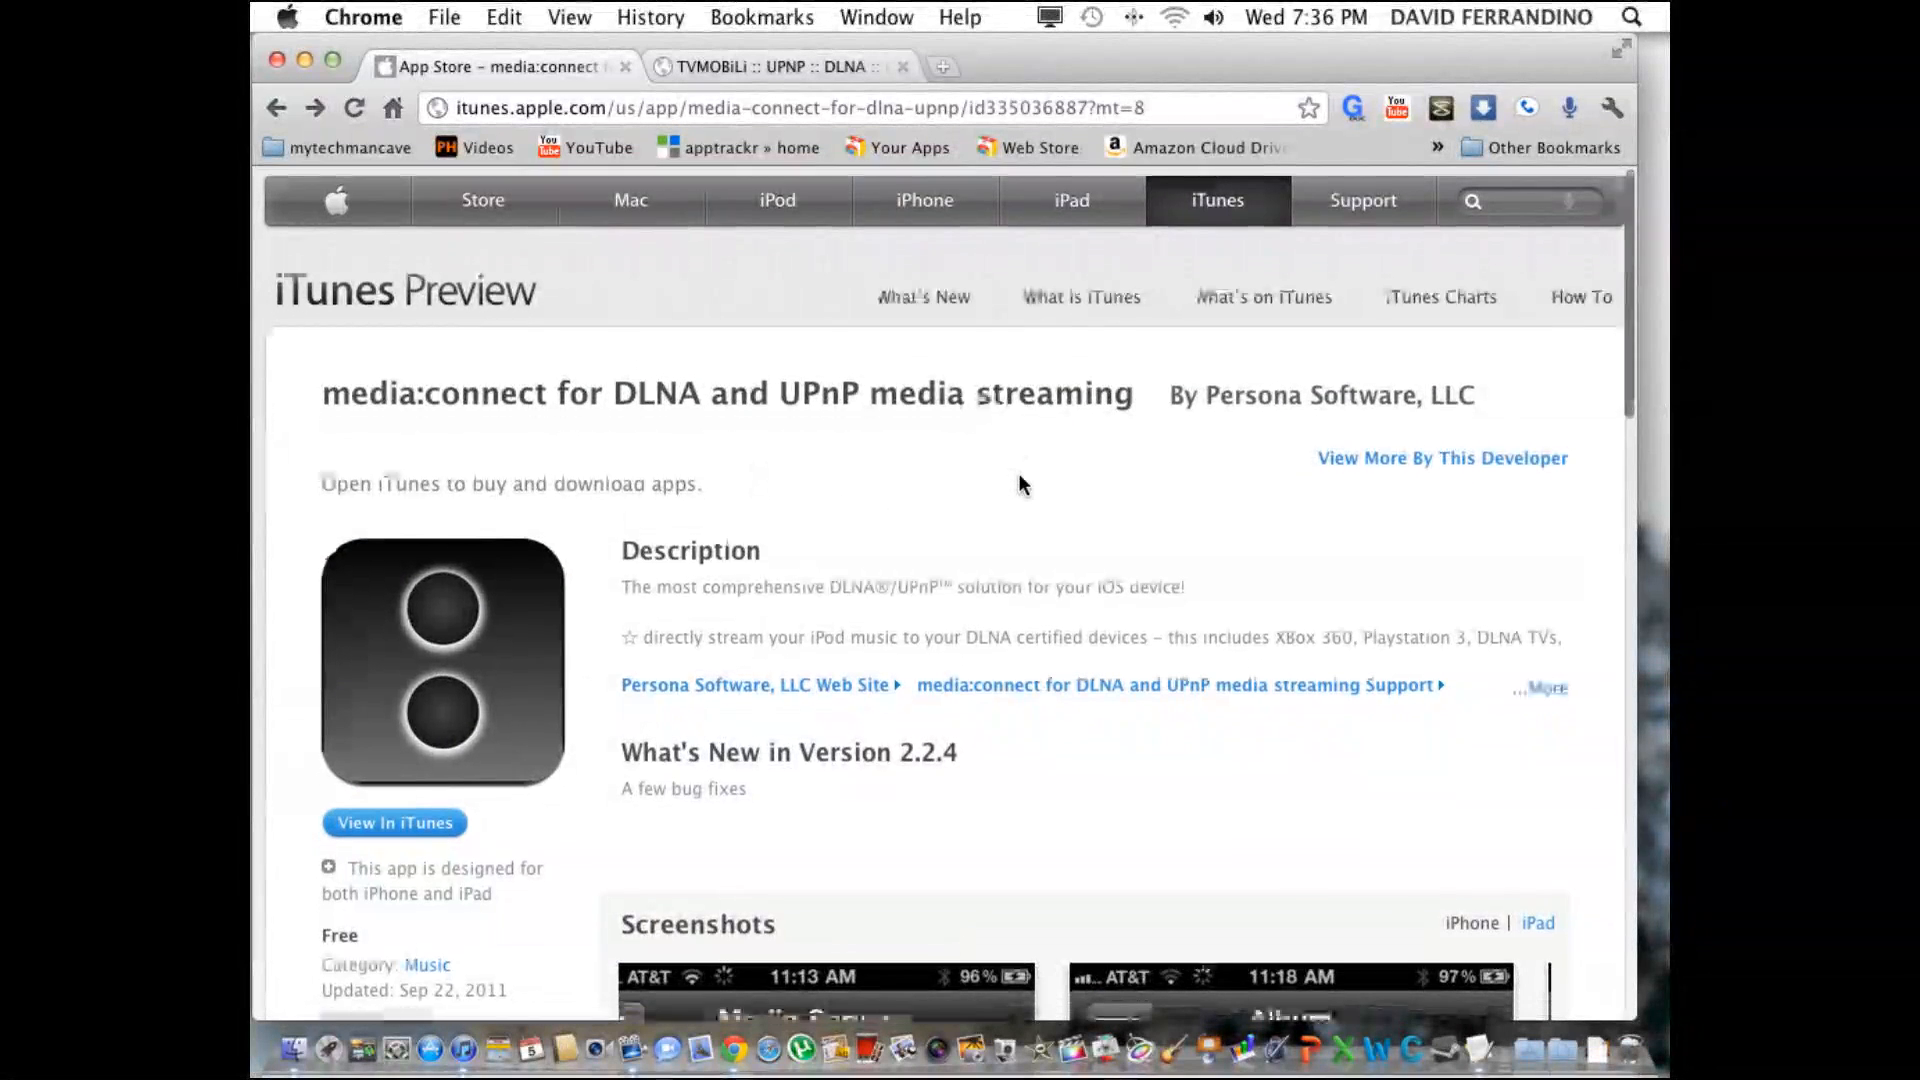
pyautogui.scroll(-3)
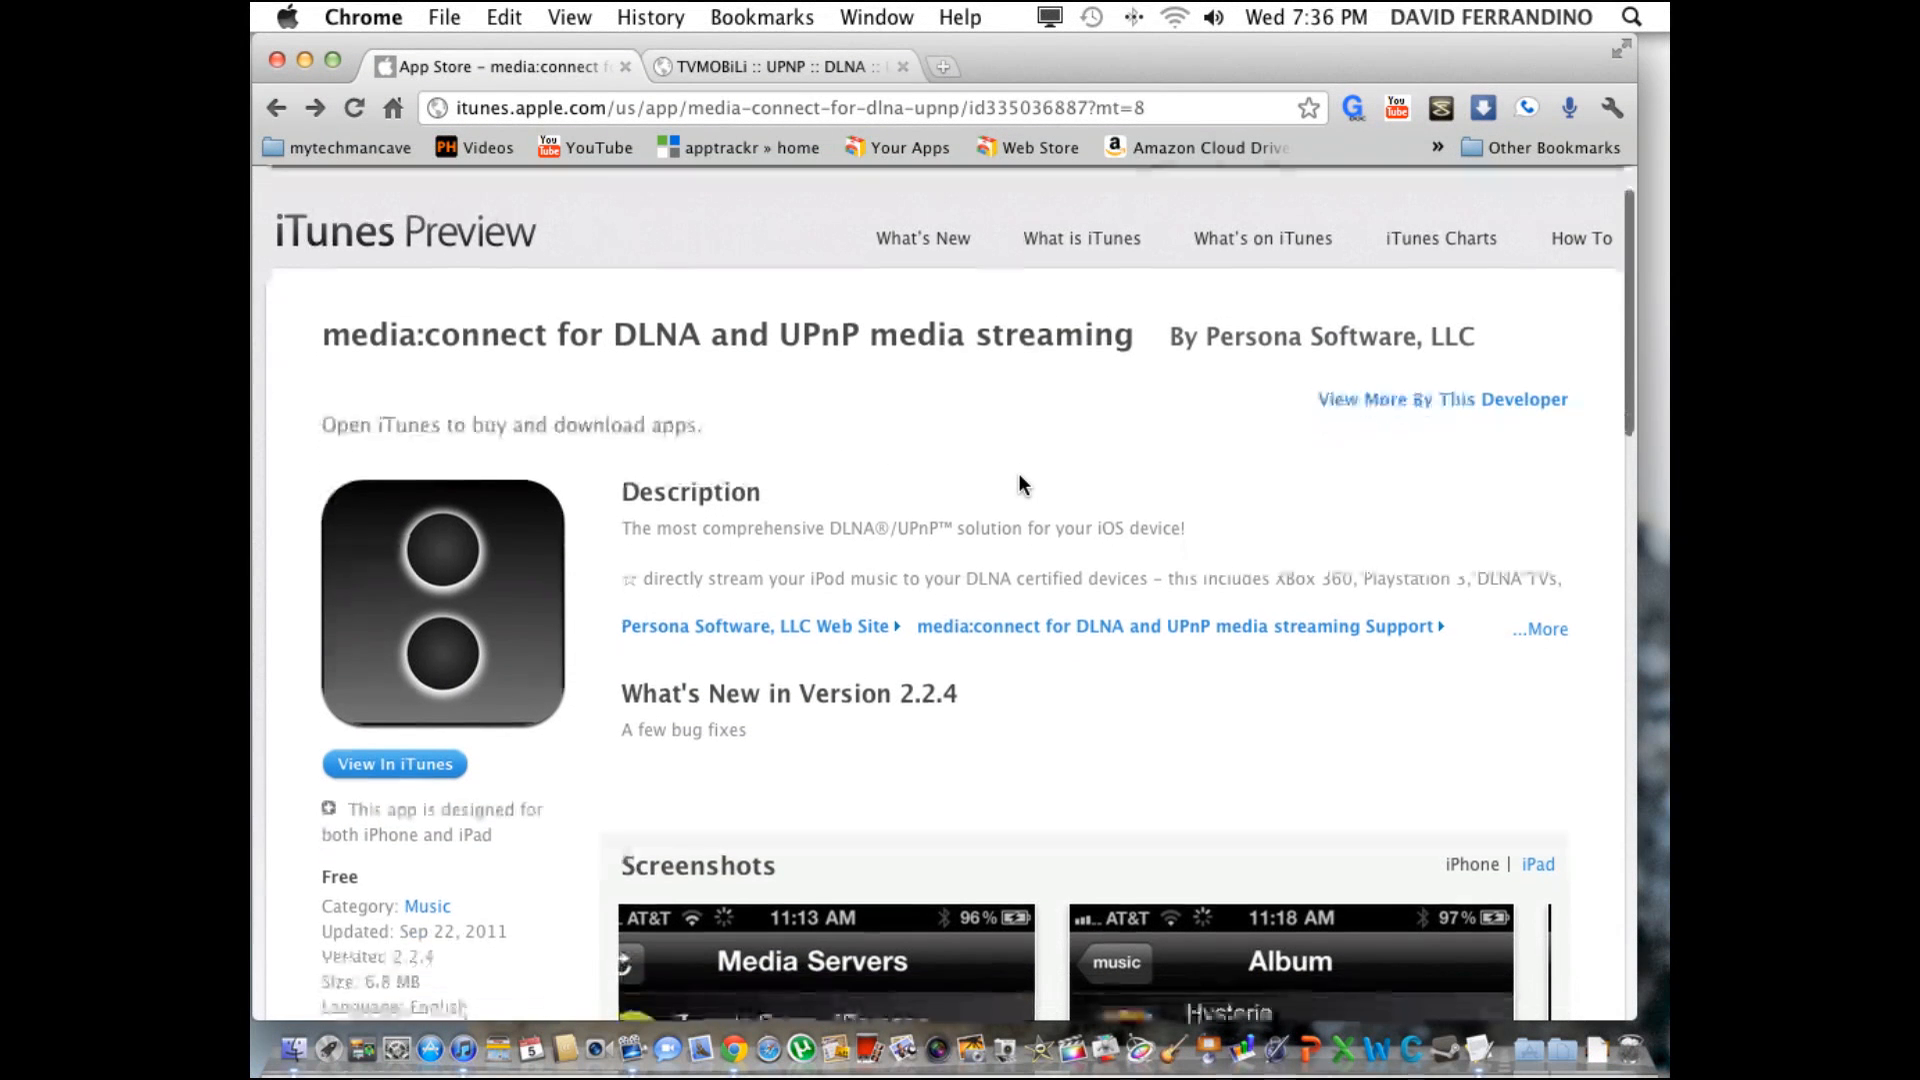
pyautogui.scroll(3)
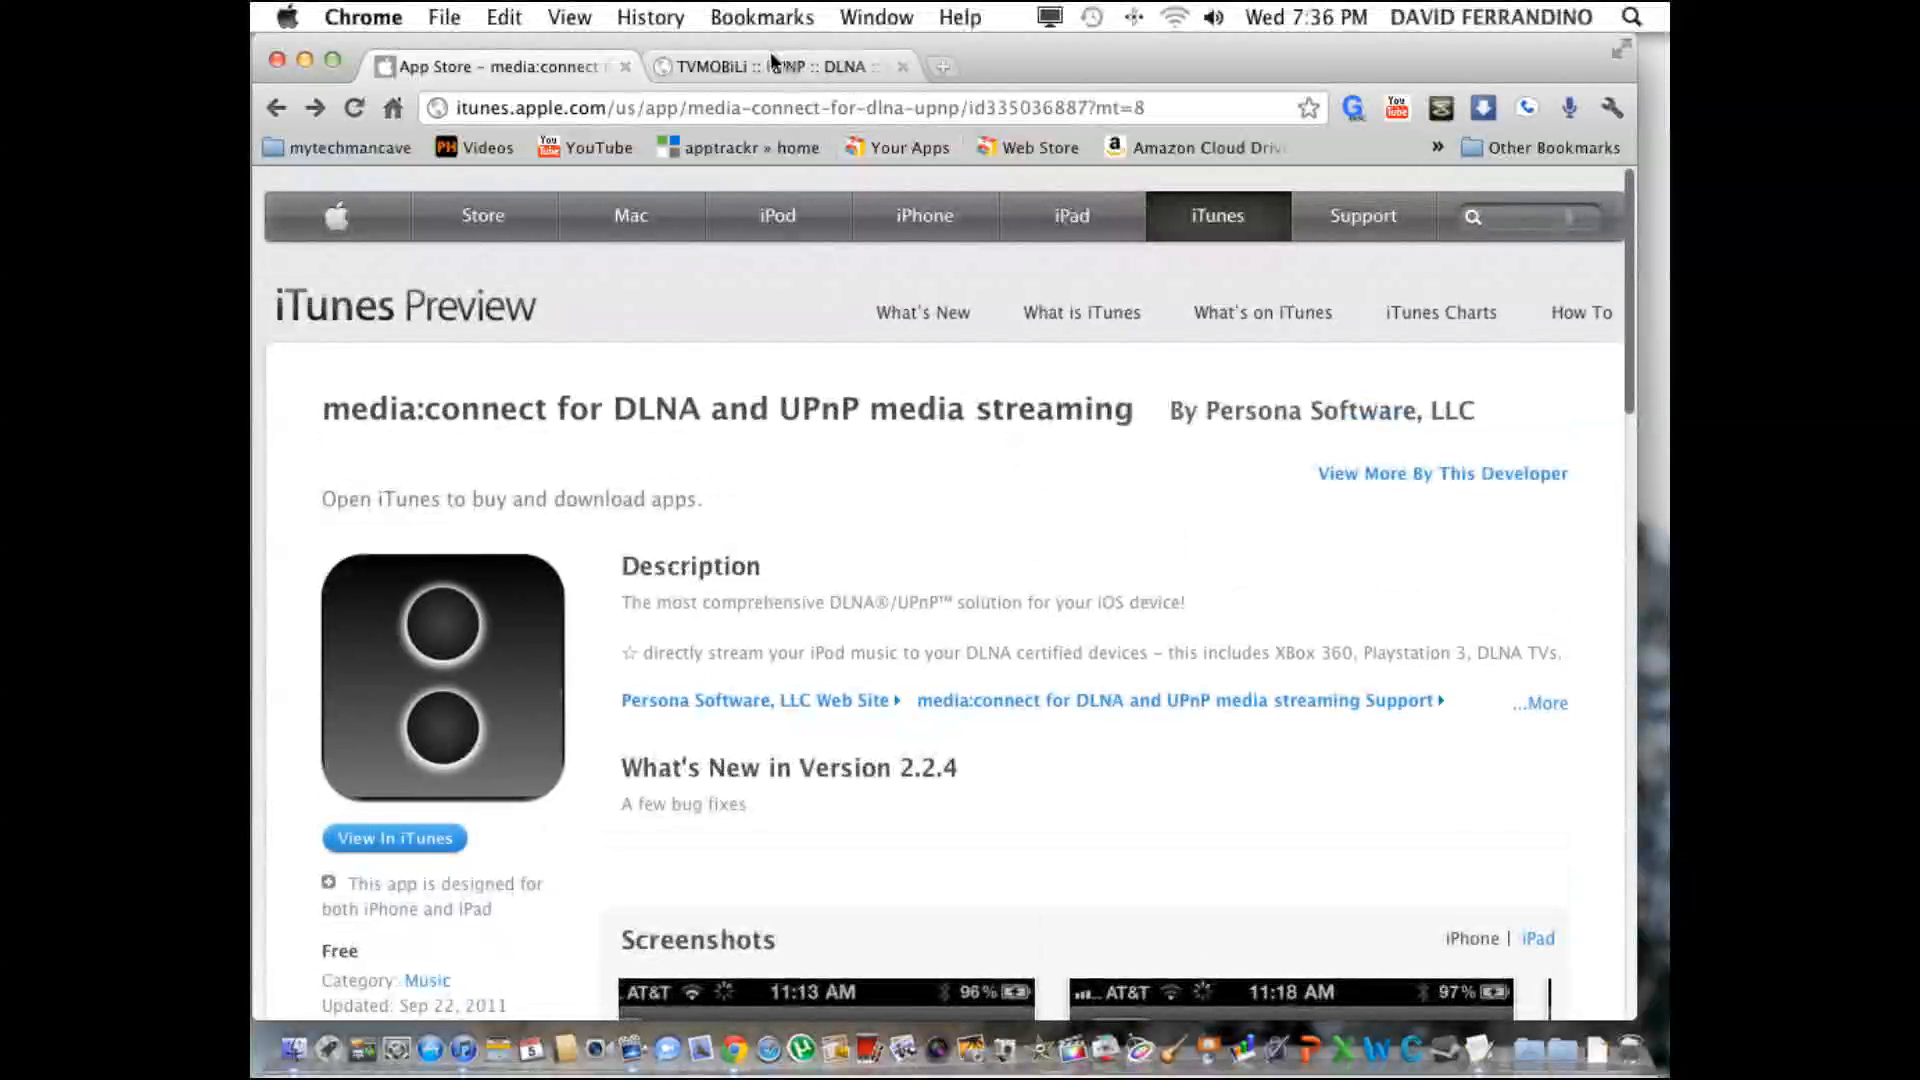
pyautogui.moveTo(771, 66)
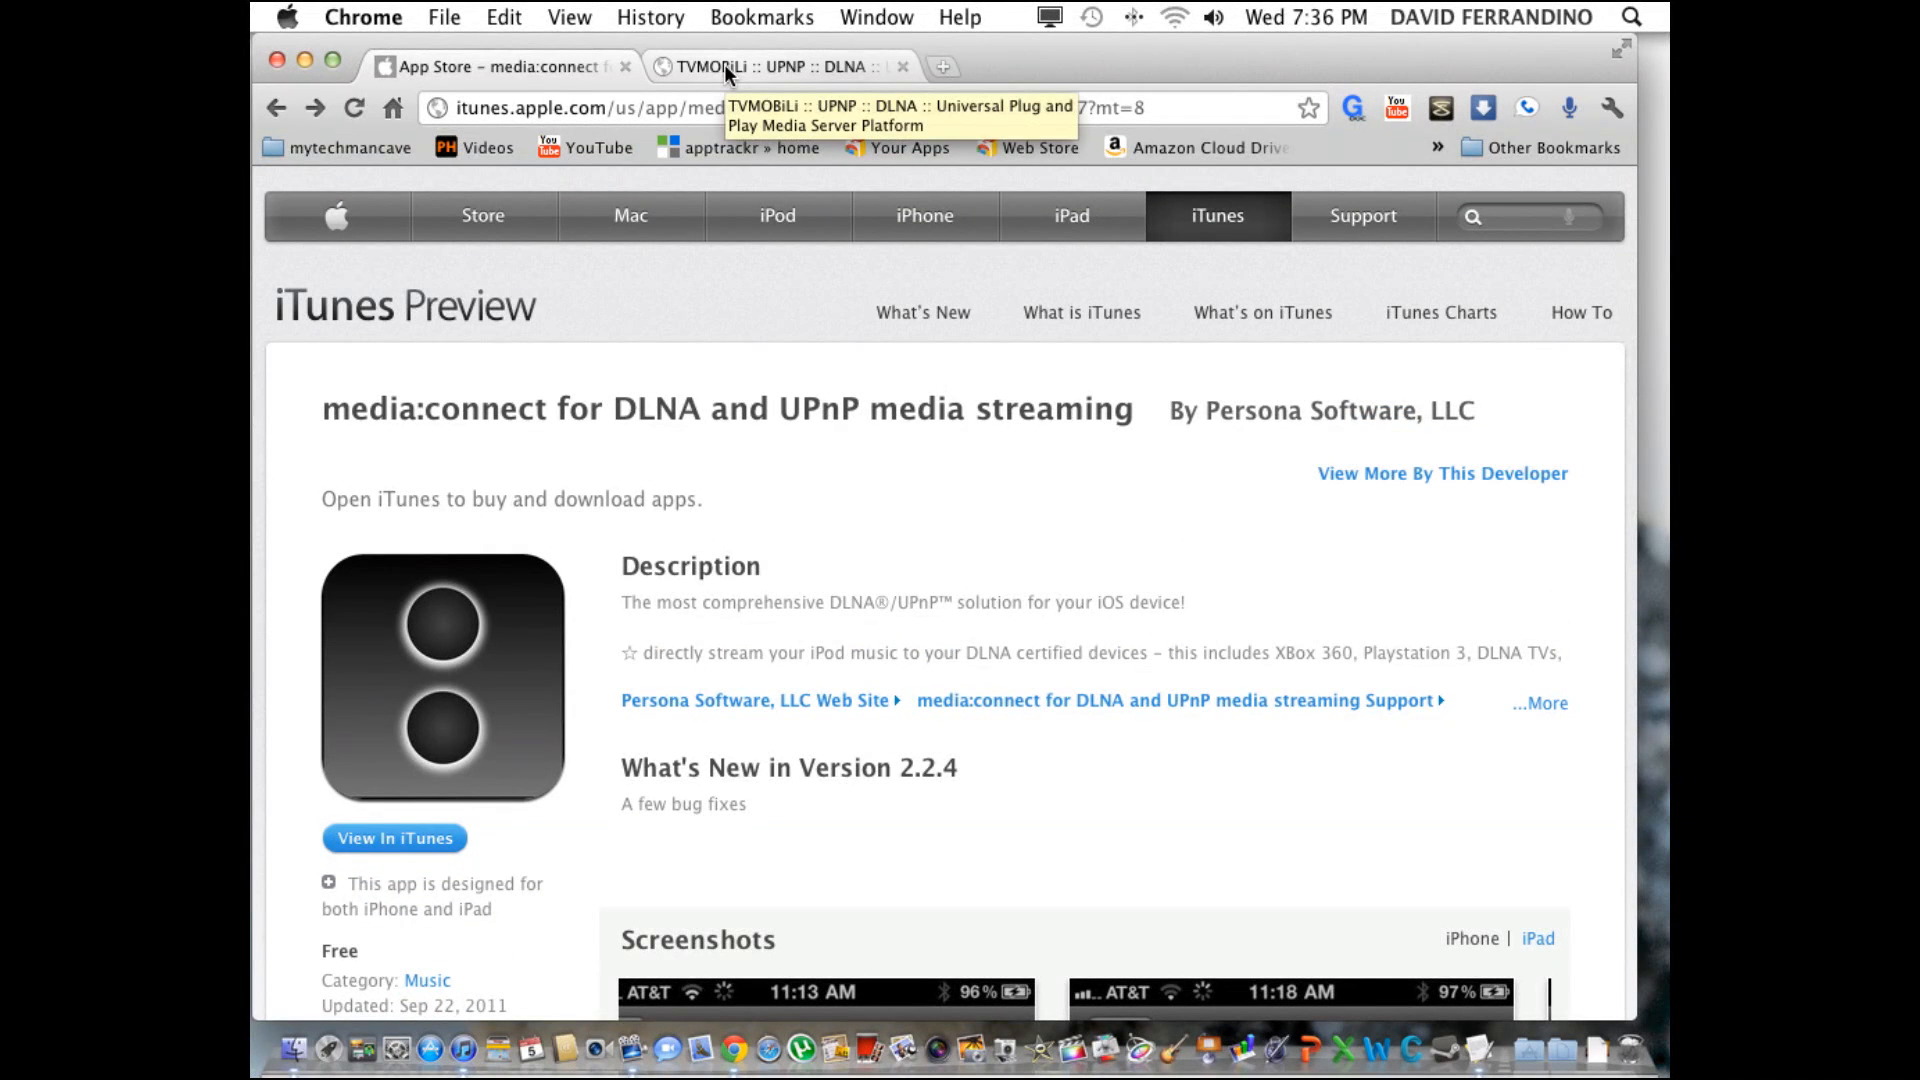
# Switch to the TVMOBiLi tab to show My Content and My Friends Content.
pyautogui.click(778, 66)
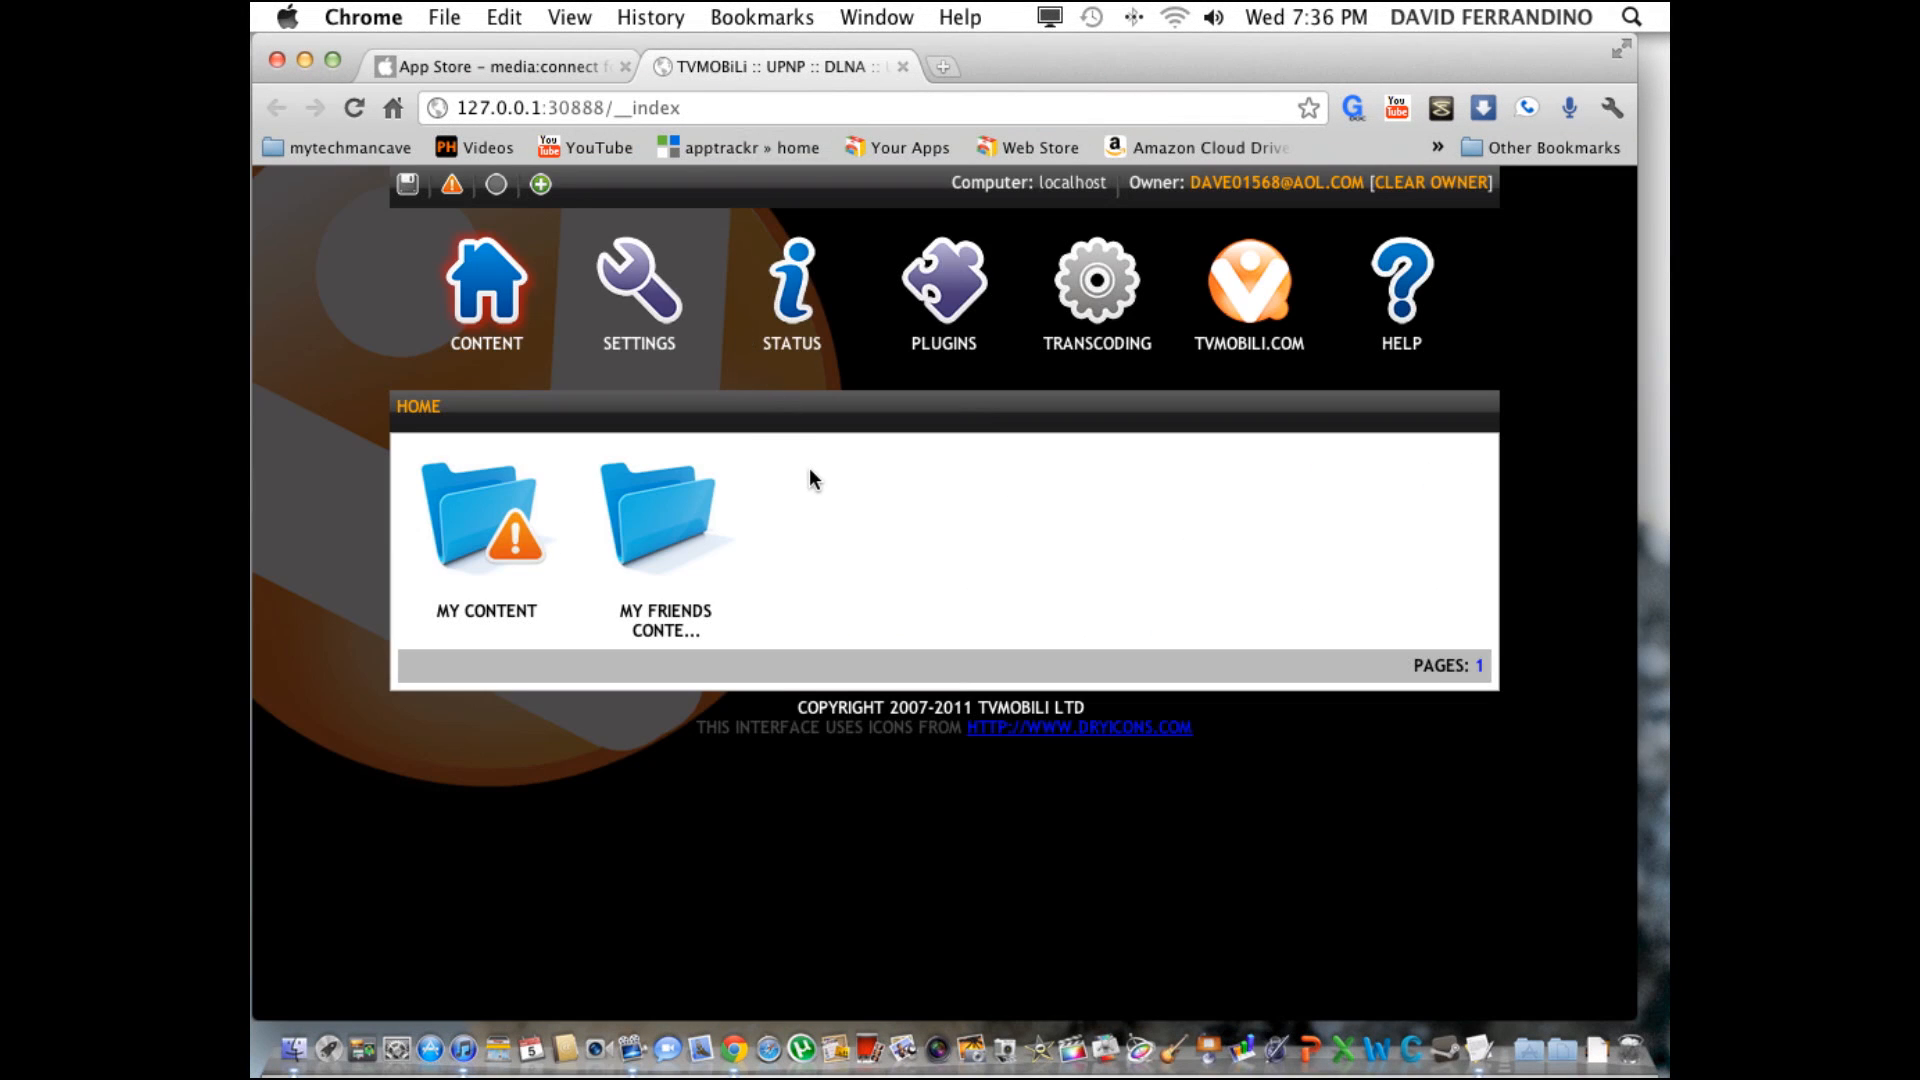
pyautogui.moveTo(1046, 416)
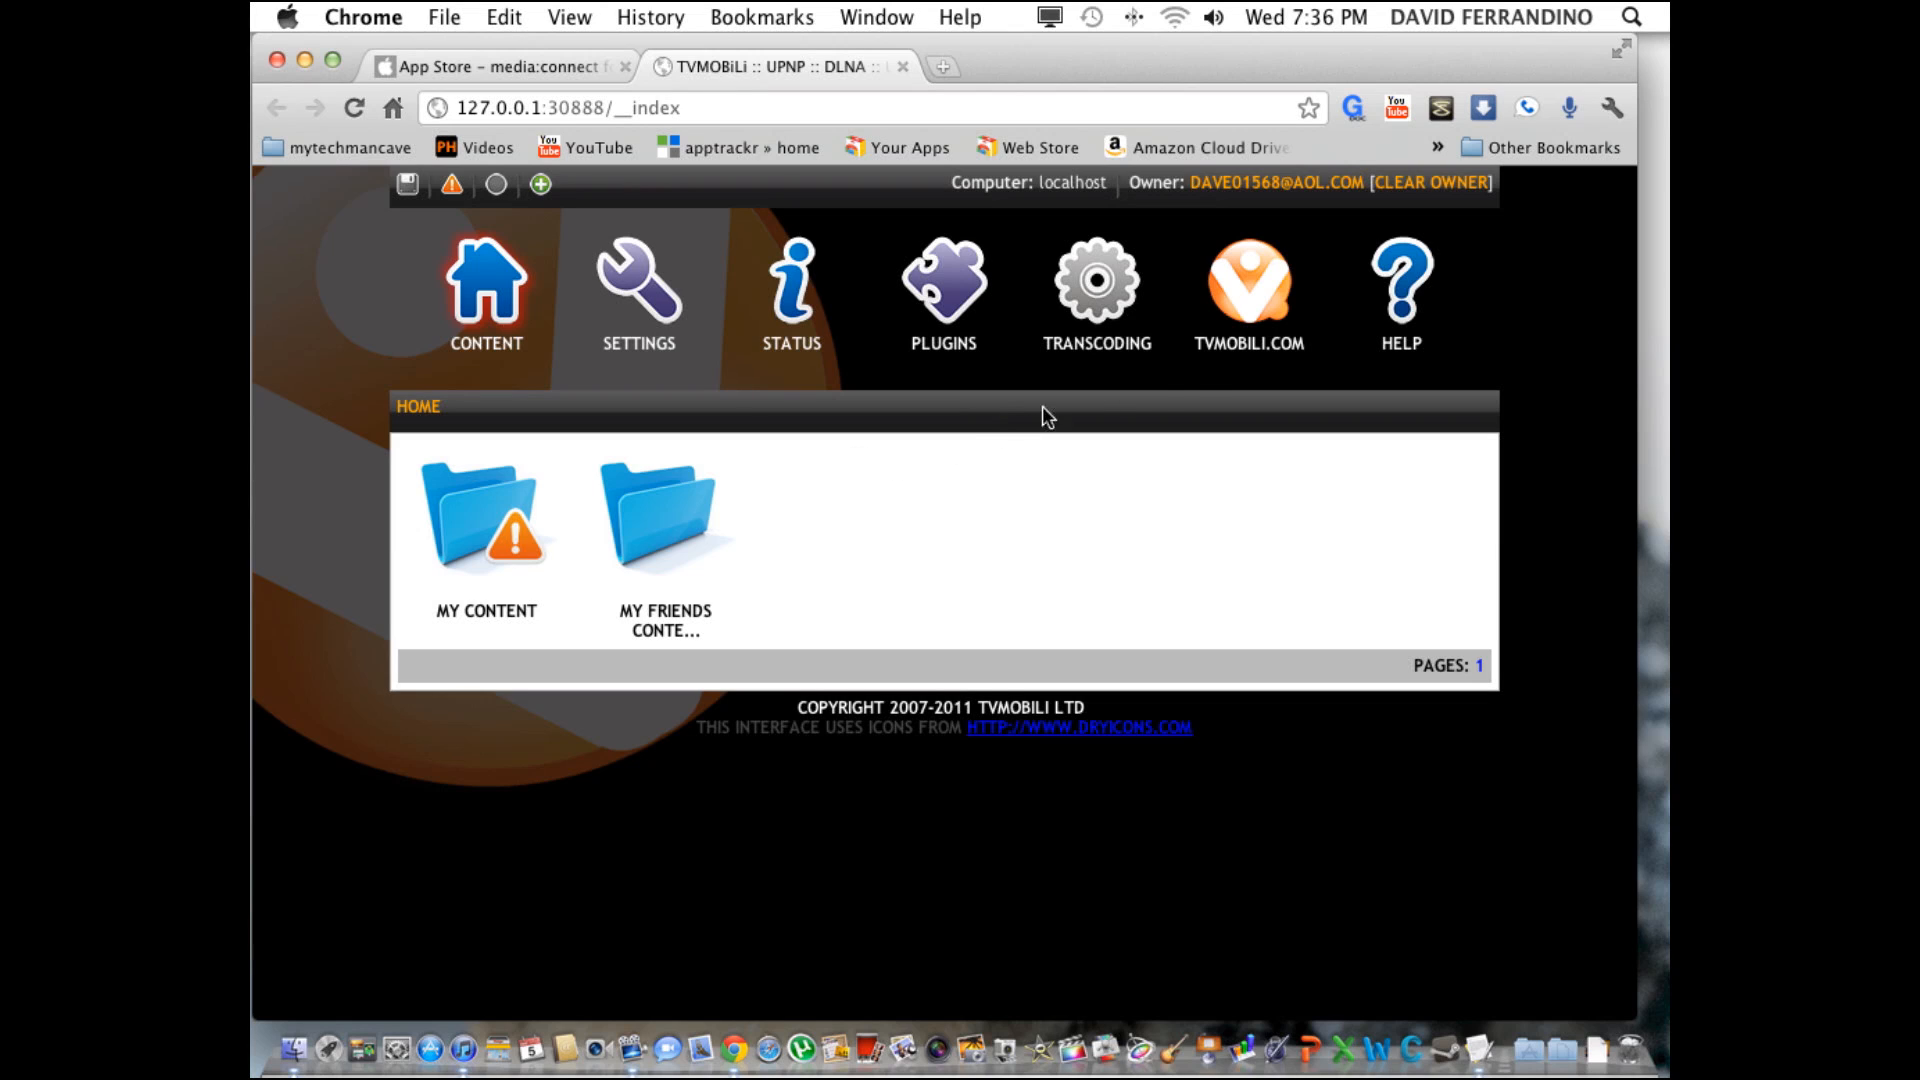
pyautogui.moveTo(1265, 365)
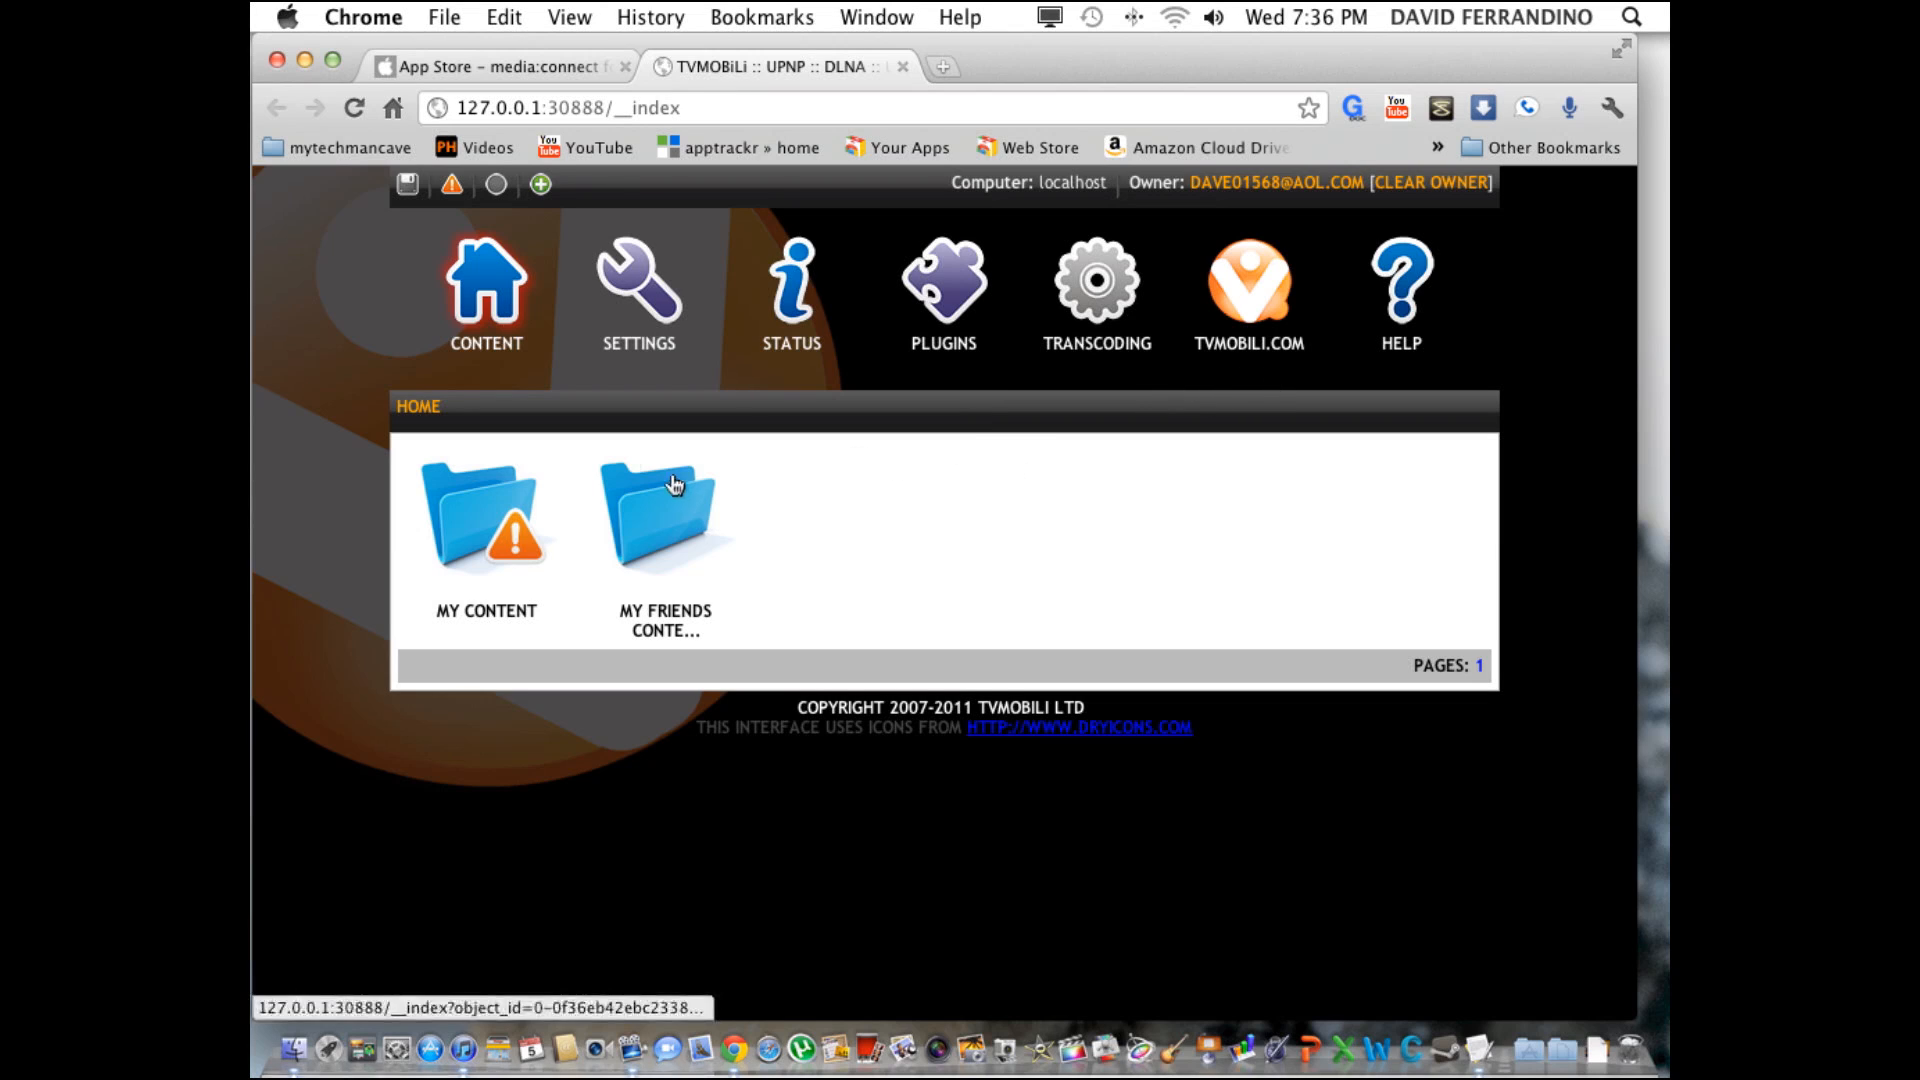
pyautogui.moveTo(998, 415)
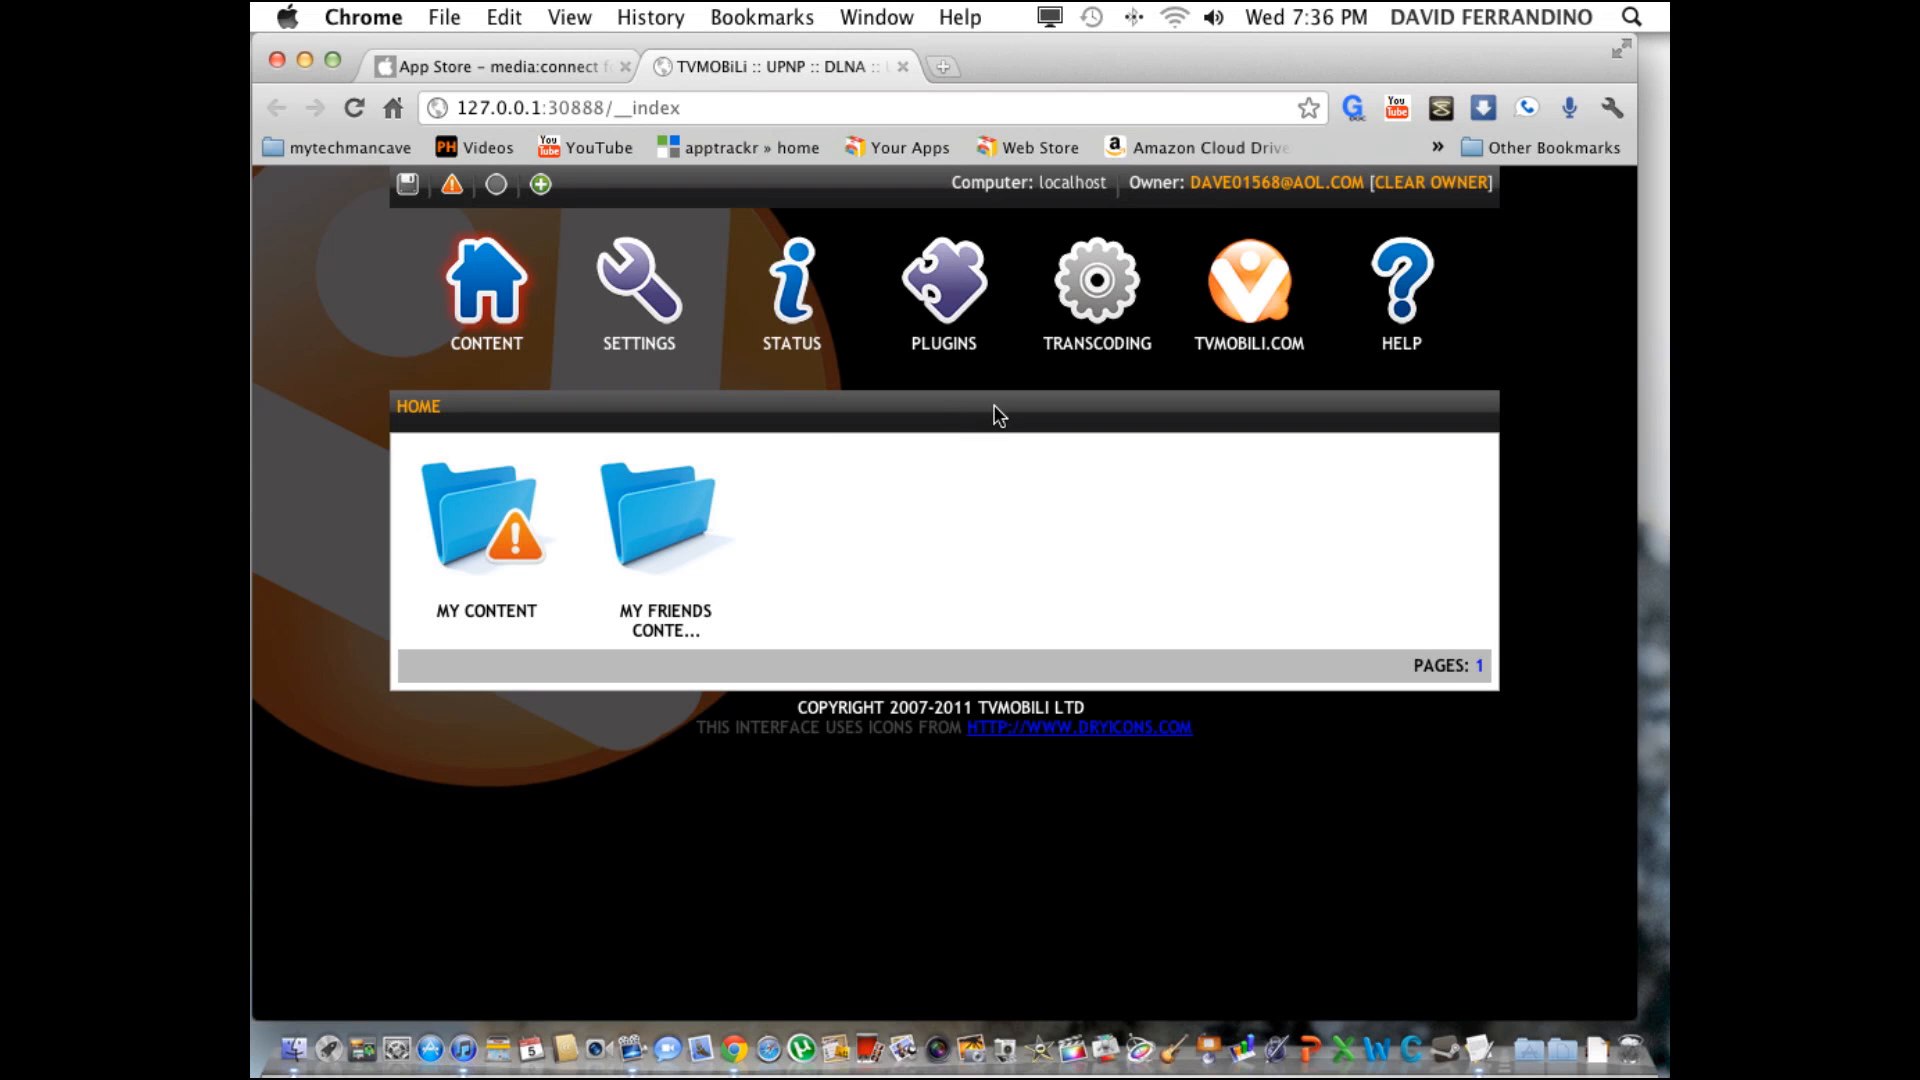
pyautogui.moveTo(950, 432)
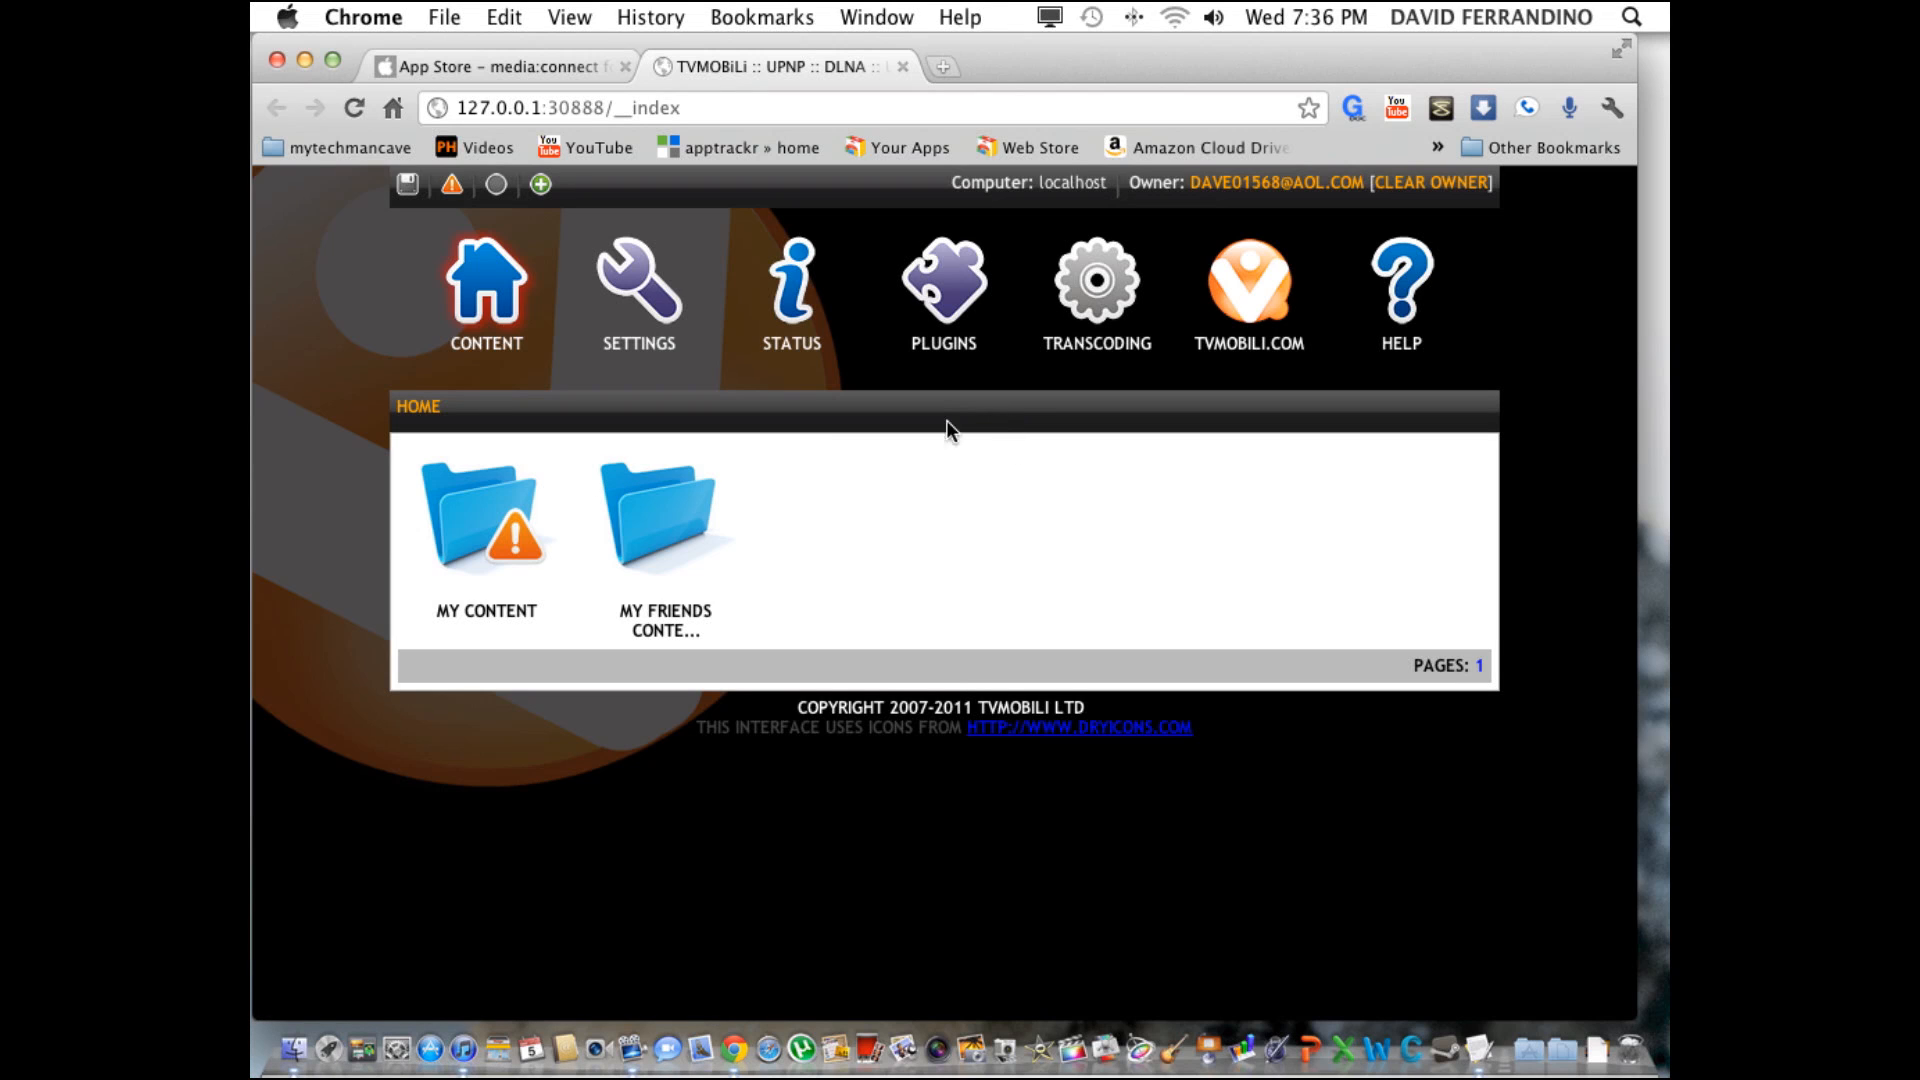
pyautogui.moveTo(486, 520)
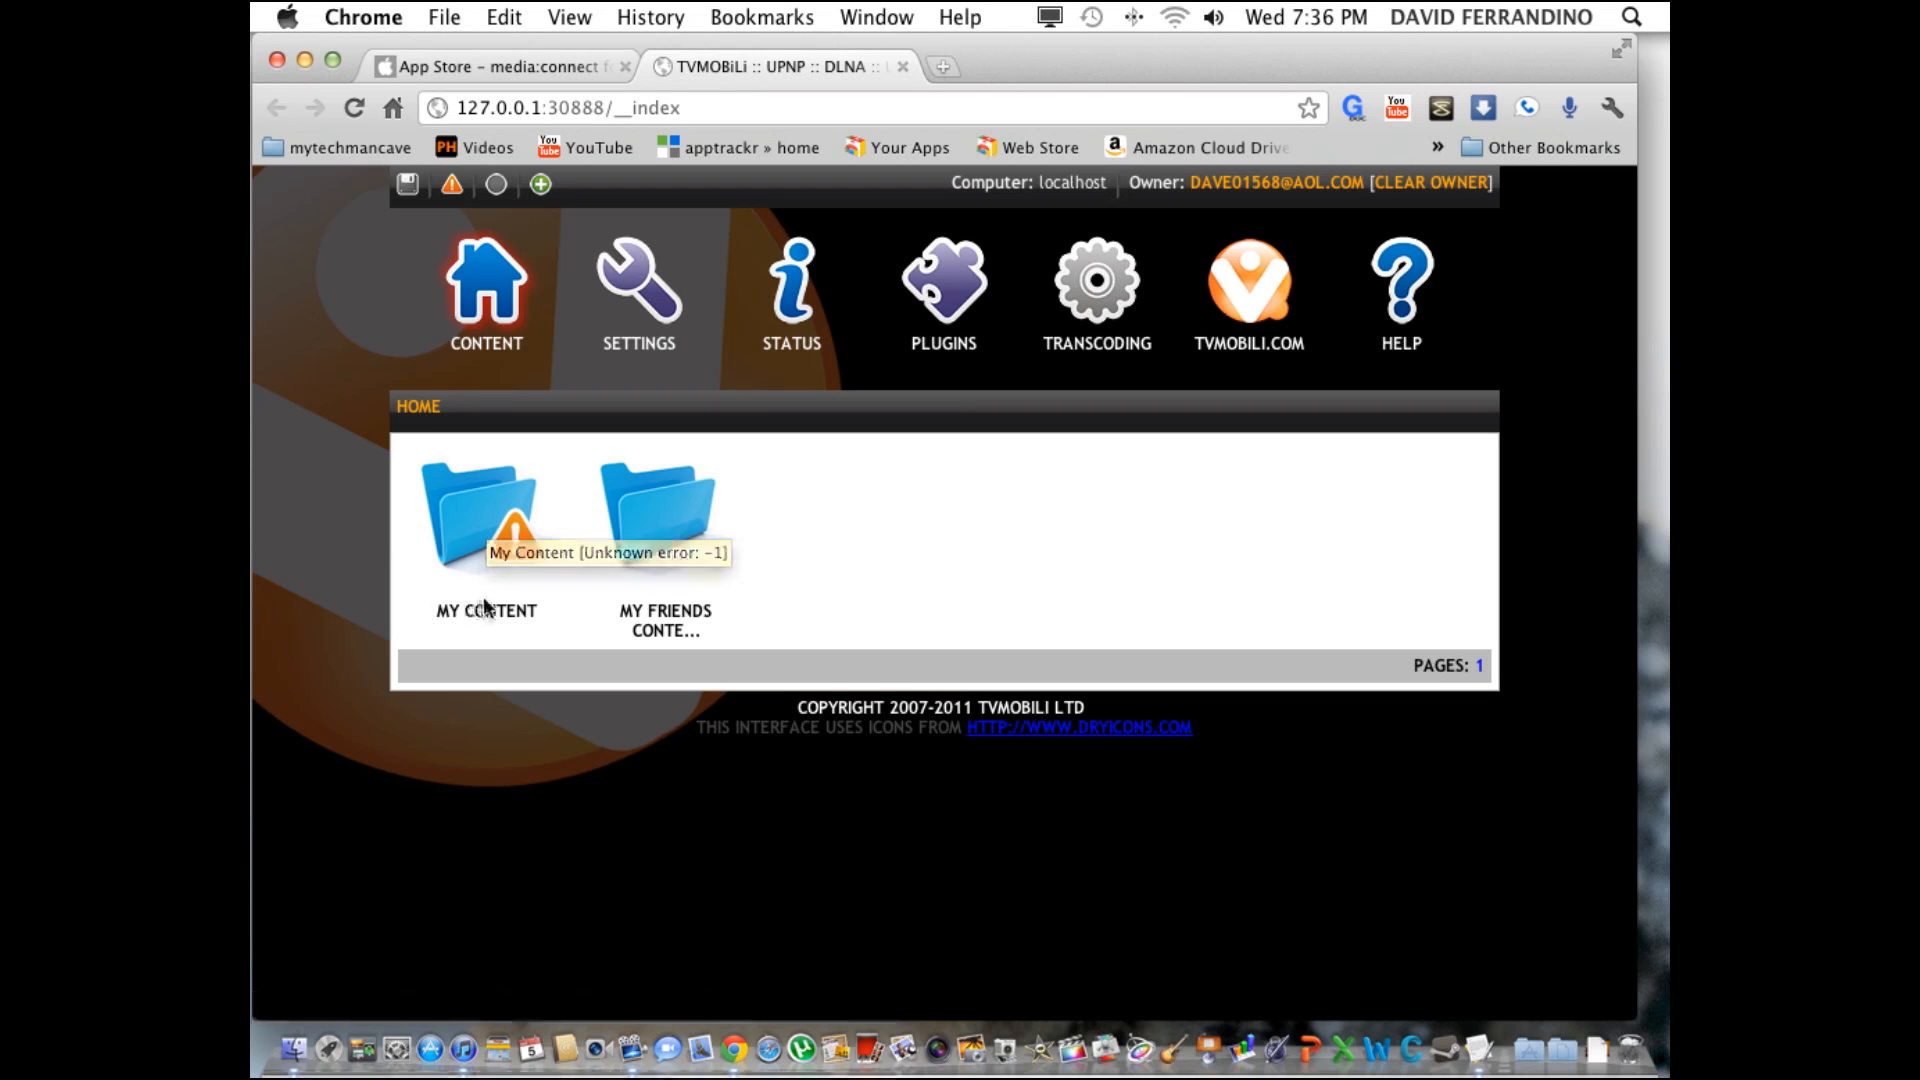
# Open My Content to reveal Add More Content, Folders, Images, Music and Videos.
pyautogui.click(479, 508)
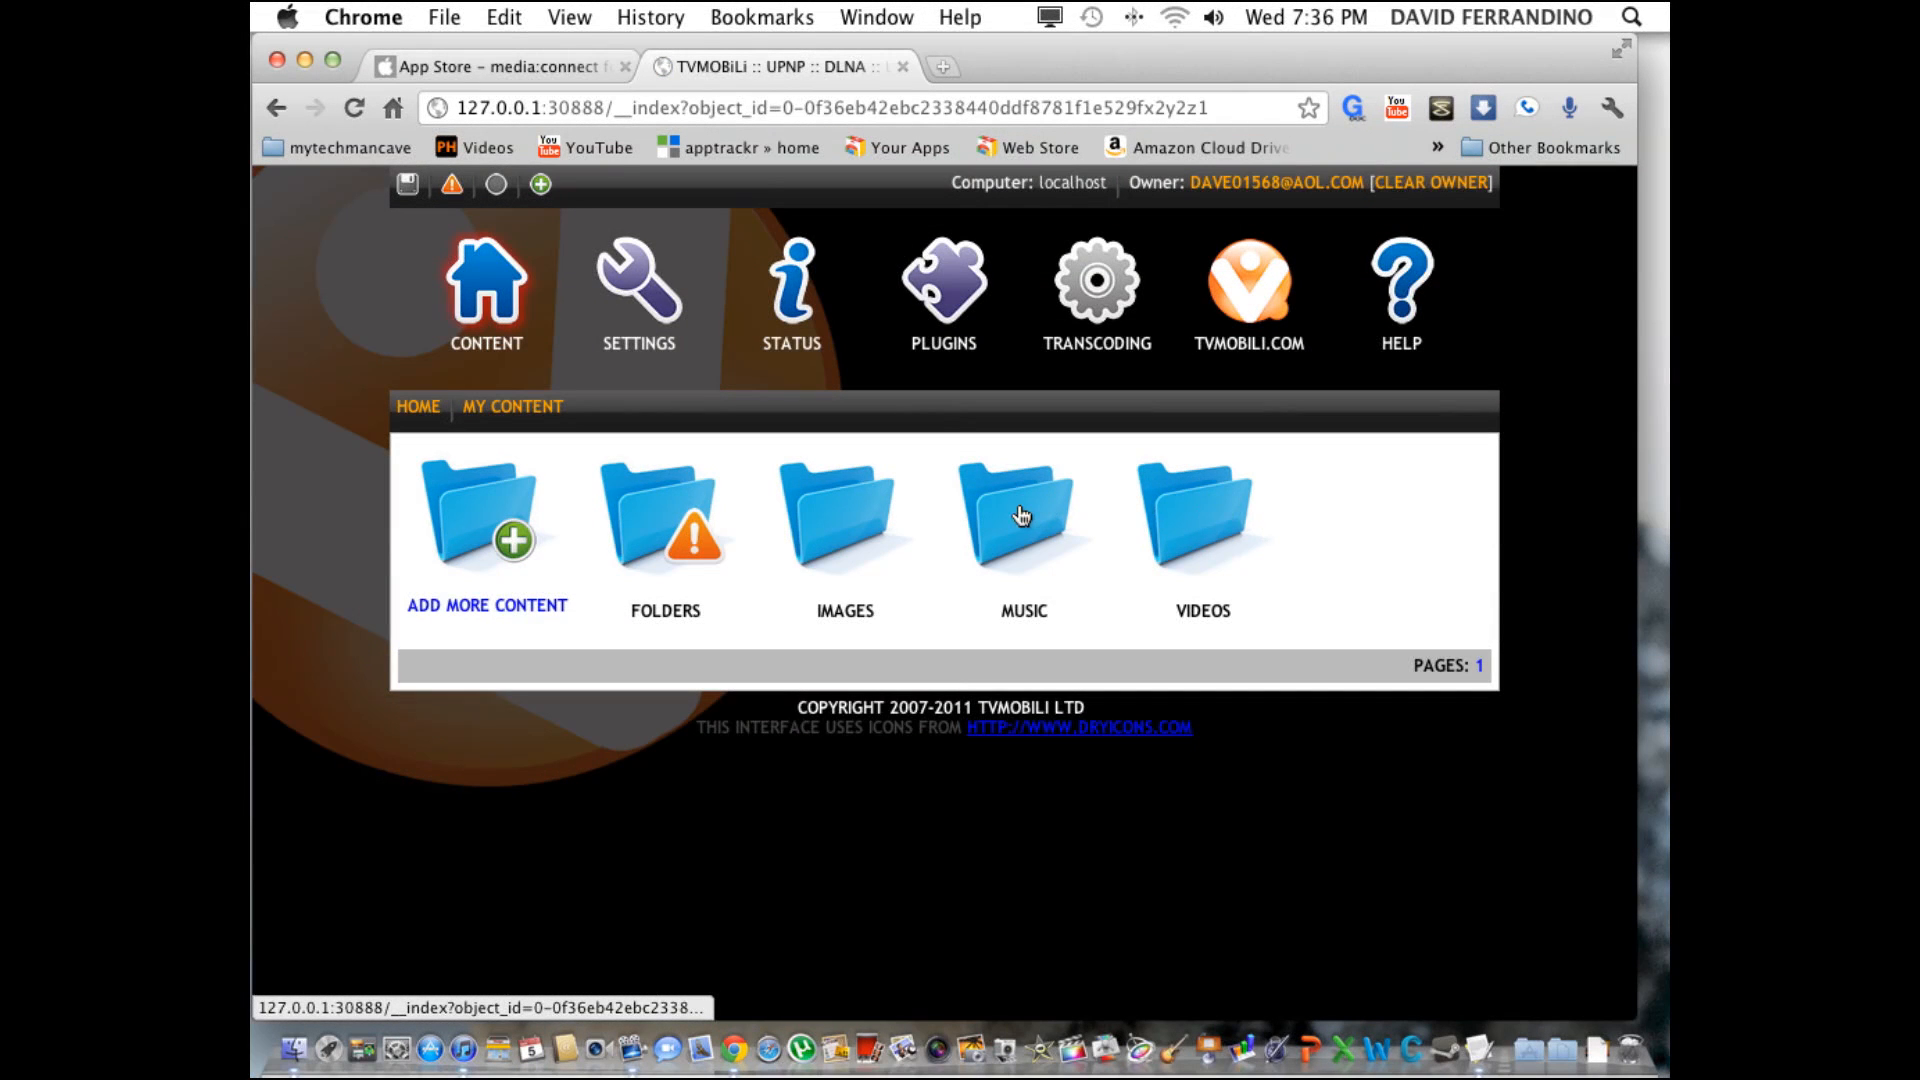
pyautogui.moveTo(661, 569)
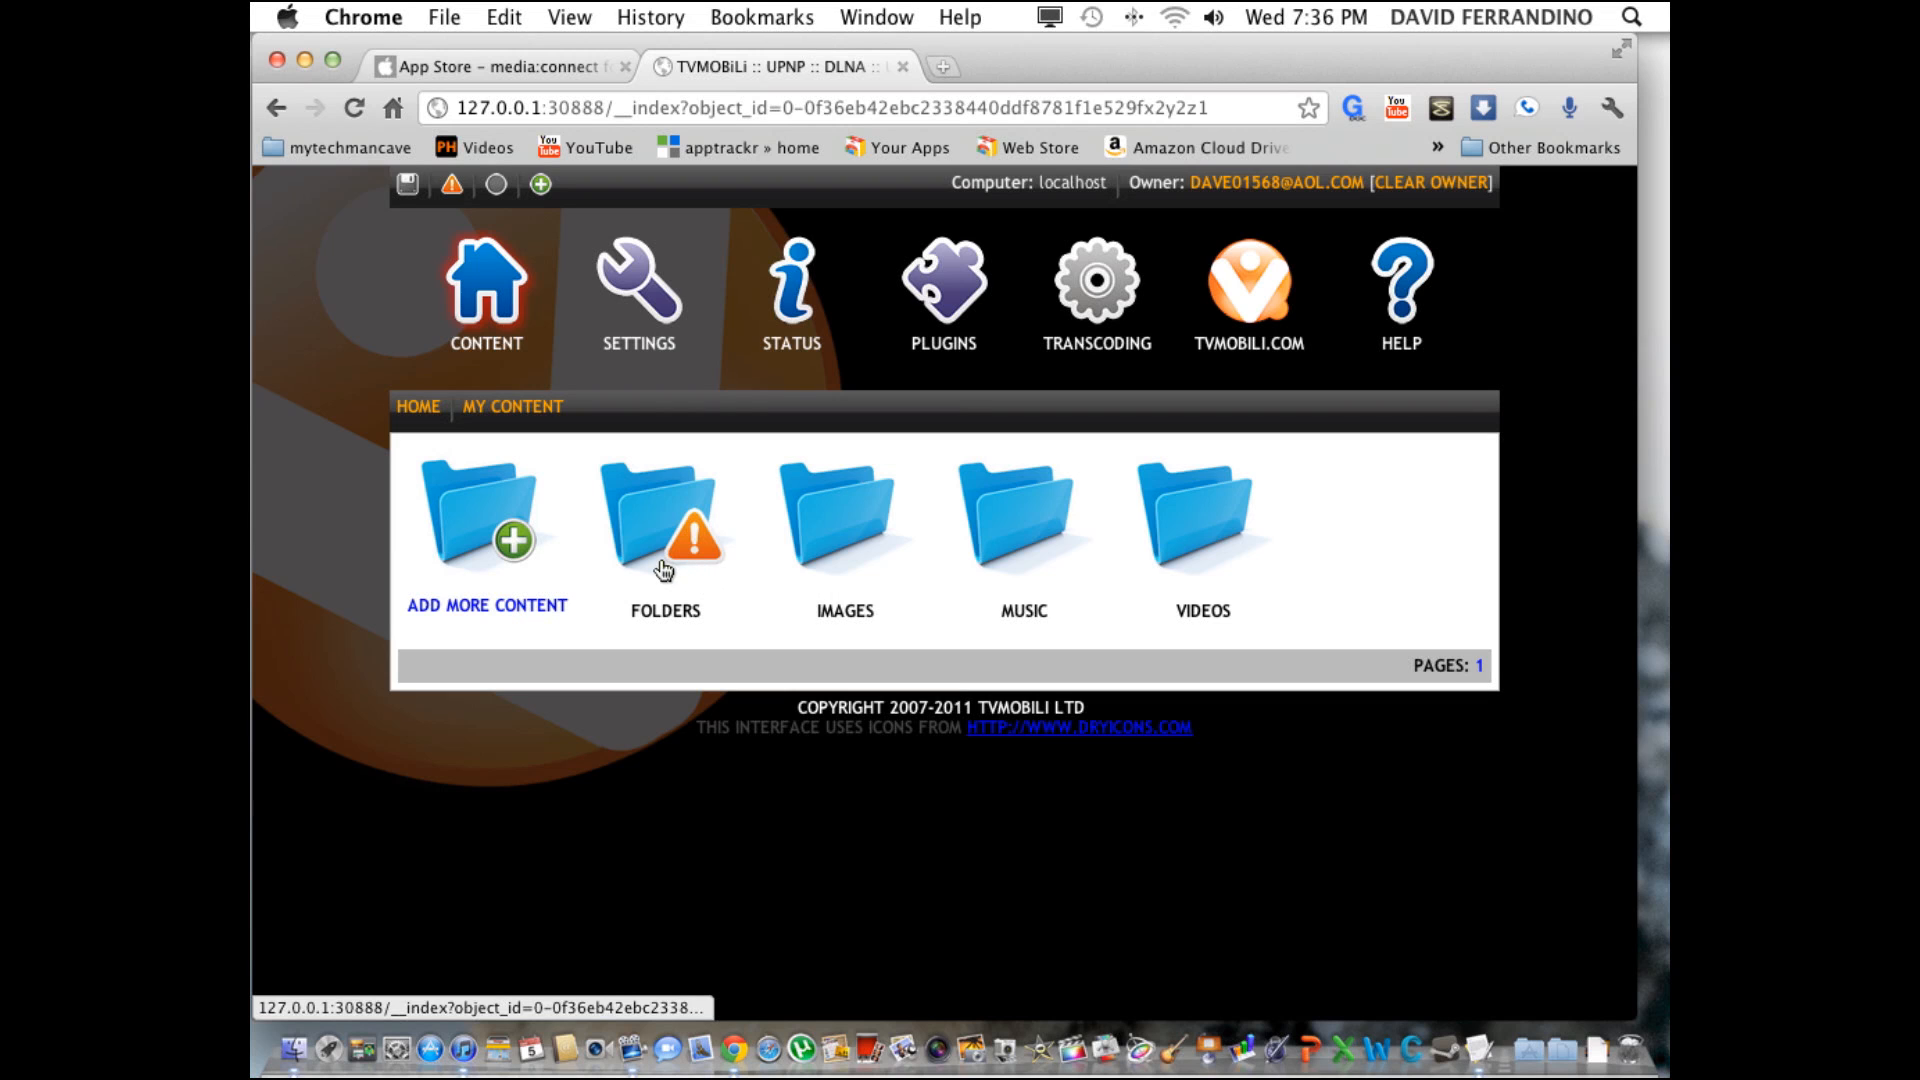
pyautogui.moveTo(465, 612)
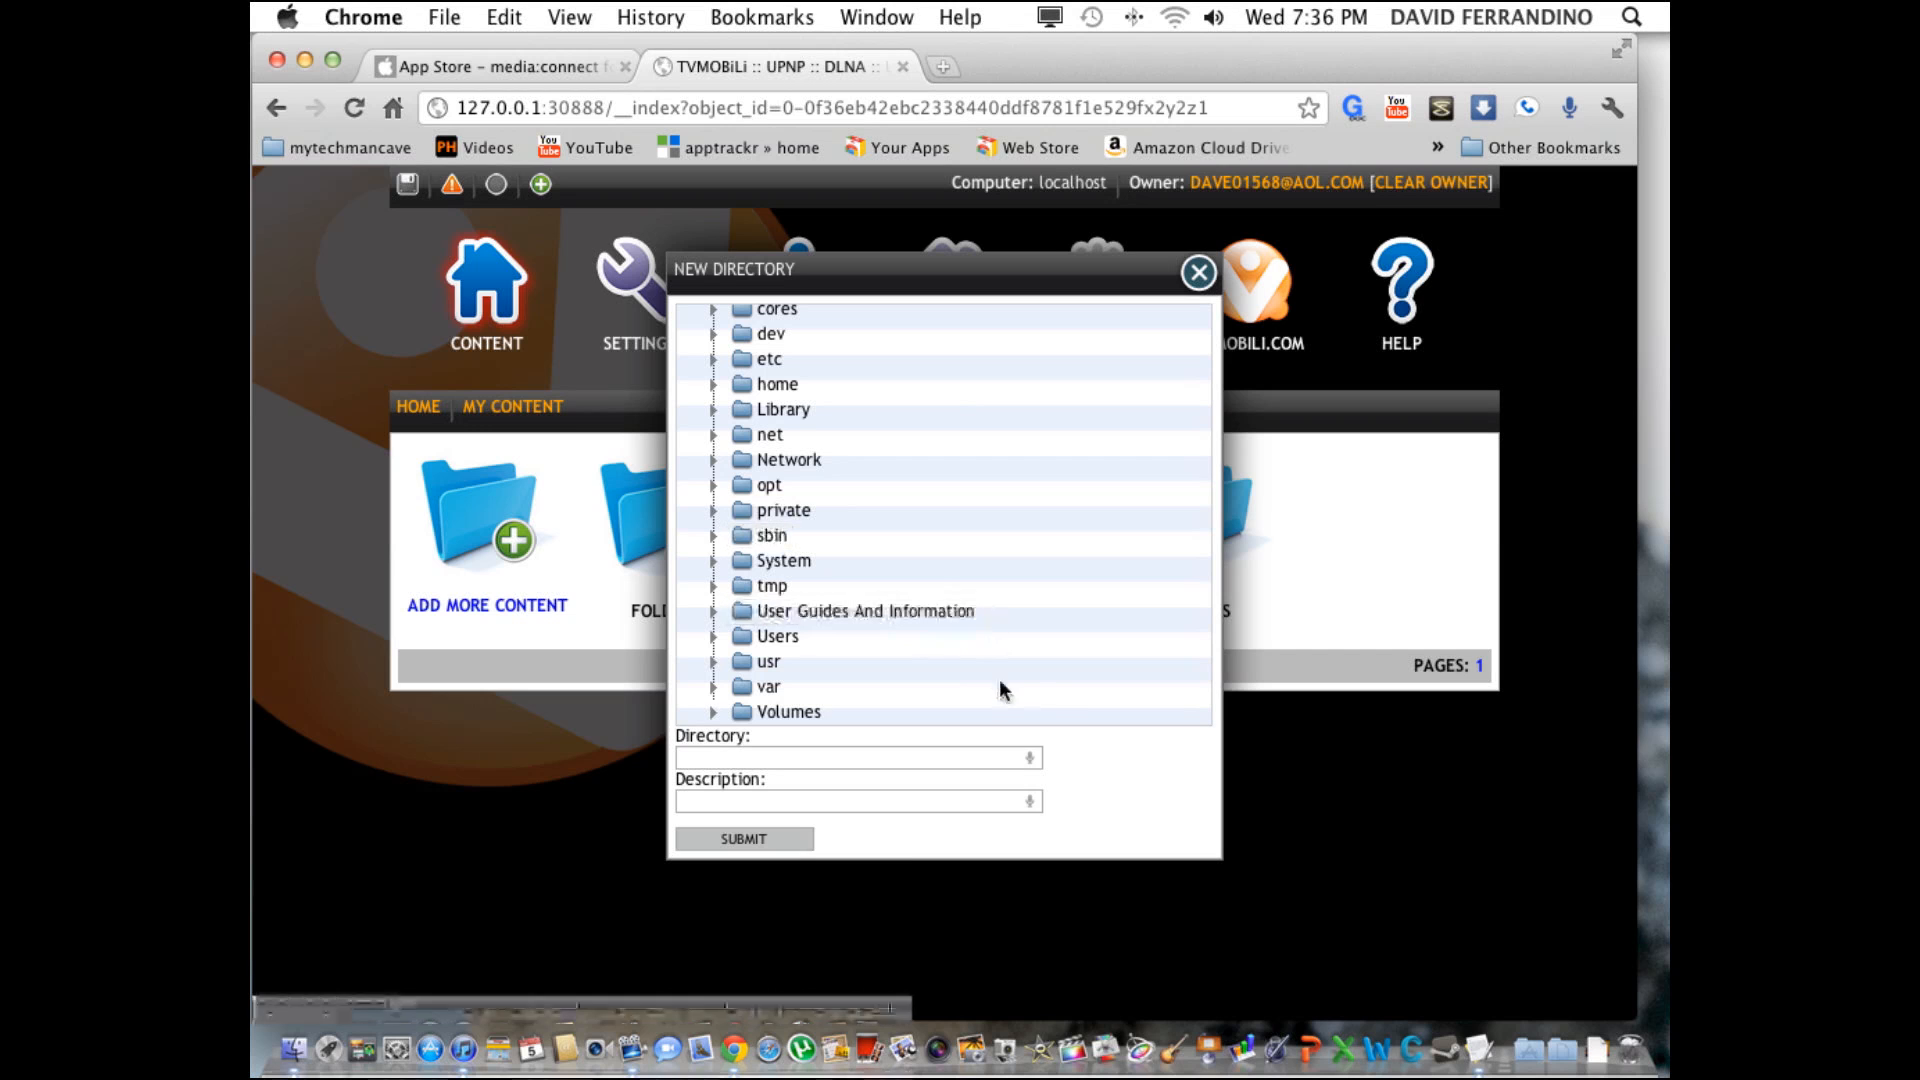
pyautogui.moveTo(898, 649)
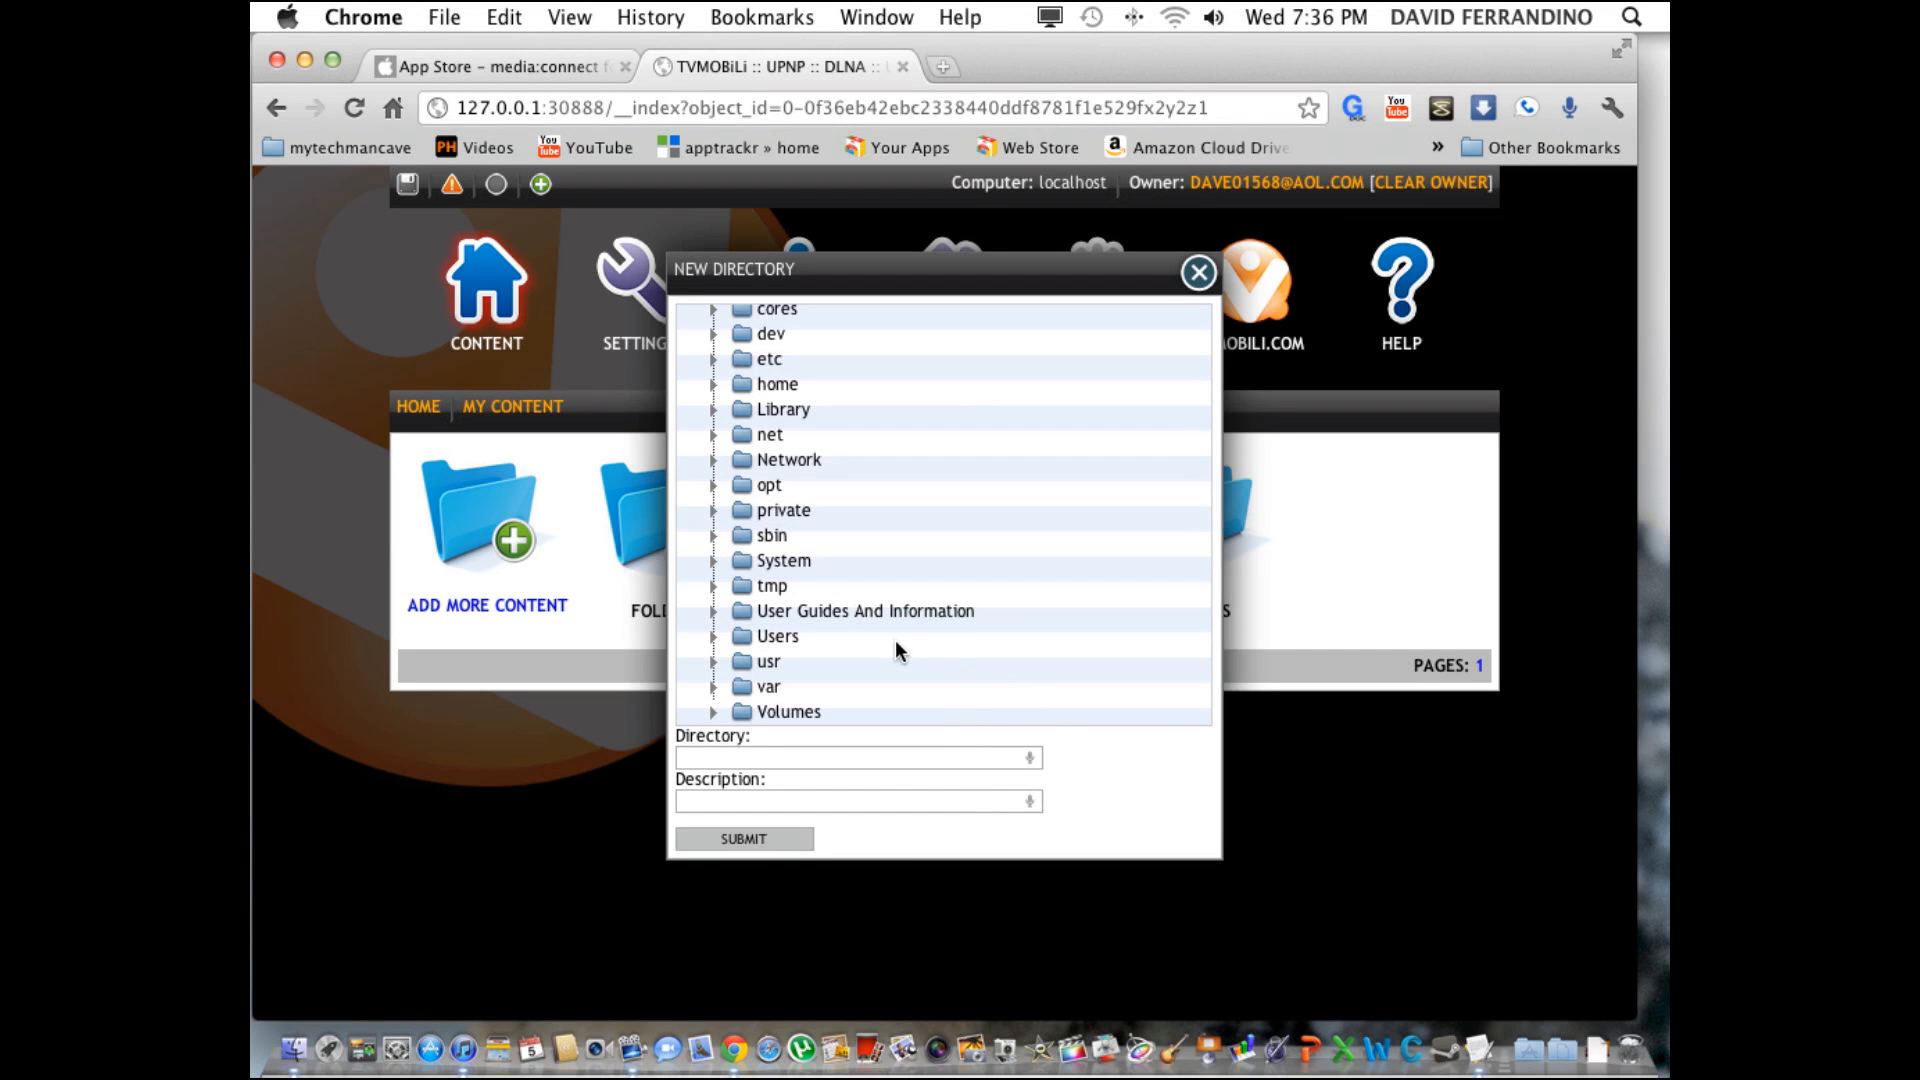
pyautogui.moveTo(716, 716)
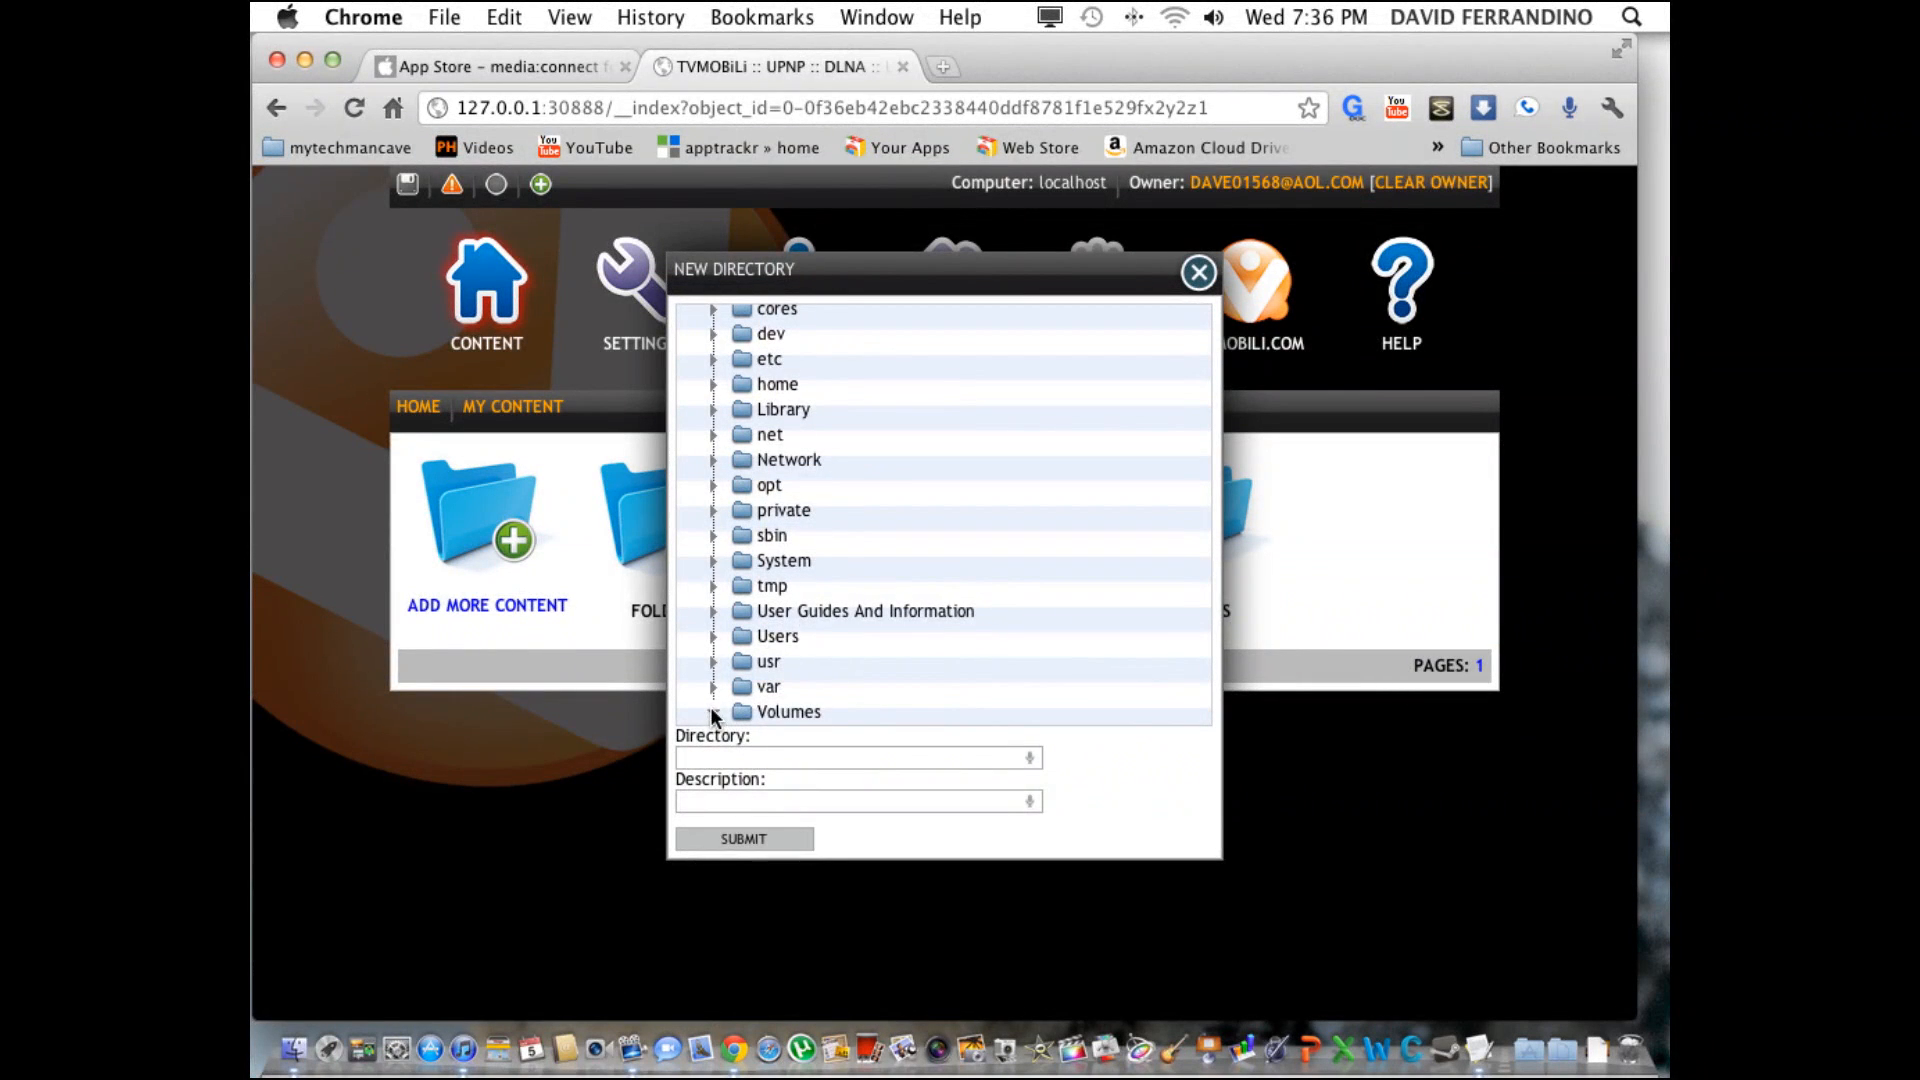
# Add the mp4 video folder under Volumes > G as a new directory, then close the dialog.
pyautogui.click(787, 711)
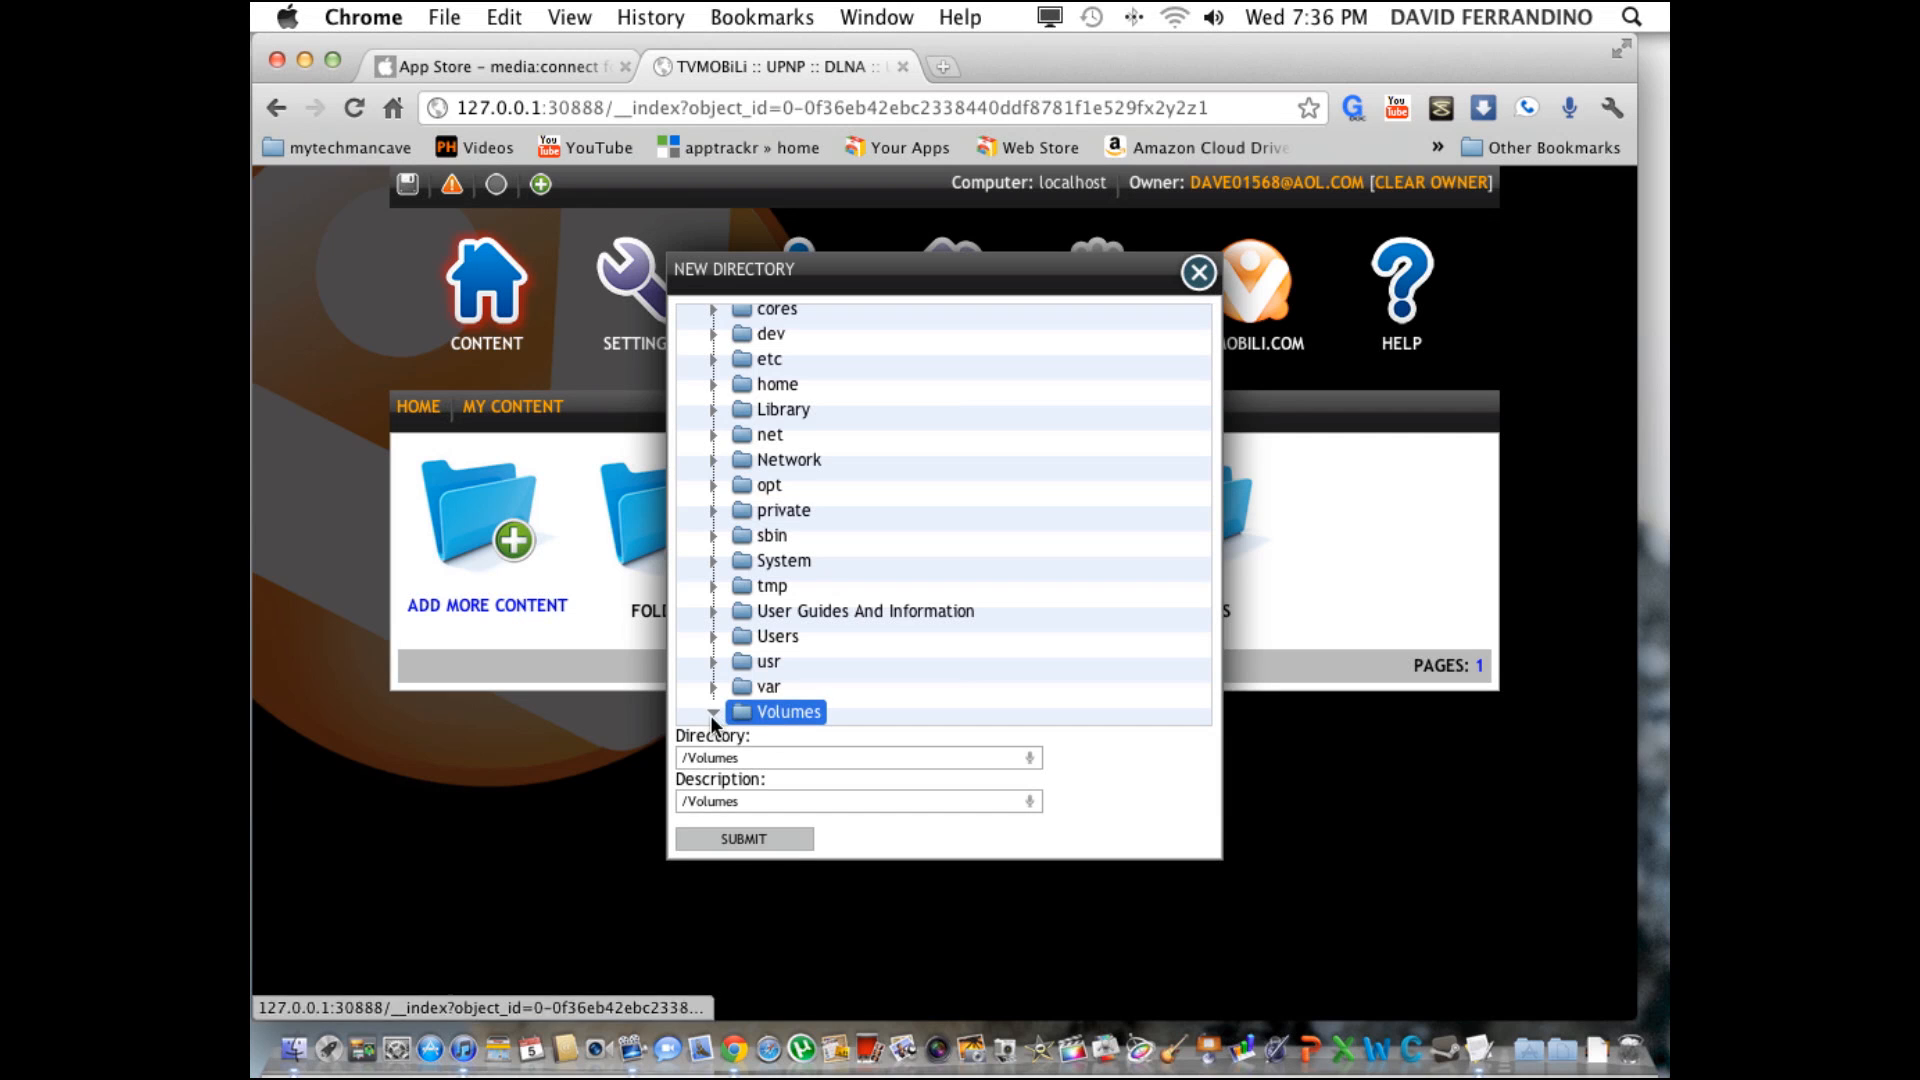
pyautogui.click(714, 711)
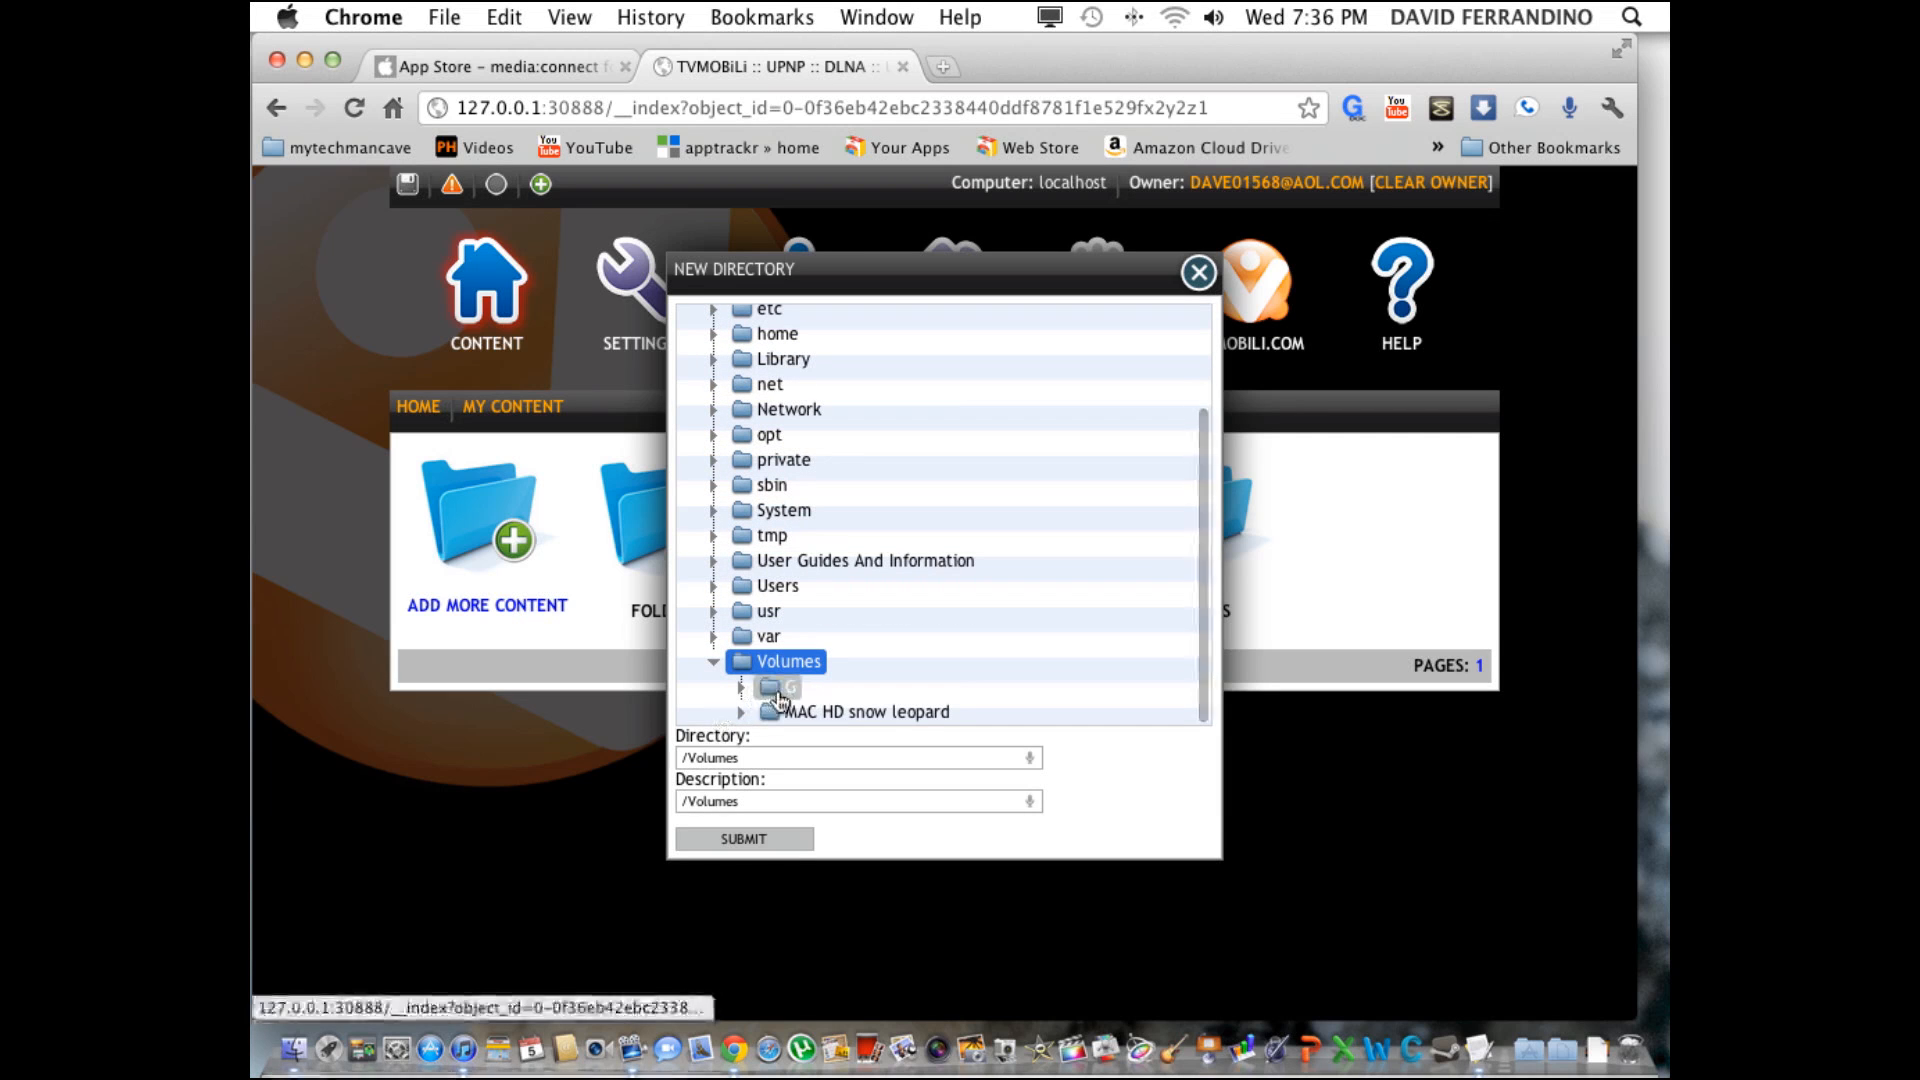
pyautogui.click(741, 686)
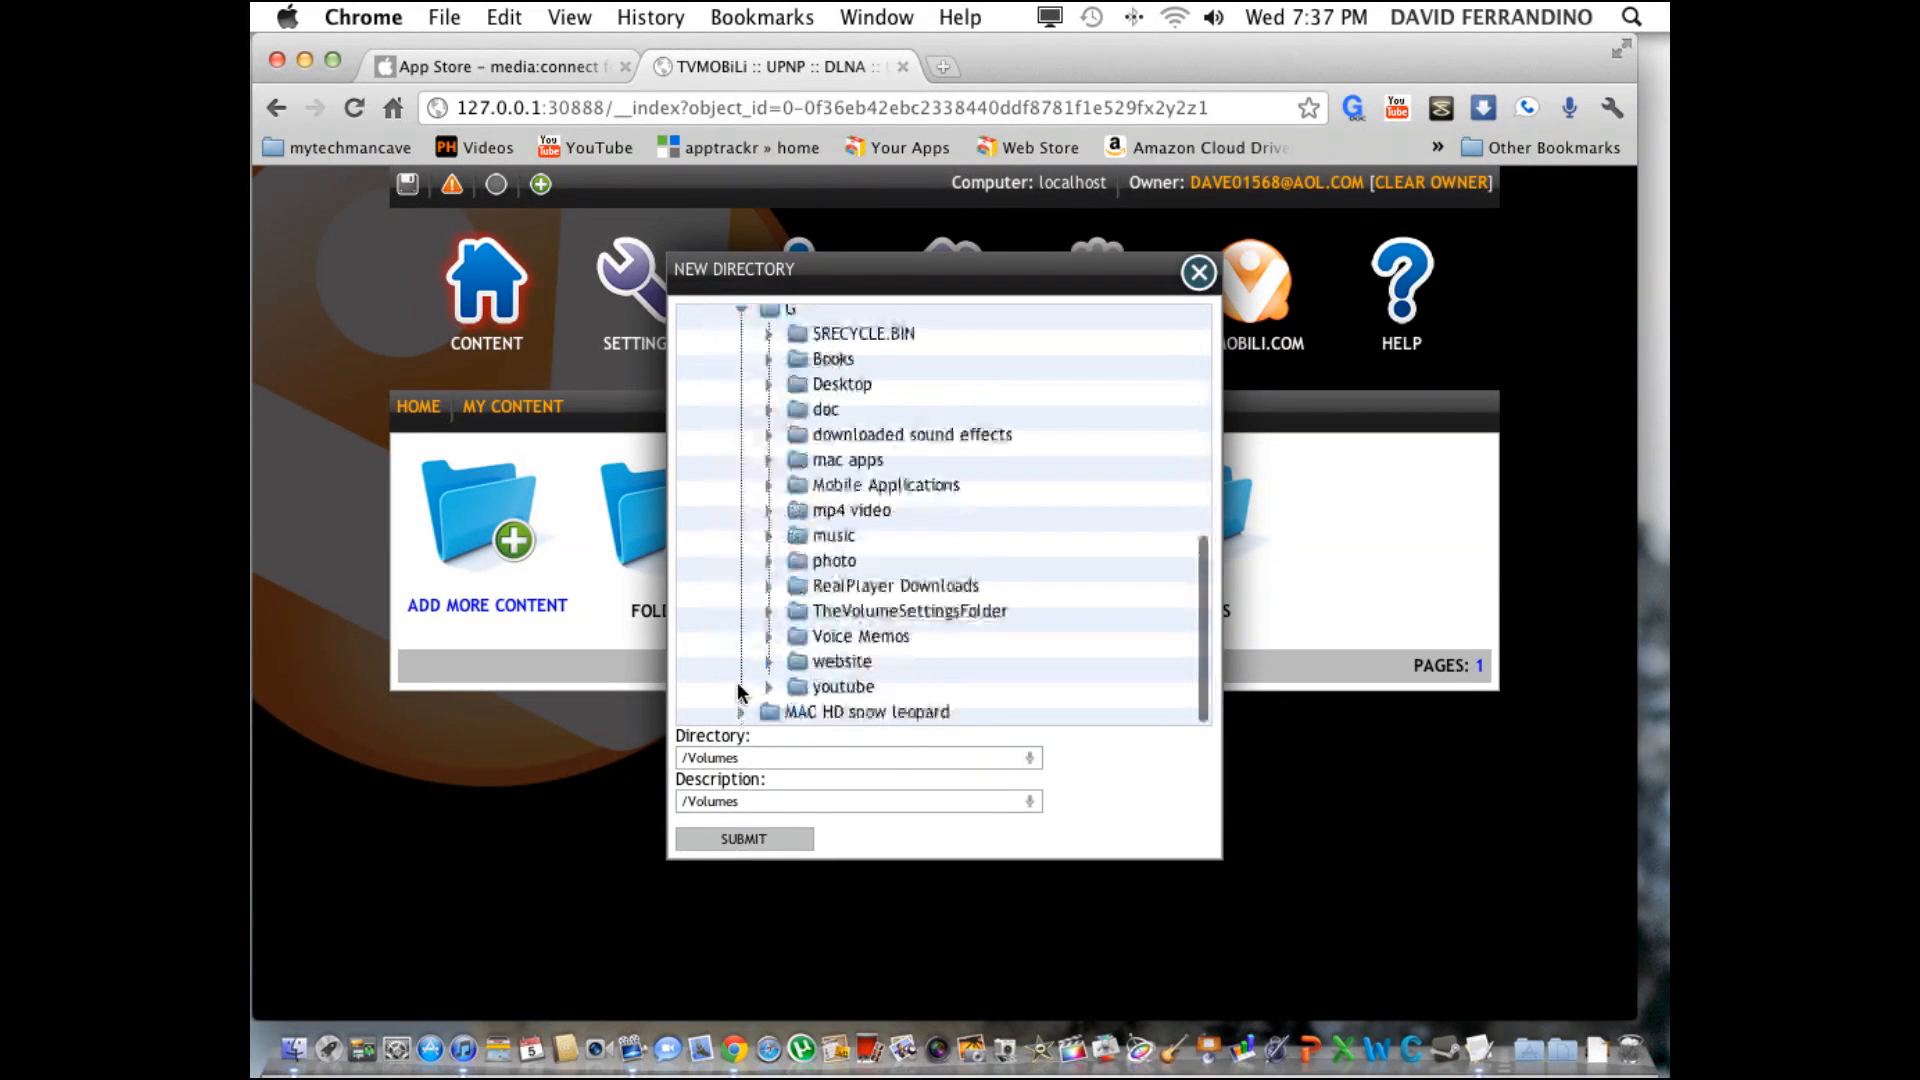
pyautogui.click(851, 509)
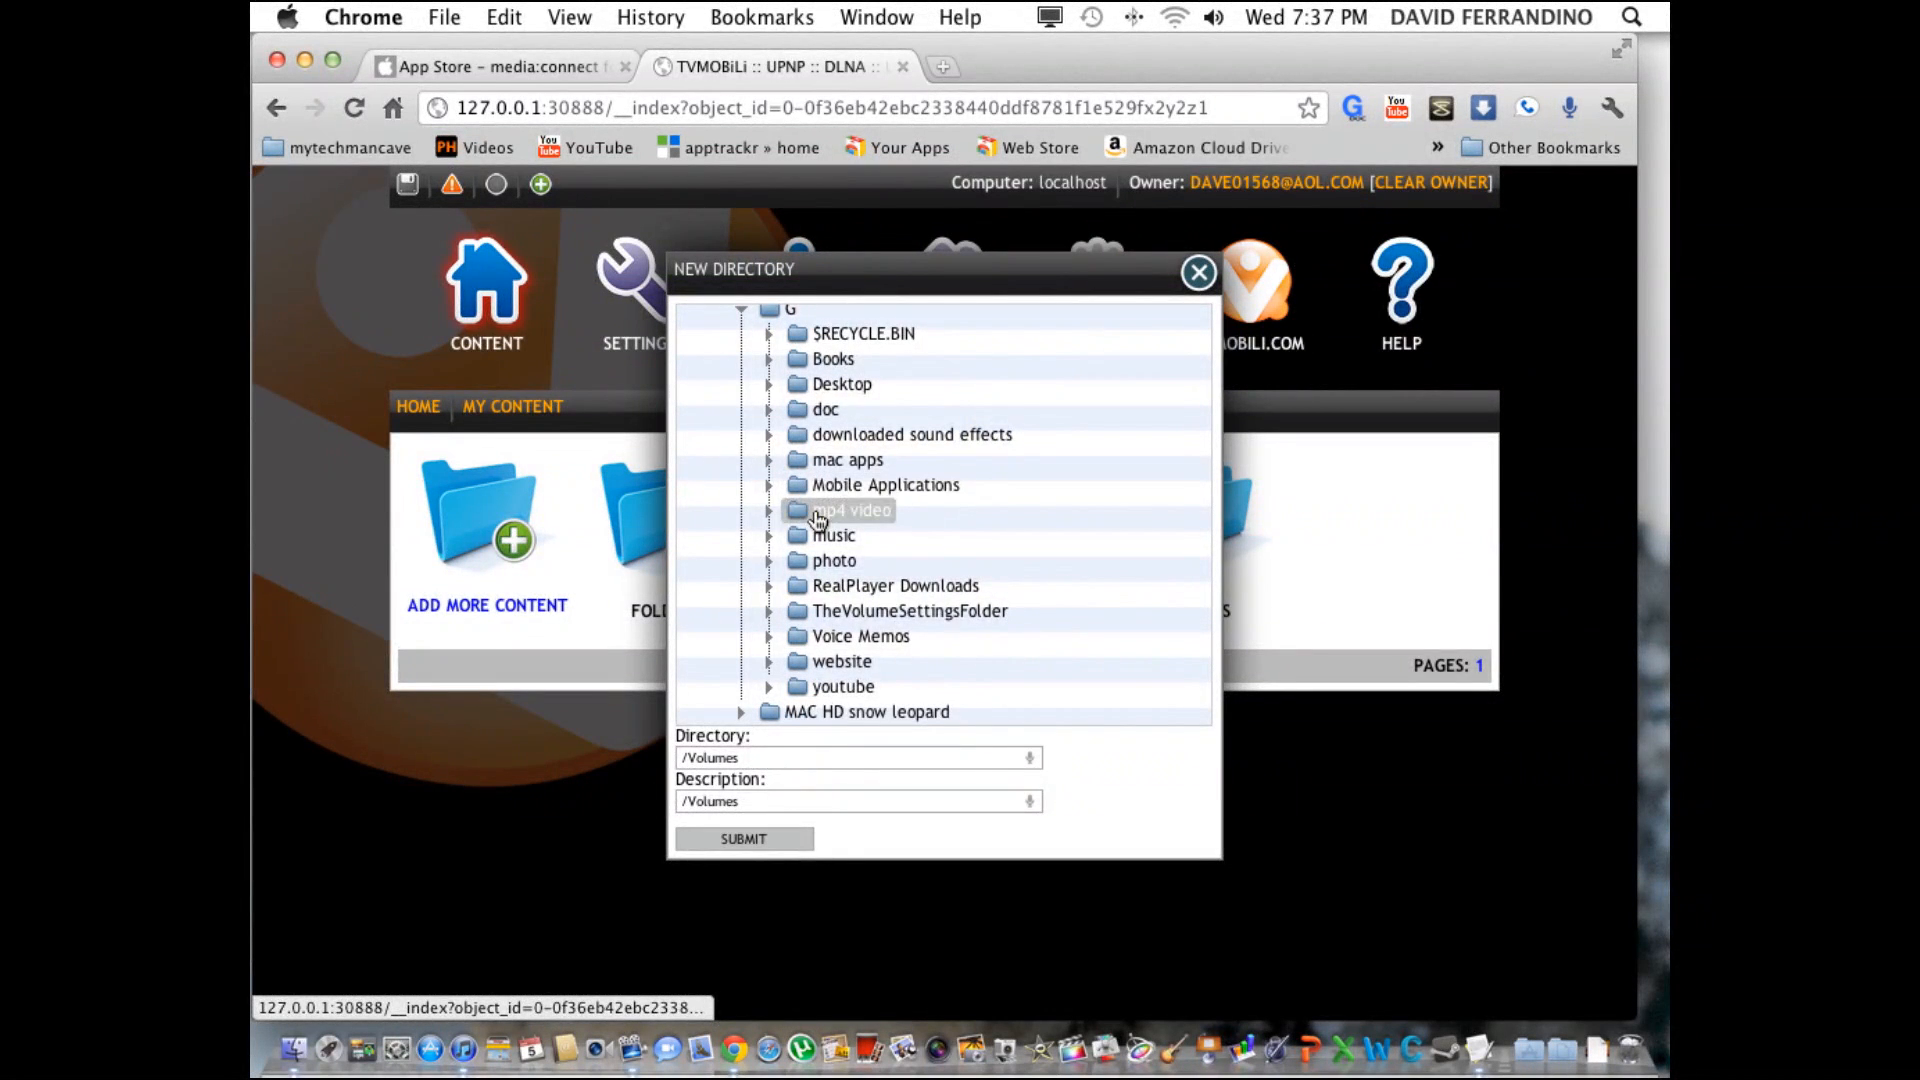
pyautogui.click(849, 509)
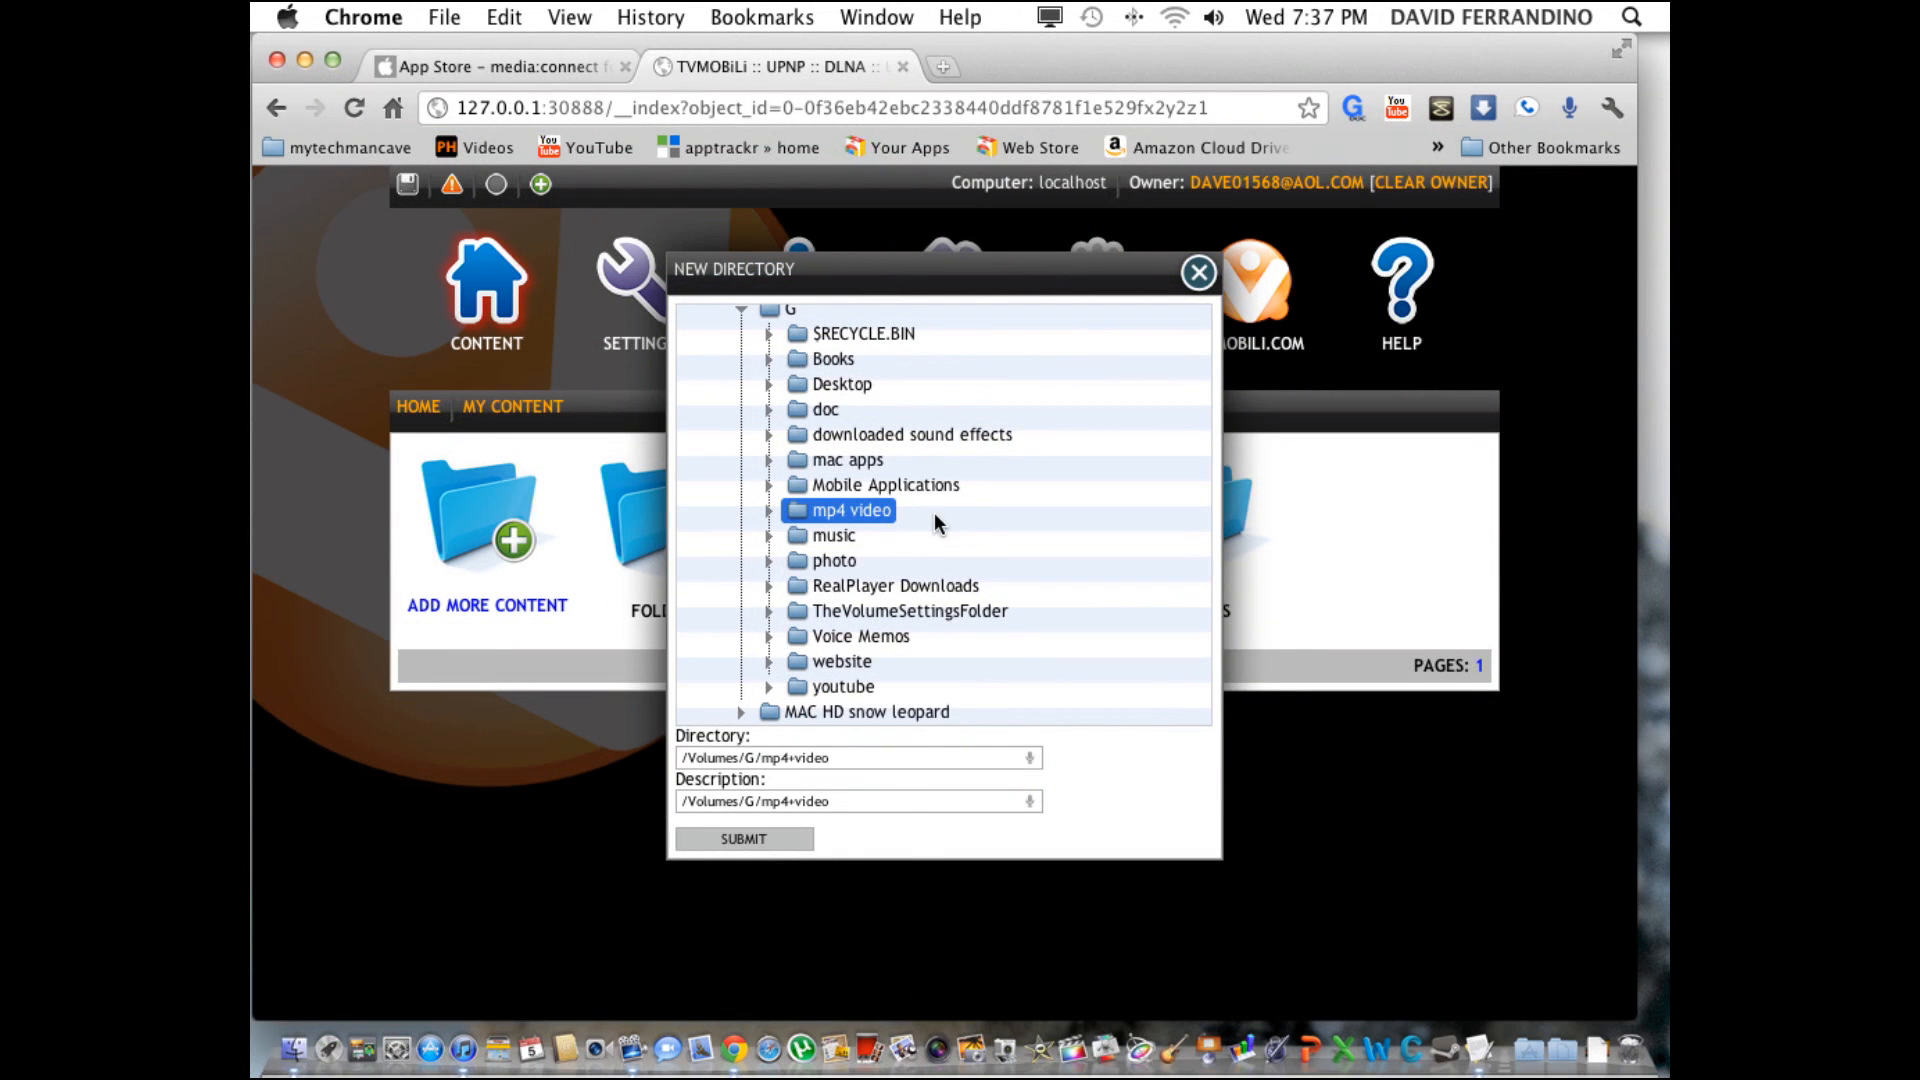
pyautogui.moveTo(943, 518)
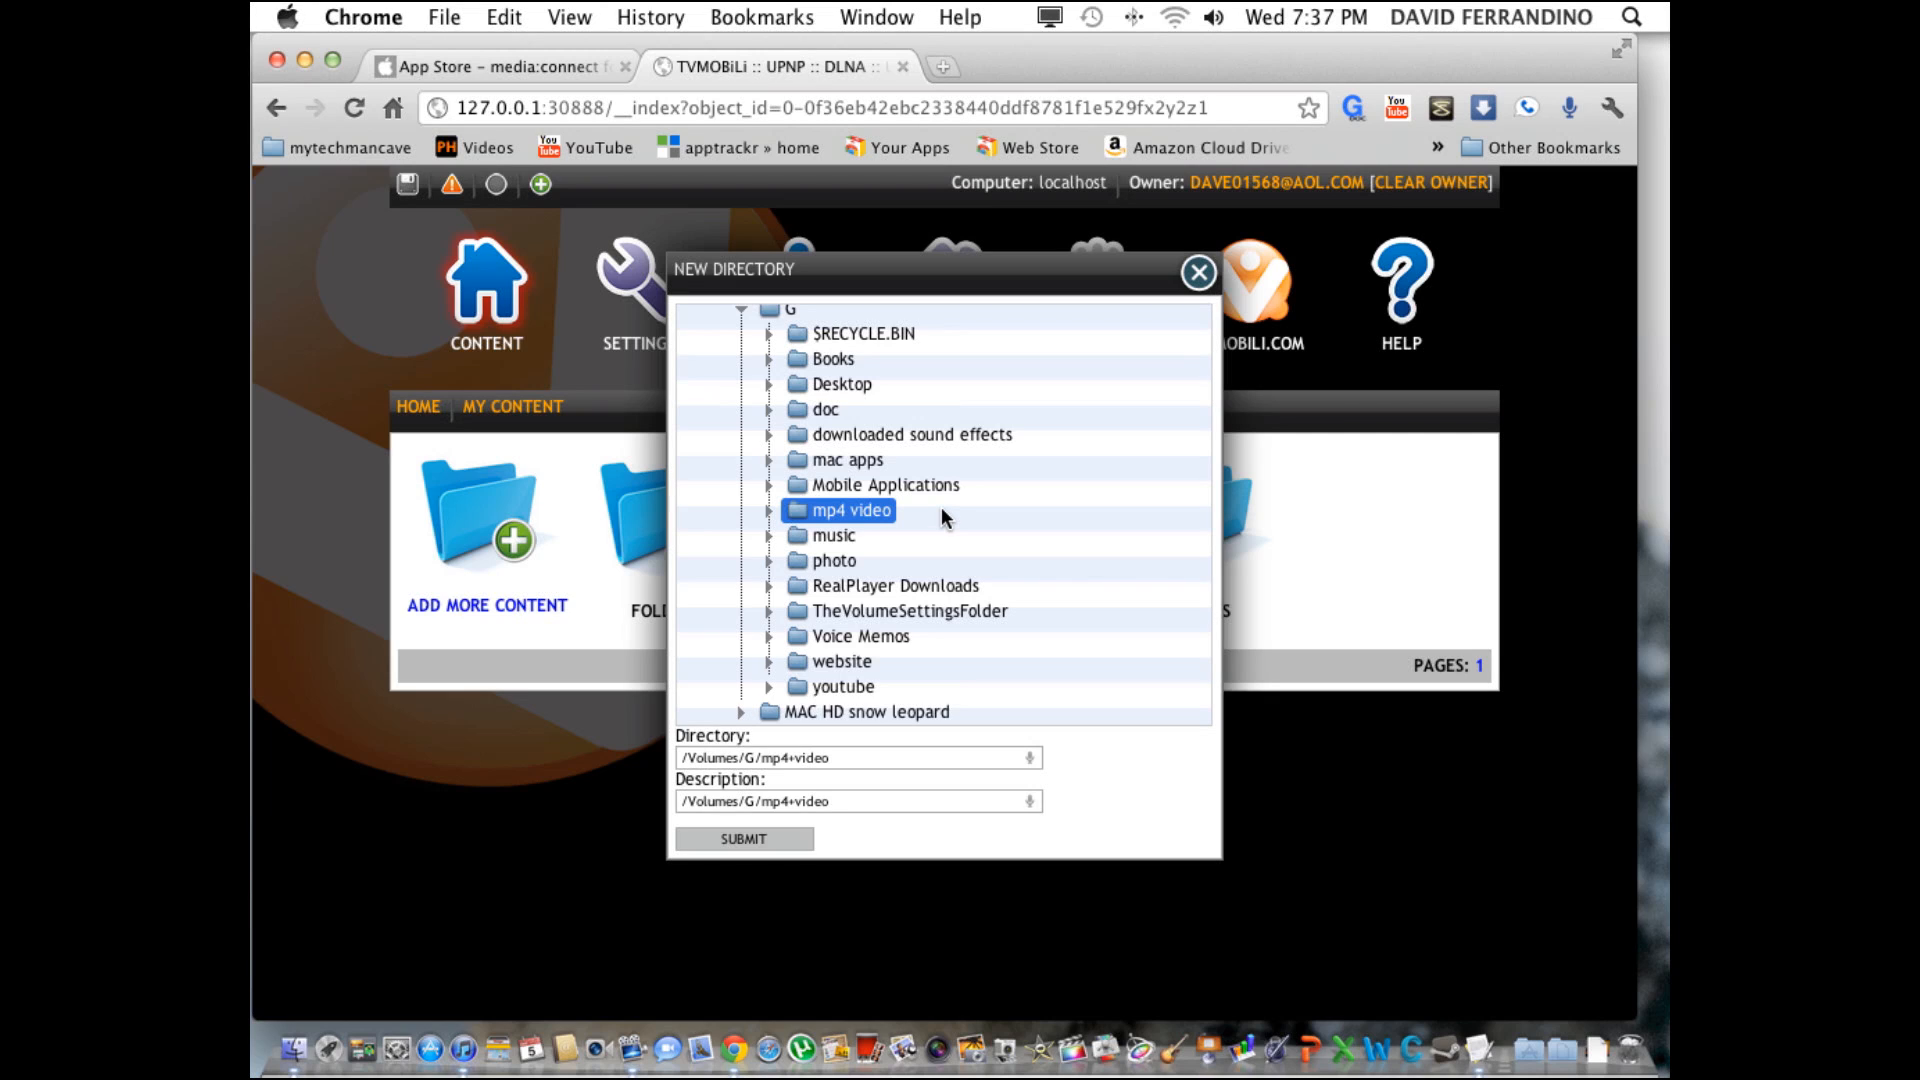
pyautogui.moveTo(931, 538)
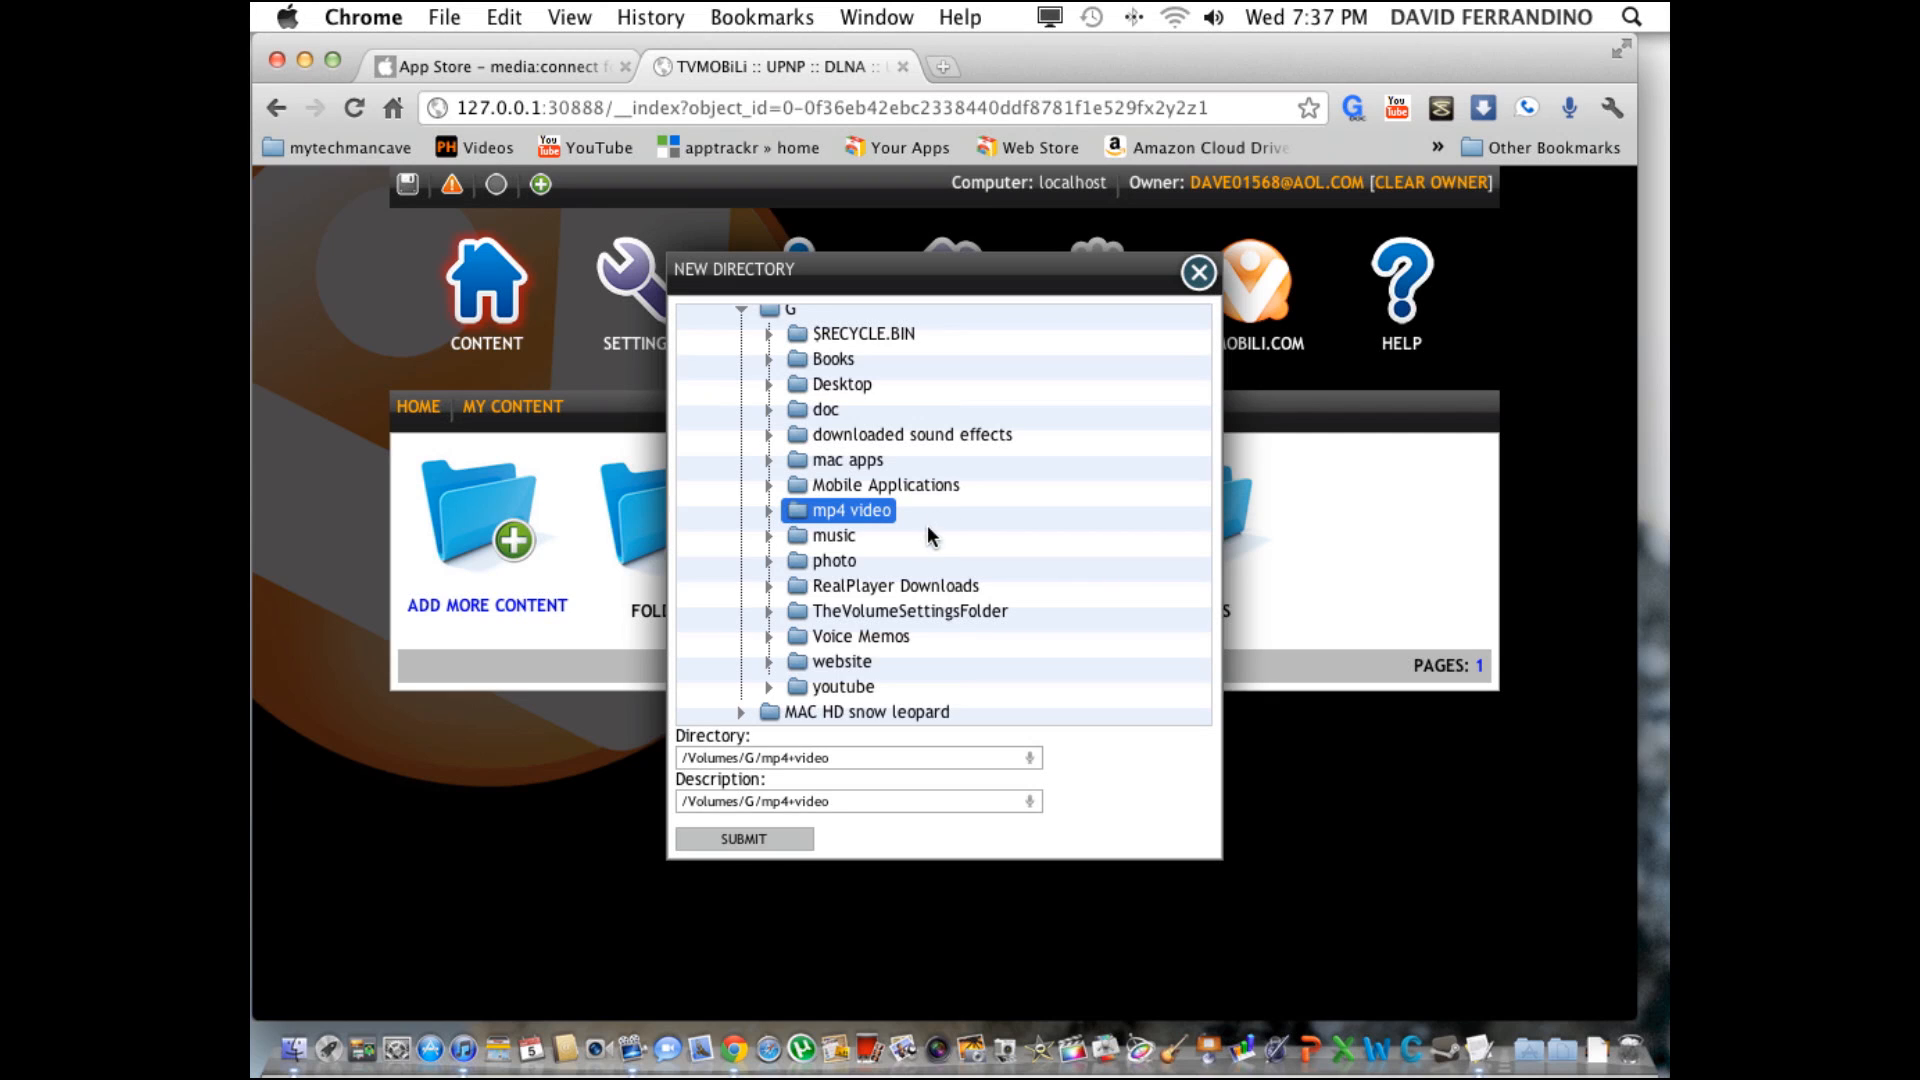
pyautogui.moveTo(759, 367)
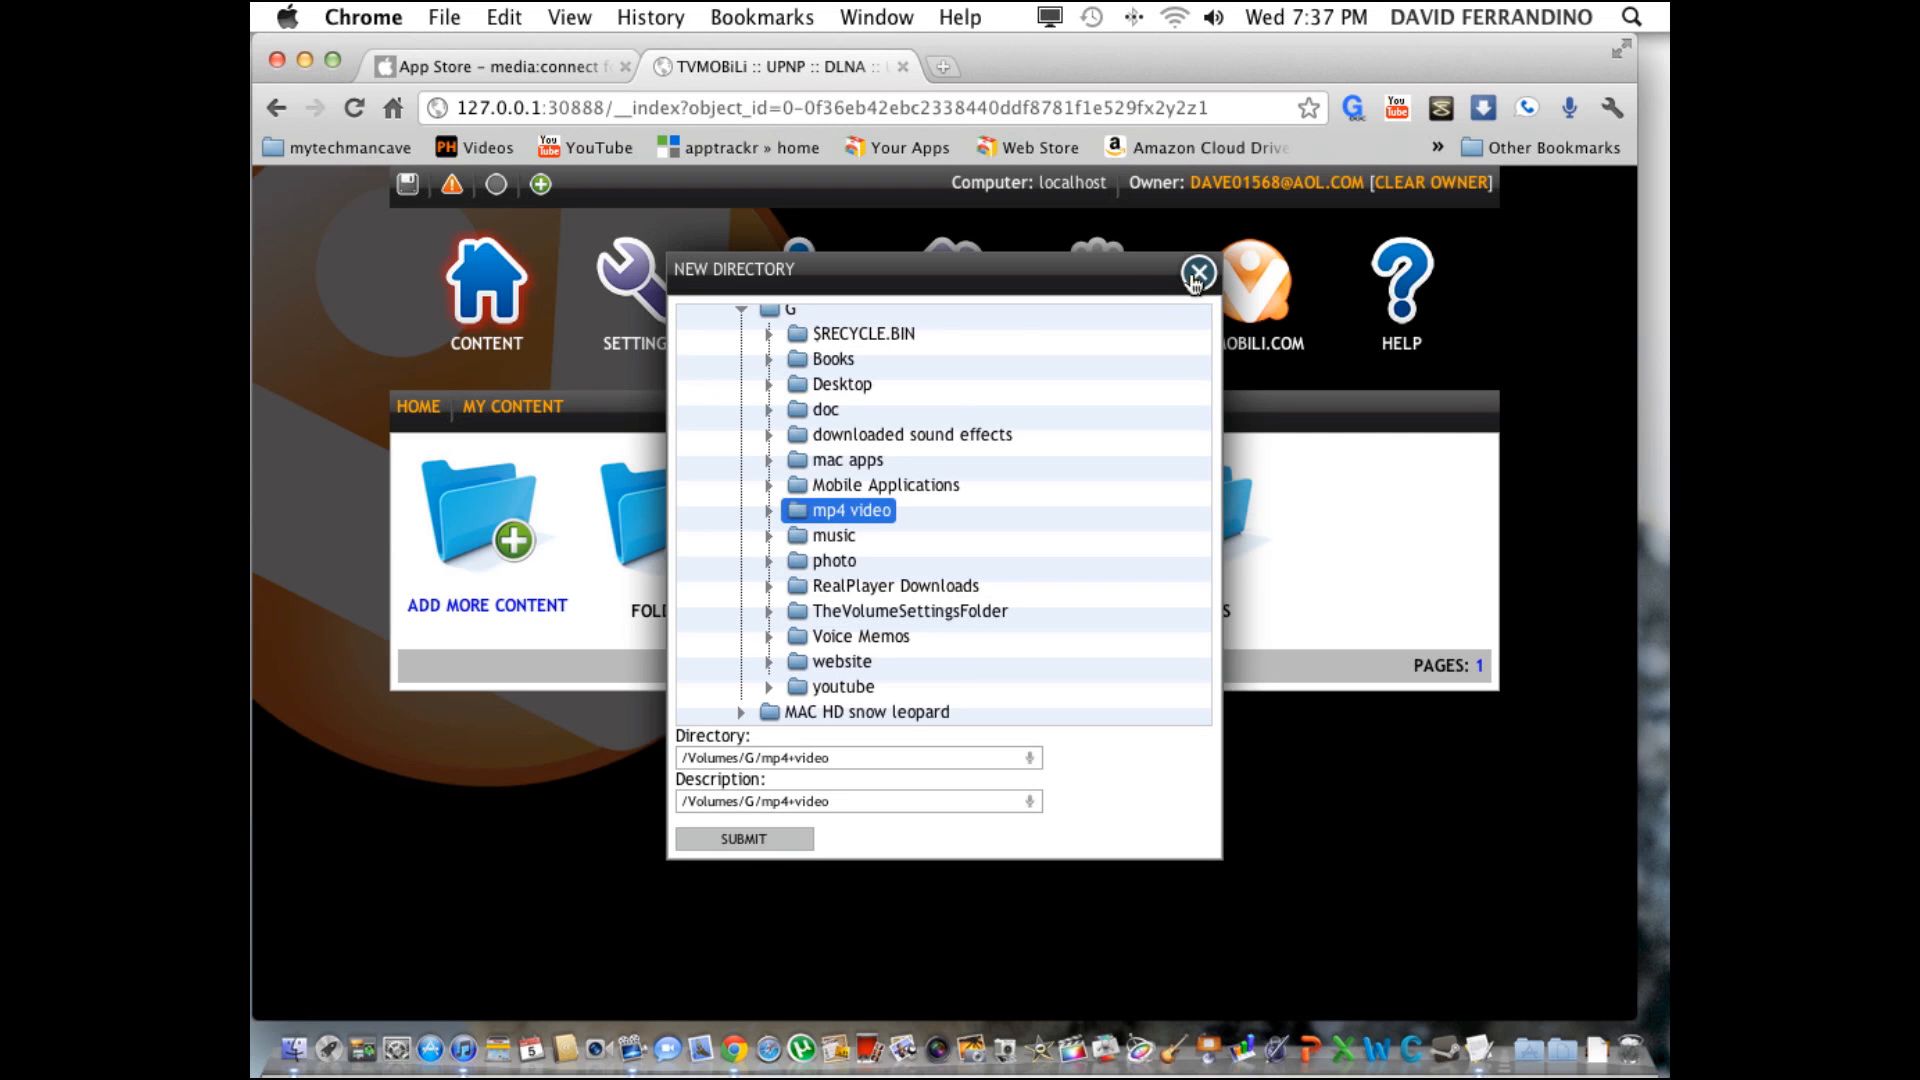
pyautogui.moveTo(1243, 245)
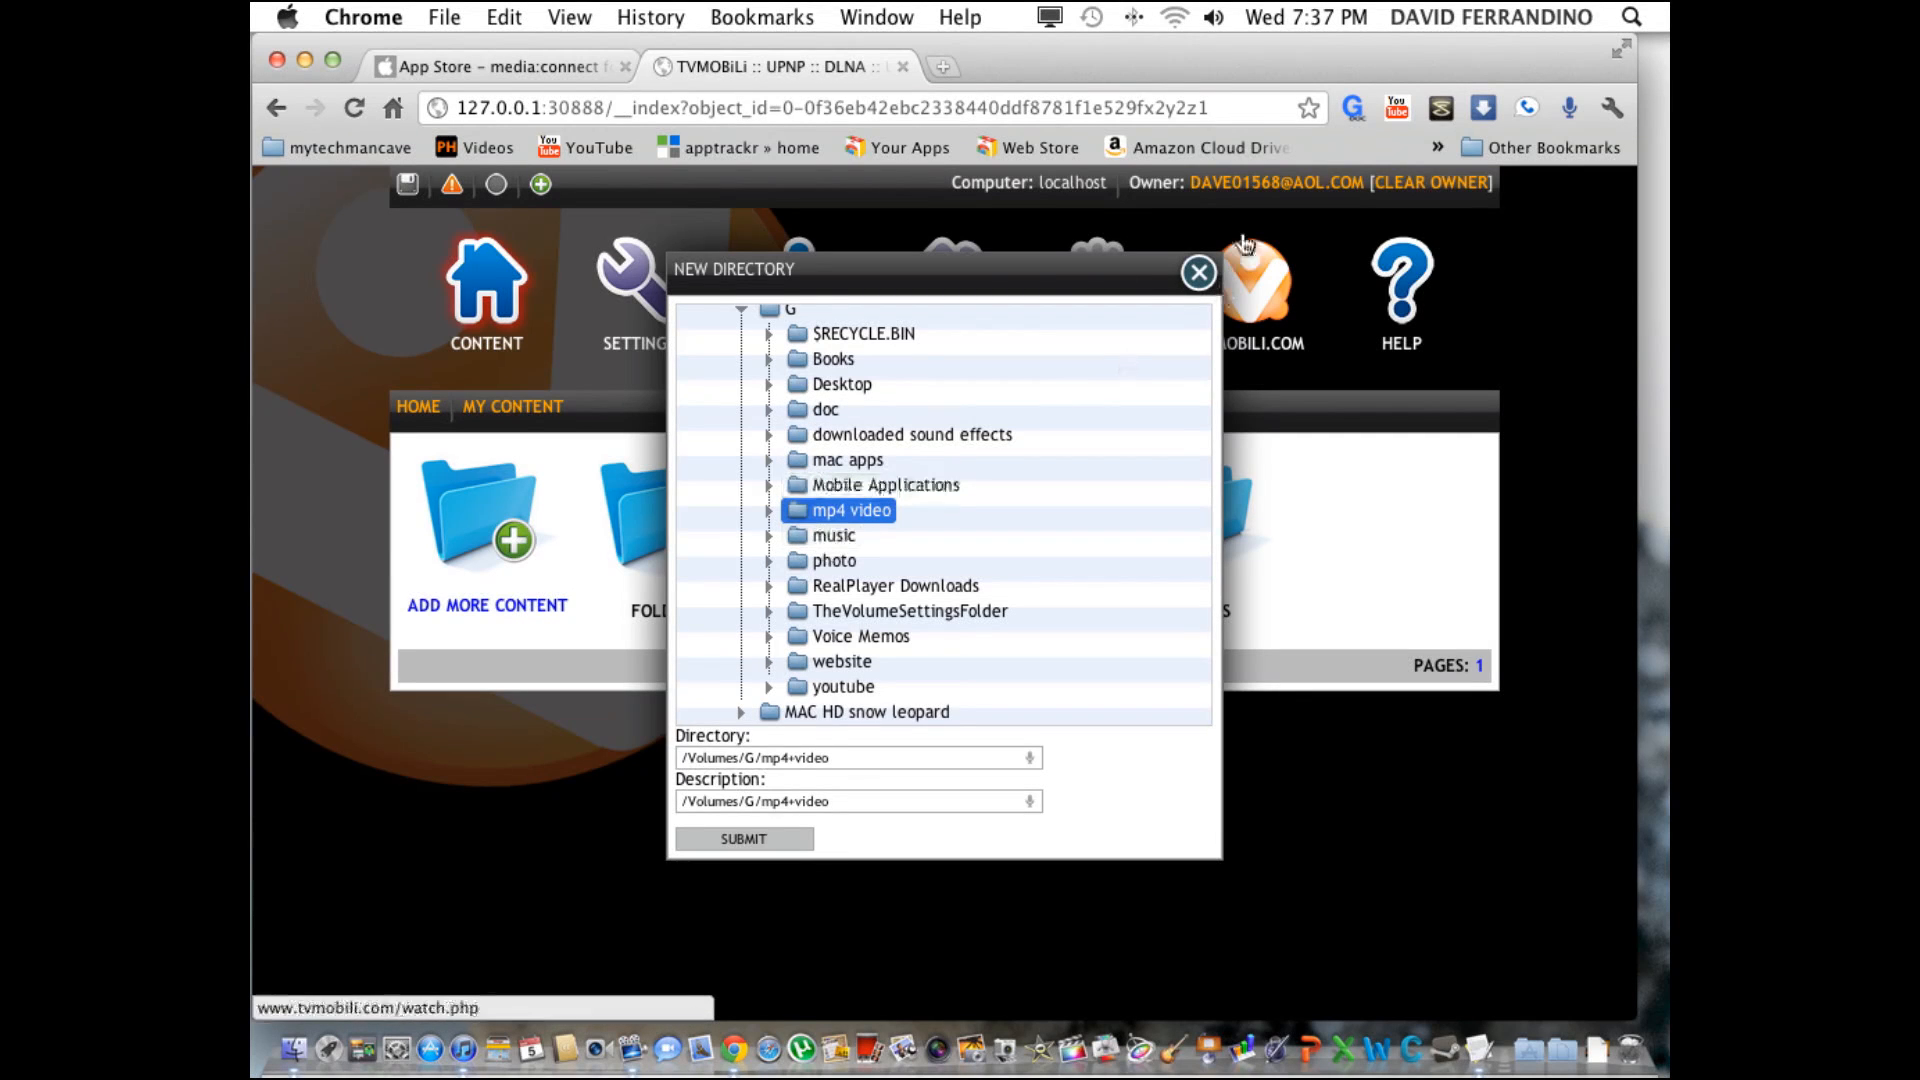
pyautogui.click(1196, 271)
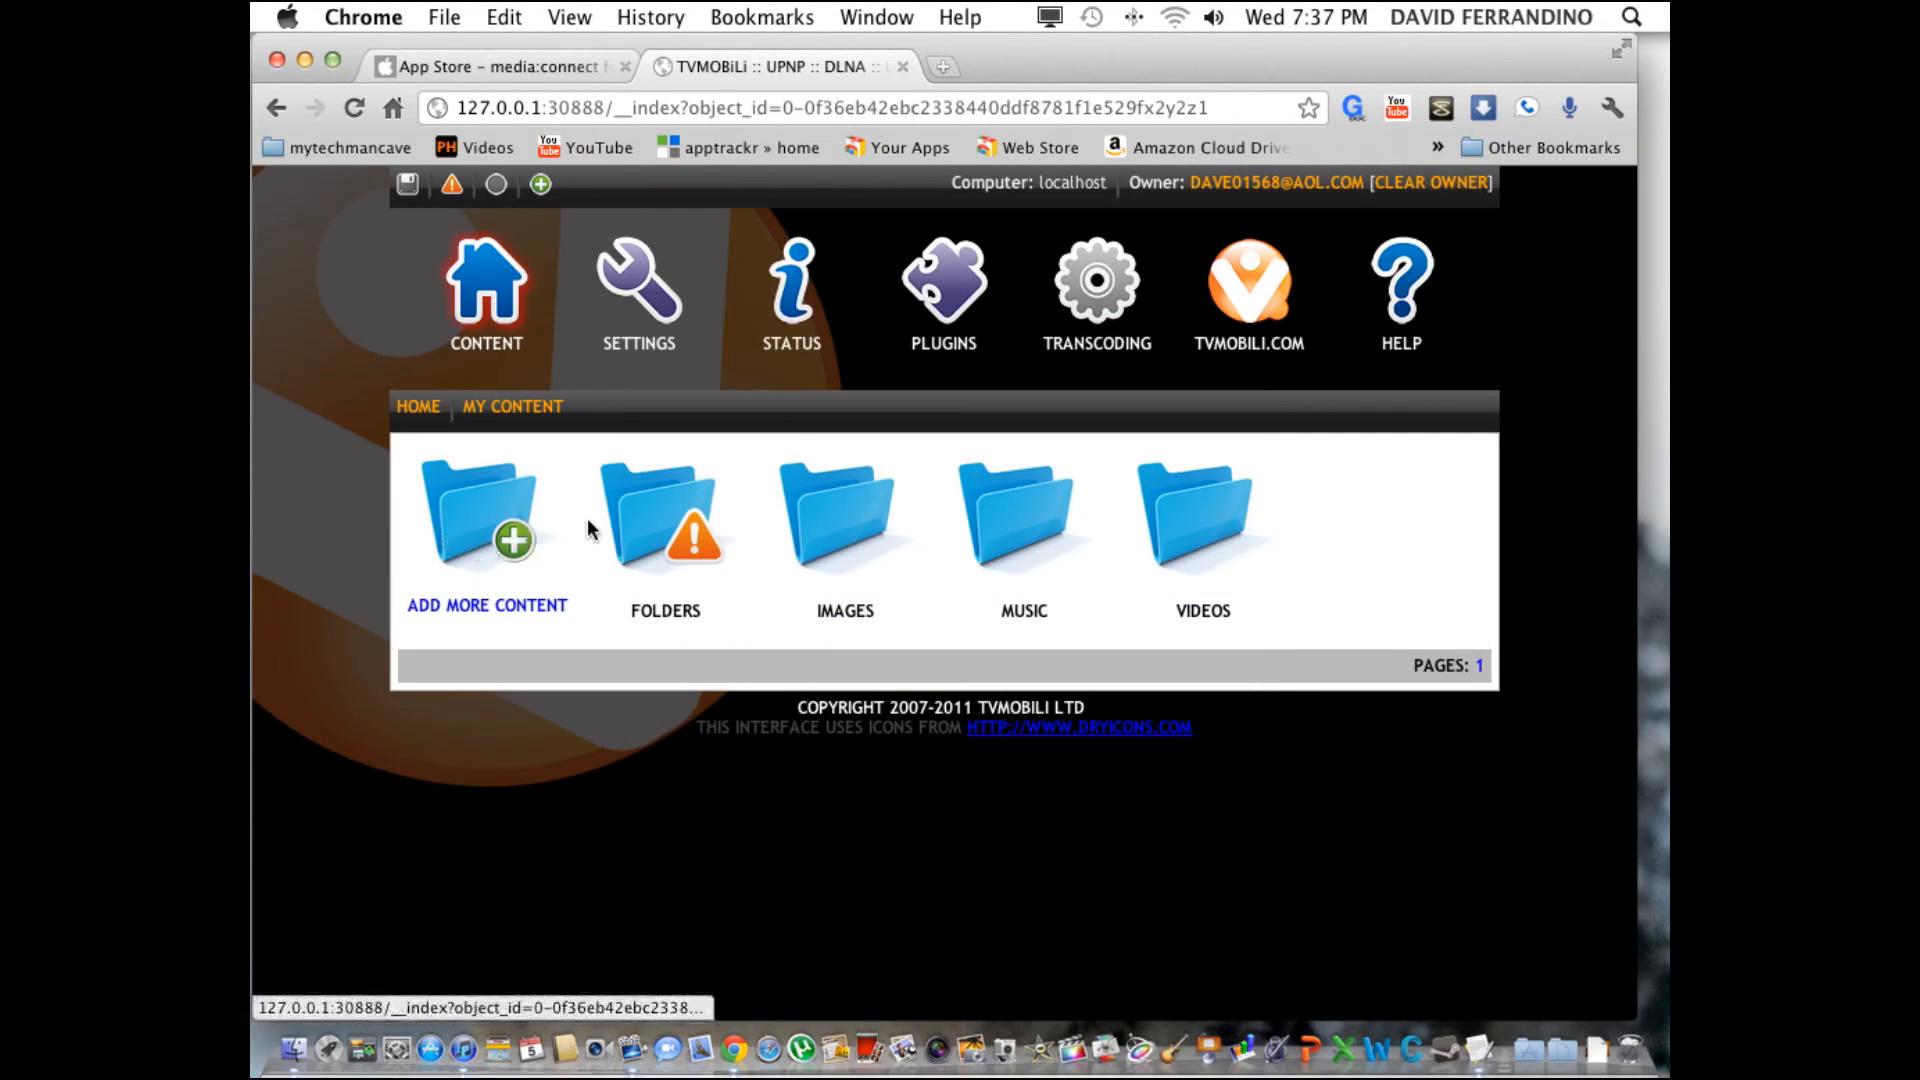
# Check Folders lists drive G's mp4 video and music folders, then return Home.
pyautogui.click(665, 514)
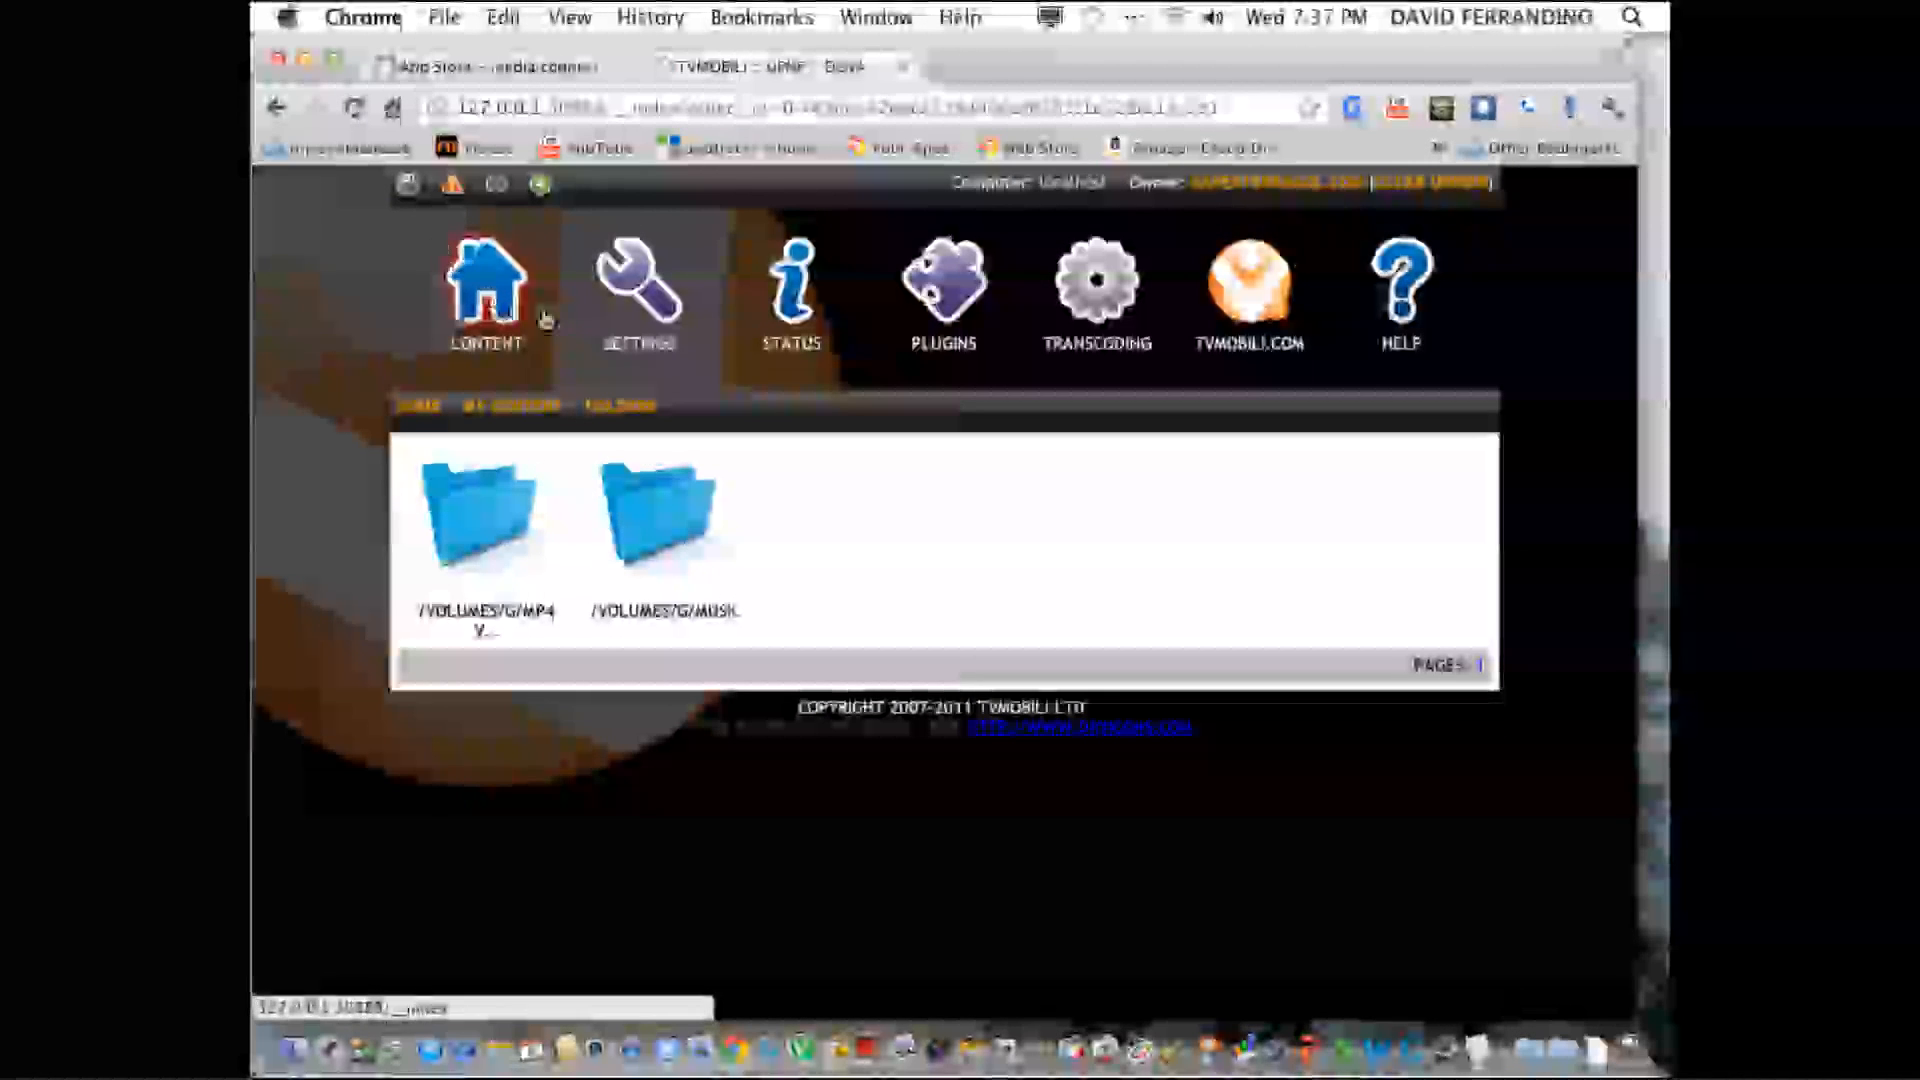
pyautogui.click(485, 288)
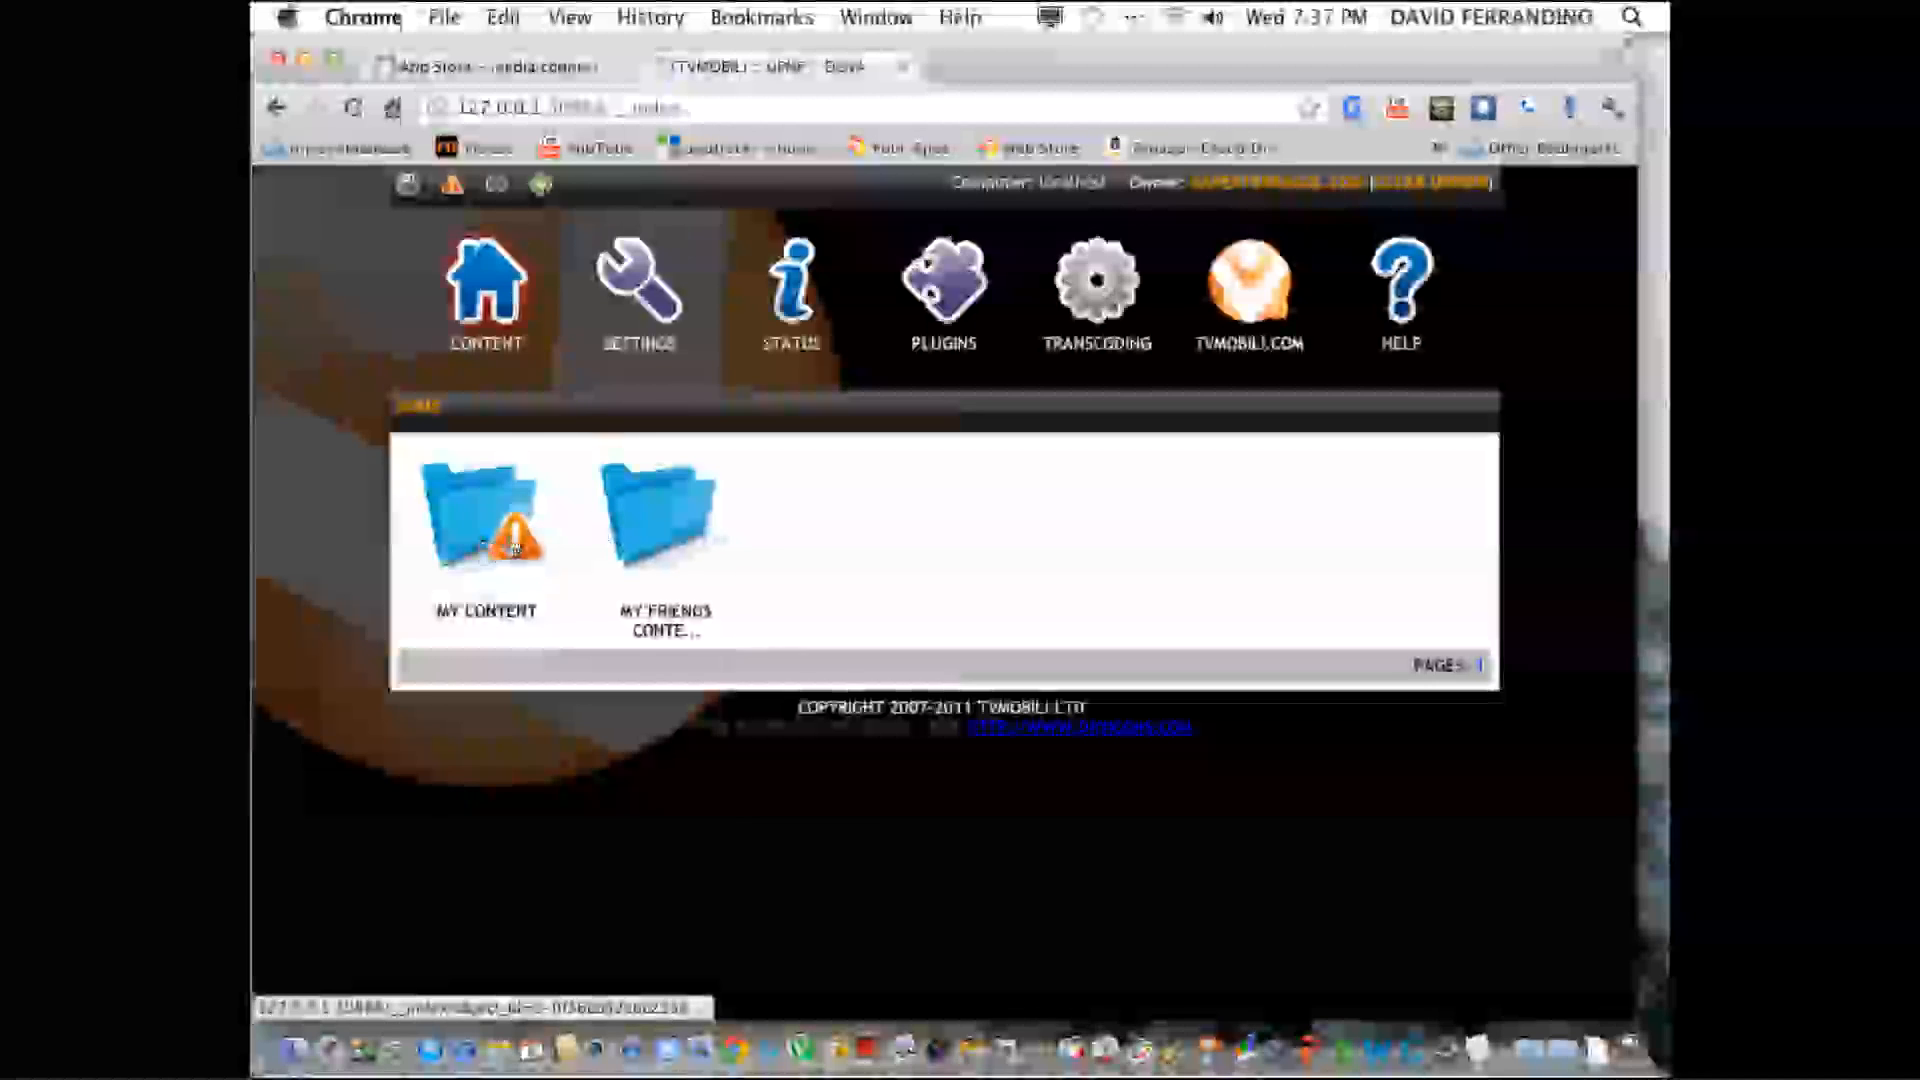
pyautogui.moveTo(512, 551)
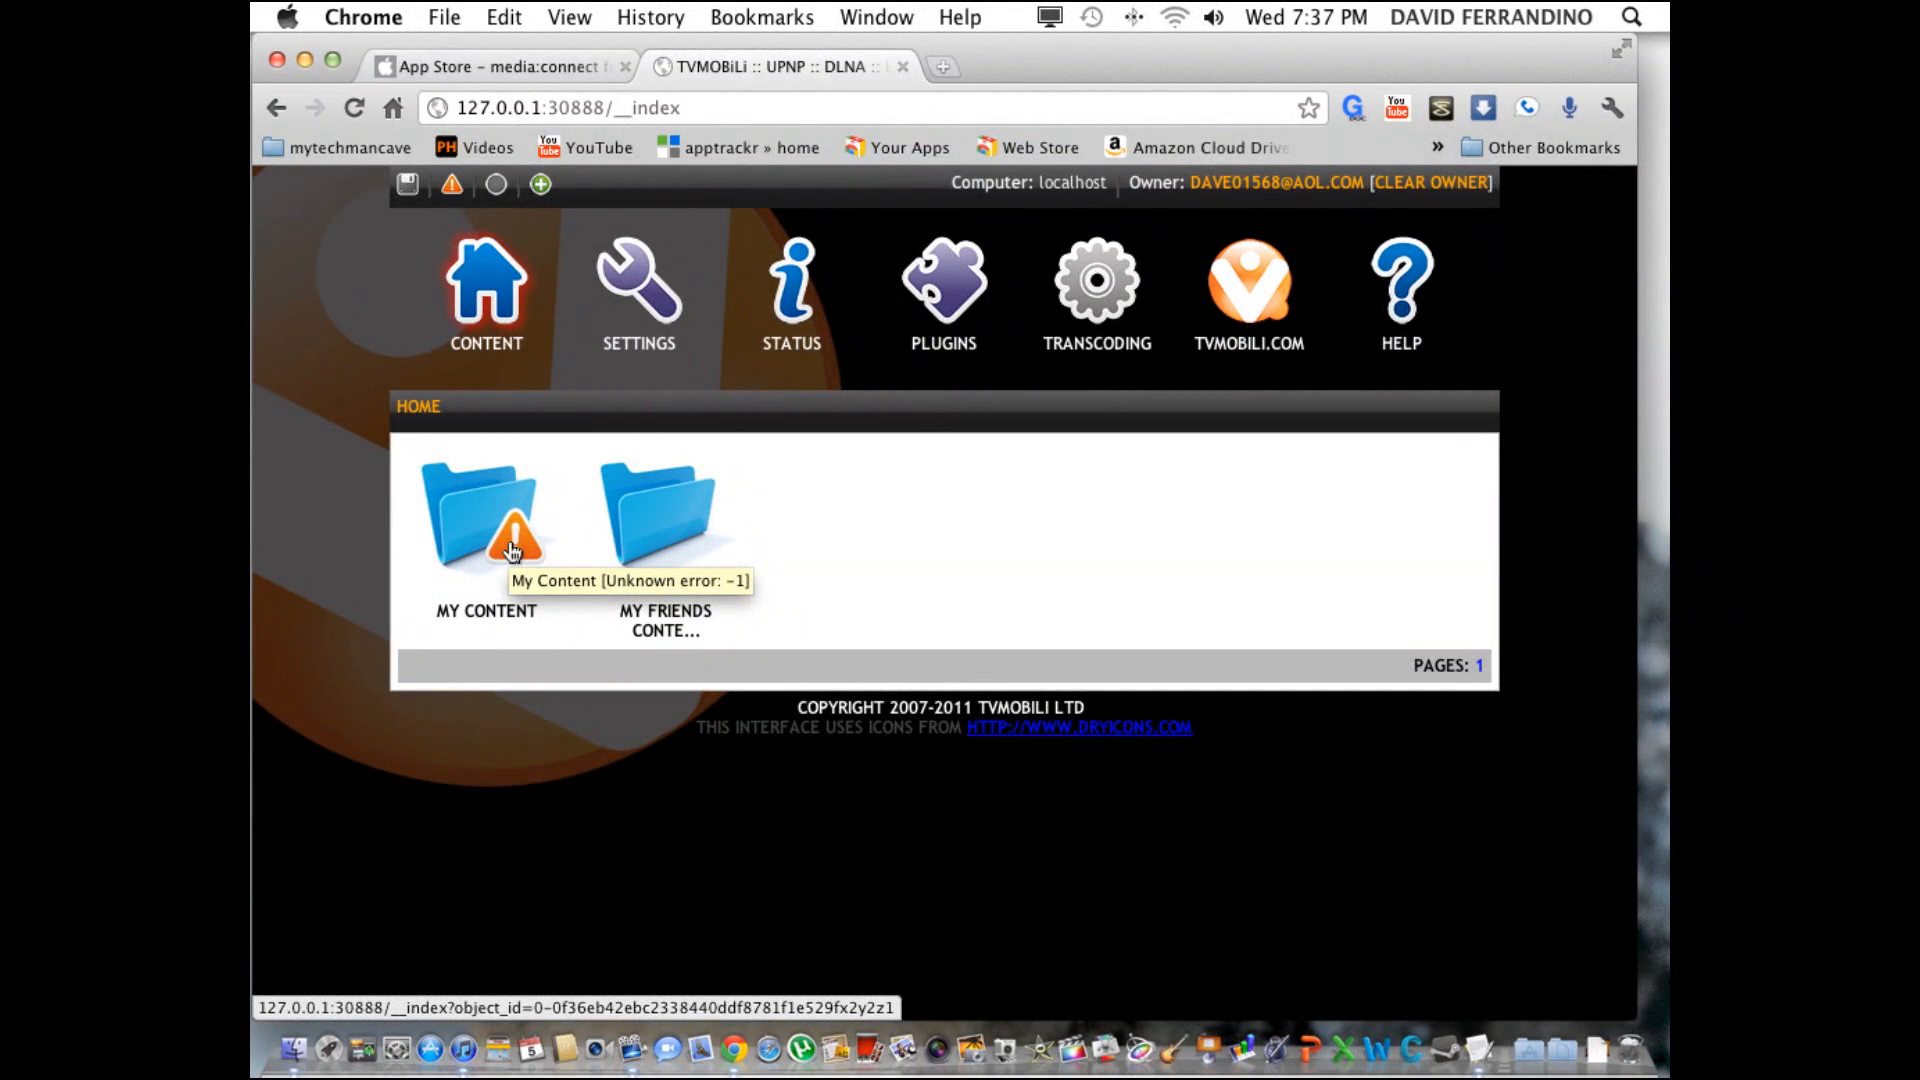
pyautogui.moveTo(931, 610)
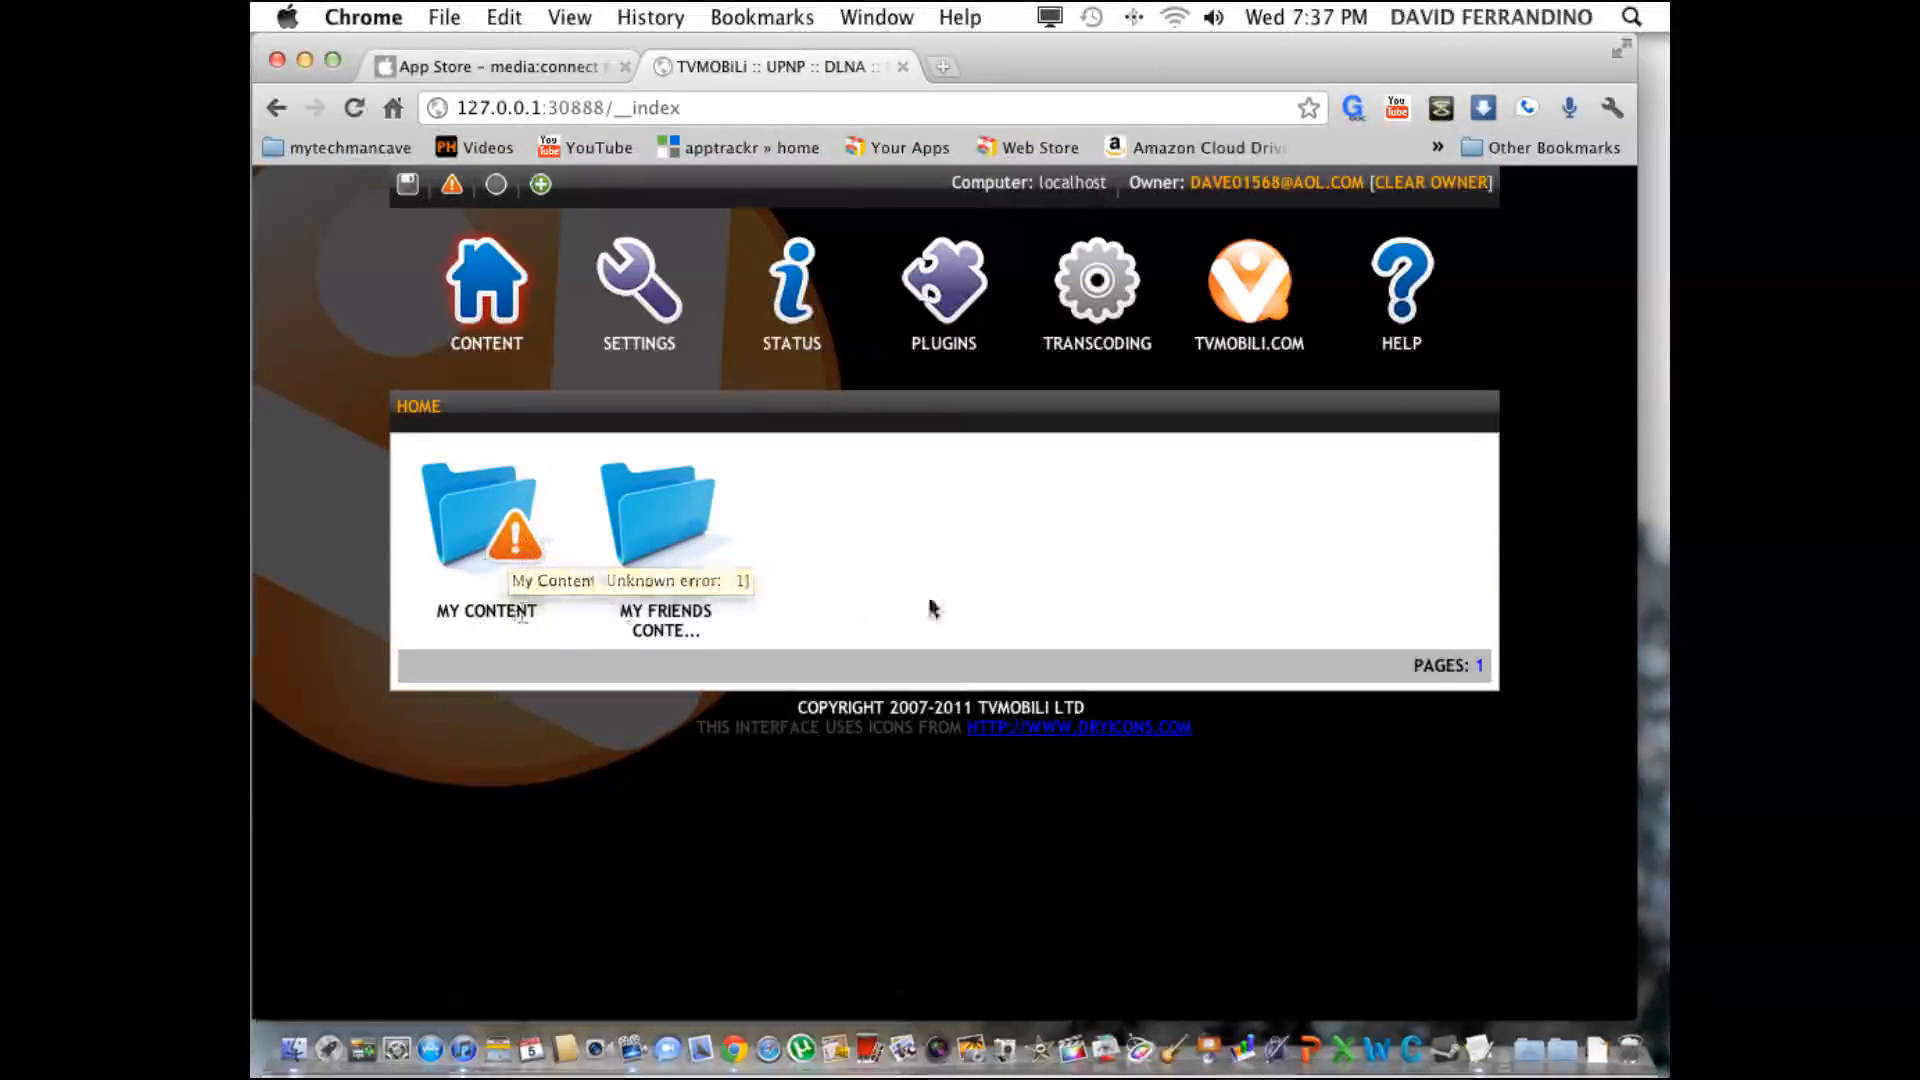